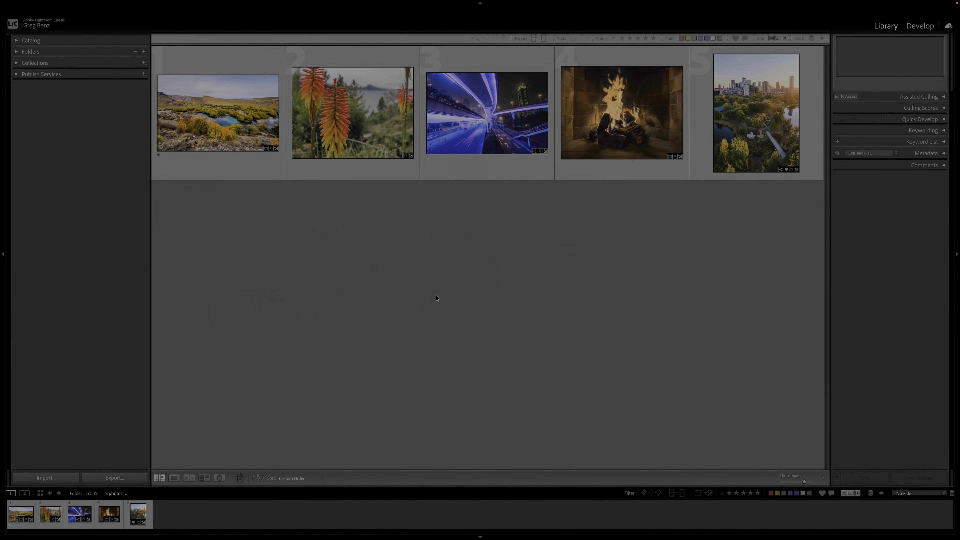
{"action": "mouse_move", "coordinate": [906, 101]}
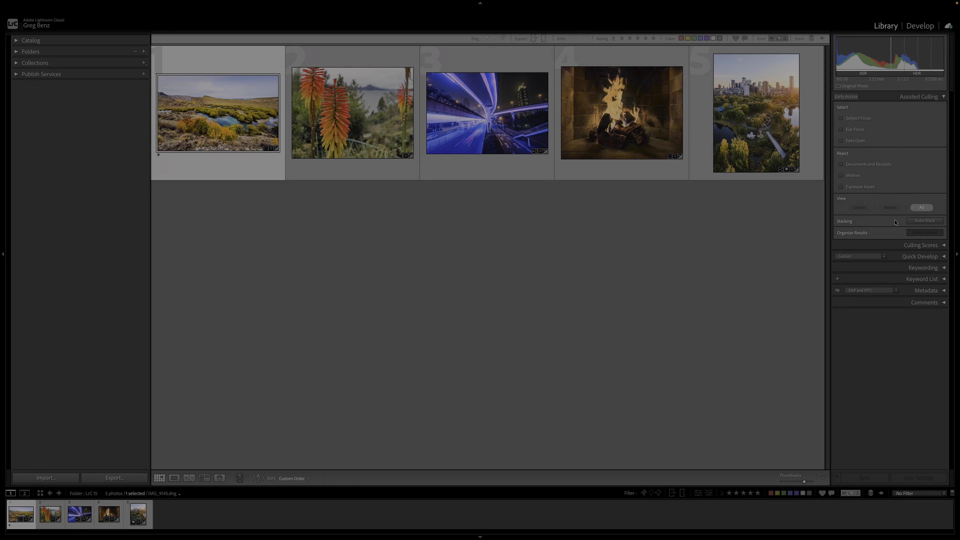
{"action": "mouse_move", "coordinate": [889, 155]}
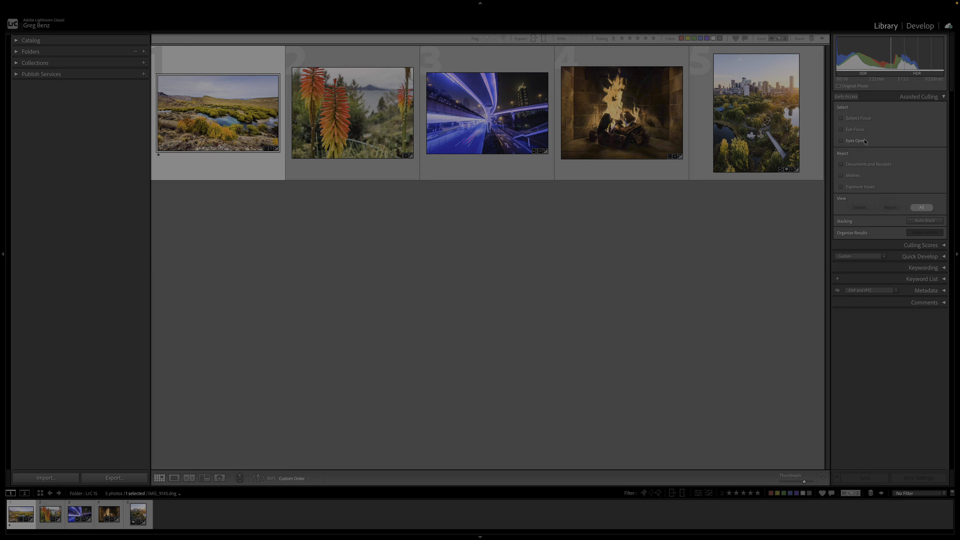
{"action": "mouse_move", "coordinate": [872, 190]}
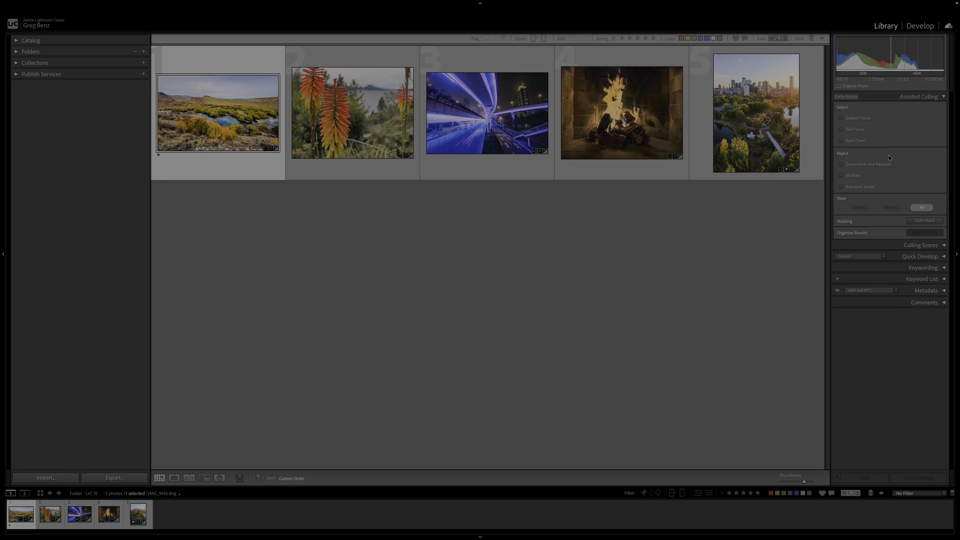
Cull by Subject Focus and show only the selects: the flowers and night bridge.
{"action": "left_click", "coordinate": [841, 118]}
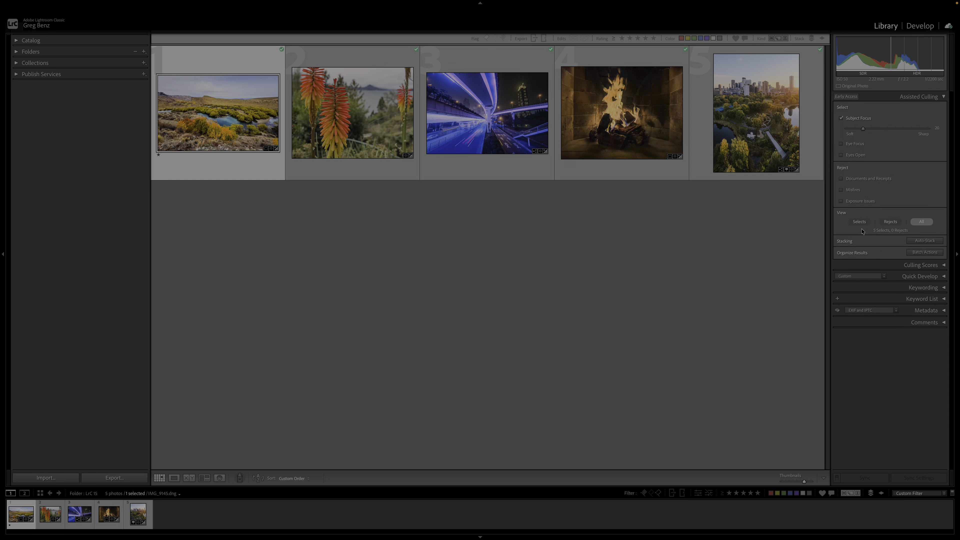
{"action": "left_click", "coordinate": [859, 221]}
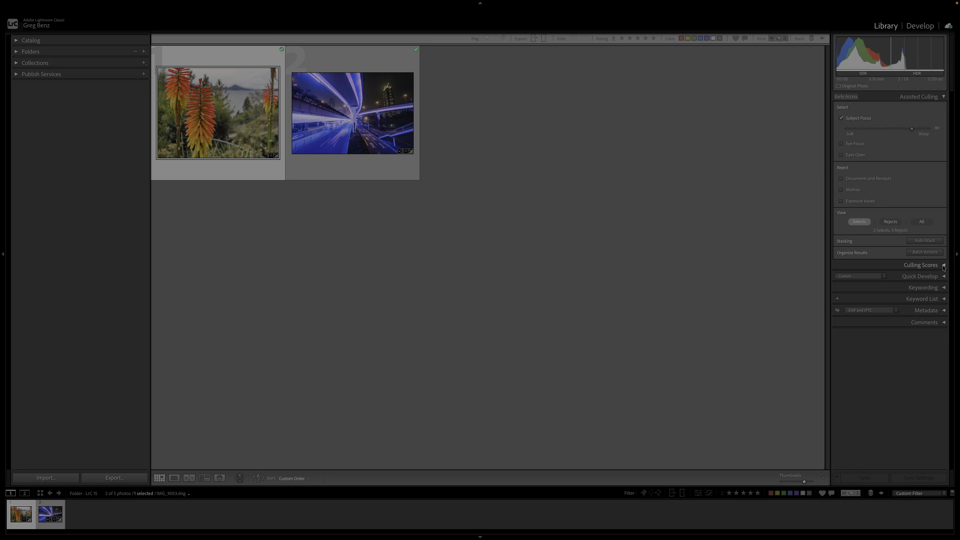
Read the river landscape's culling score, then switch Subject Focus culling back off.
{"action": "left_click", "coordinate": [943, 265]}
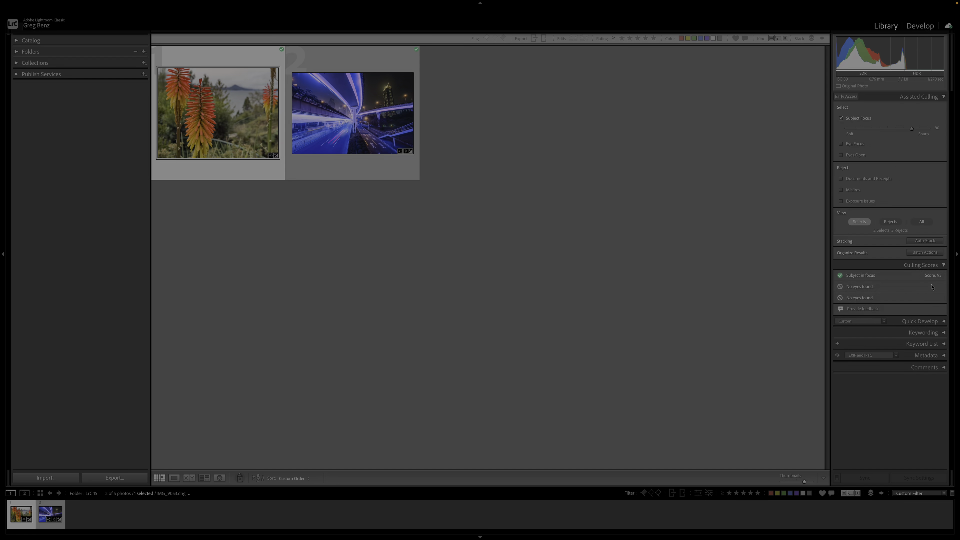
{"action": "mouse_move", "coordinate": [933, 287]}
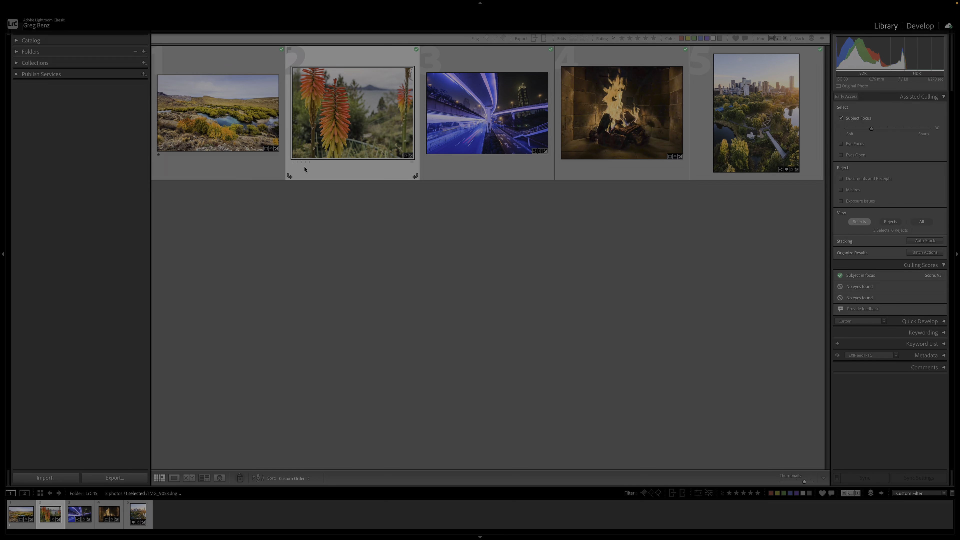
{"action": "left_click", "coordinate": [218, 113]}
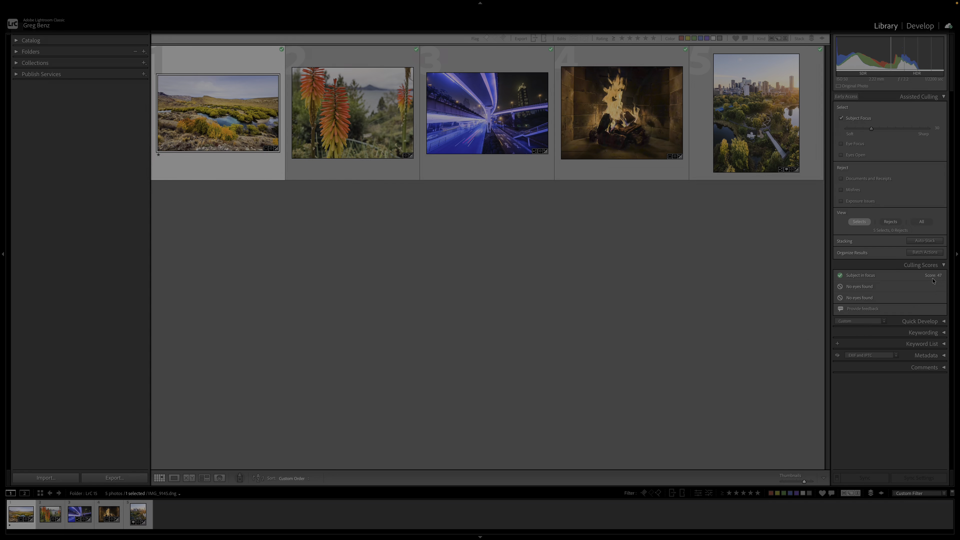
{"action": "mouse_move", "coordinate": [237, 96]}
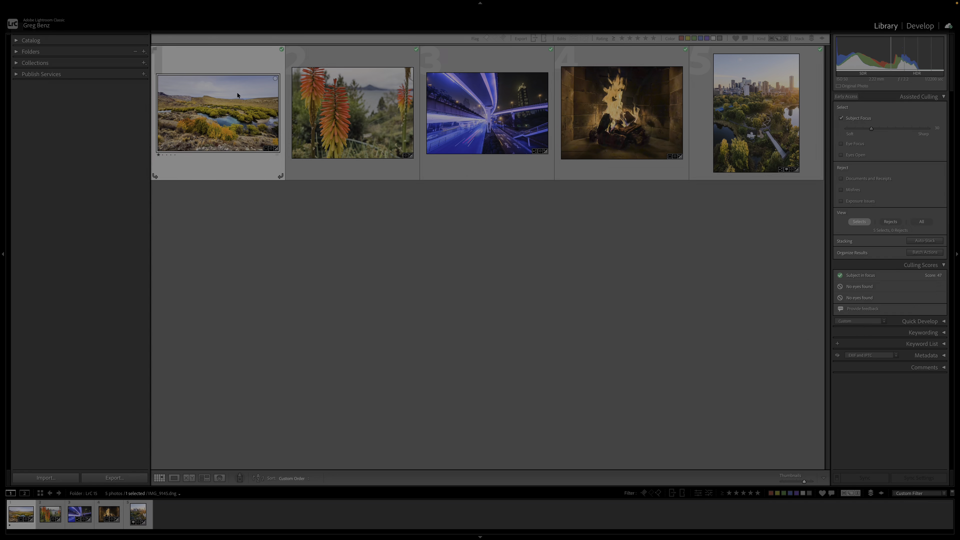
{"action": "mouse_move", "coordinate": [227, 122]}
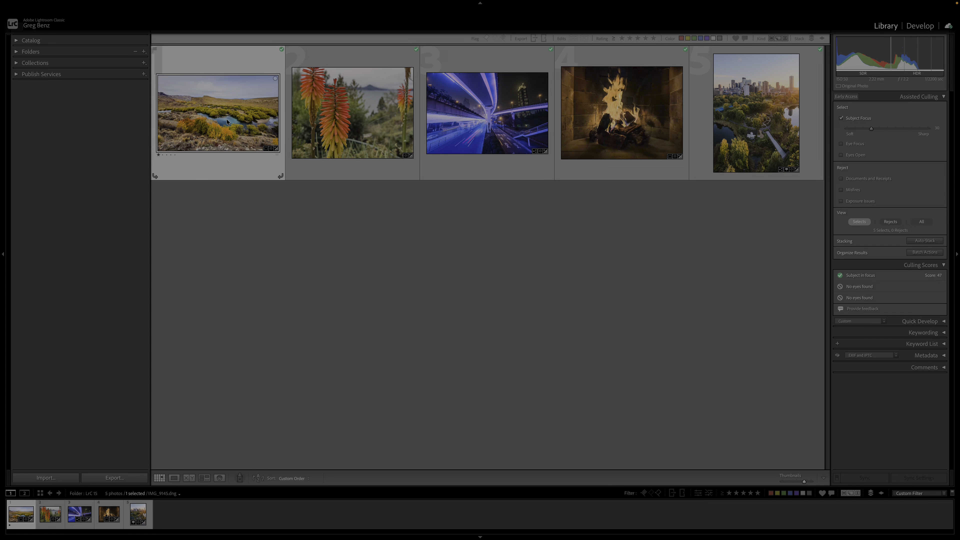
{"action": "mouse_move", "coordinate": [227, 122]}
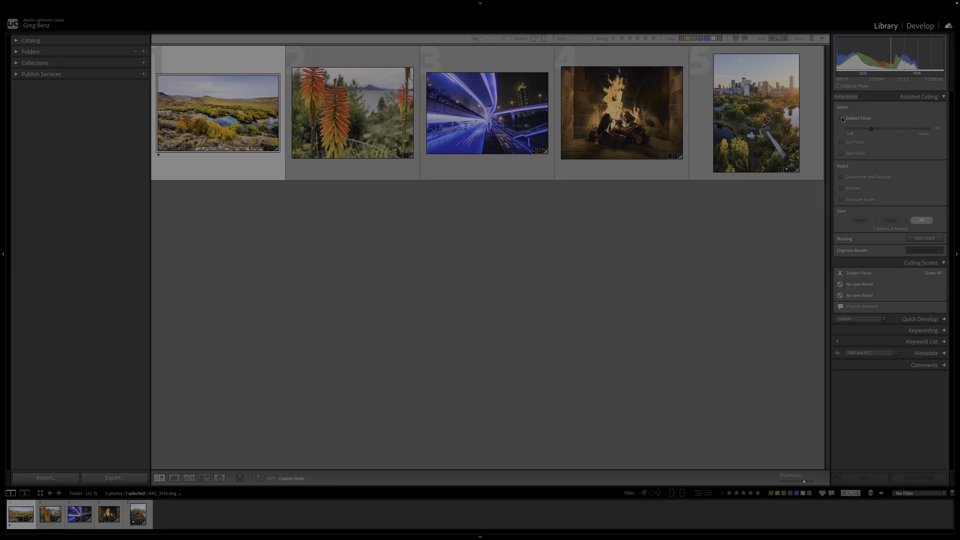
{"action": "left_click", "coordinate": [841, 117]}
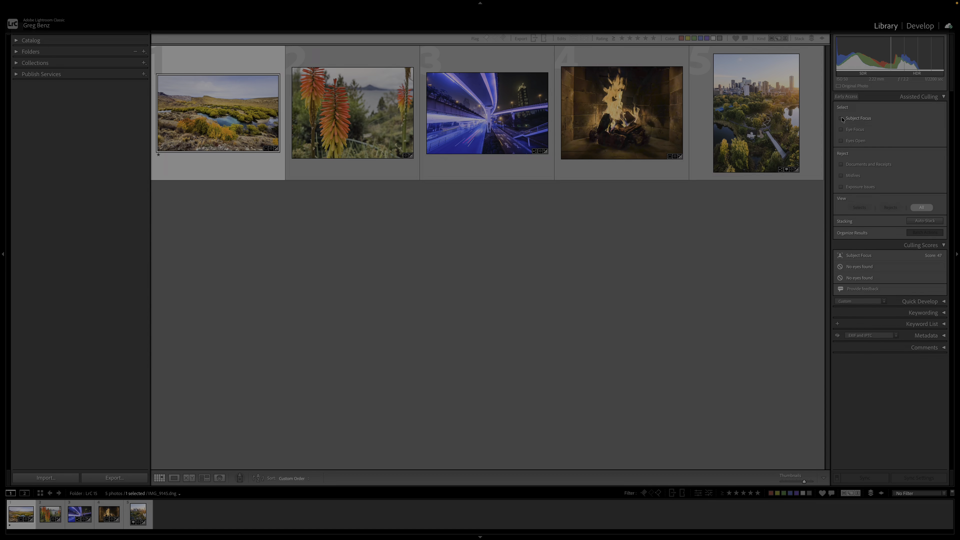
Bring the river landscape into Develop with the Color Mixer's Point Color adjustments shown.
{"action": "left_click", "coordinate": [919, 25]}
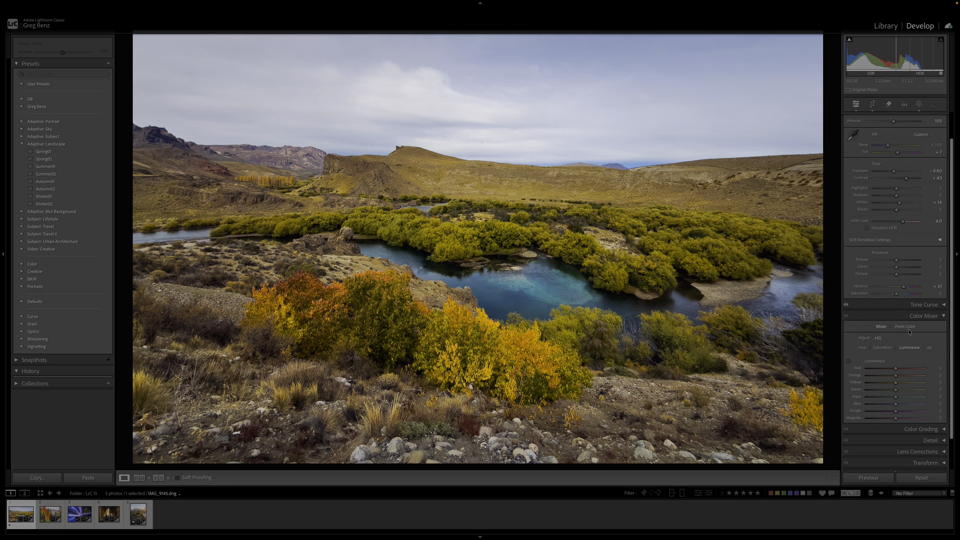
{"action": "left_click", "coordinate": [905, 327]}
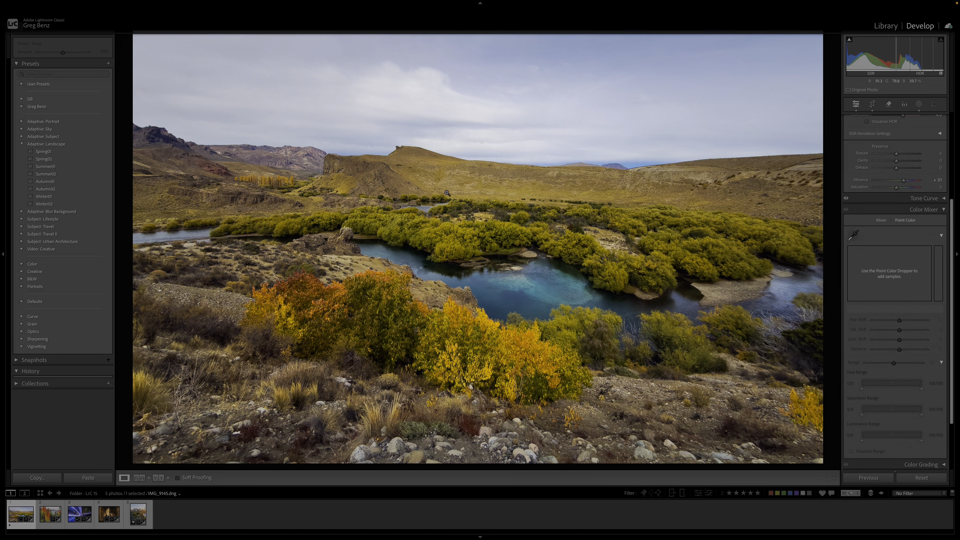
{"action": "mouse_move", "coordinate": [680, 264]}
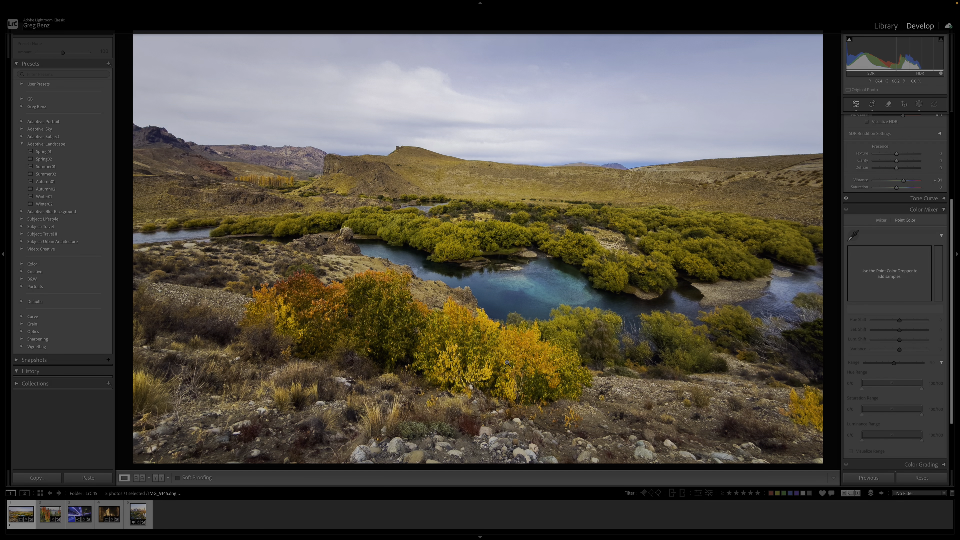
{"action": "mouse_move", "coordinate": [857, 259]}
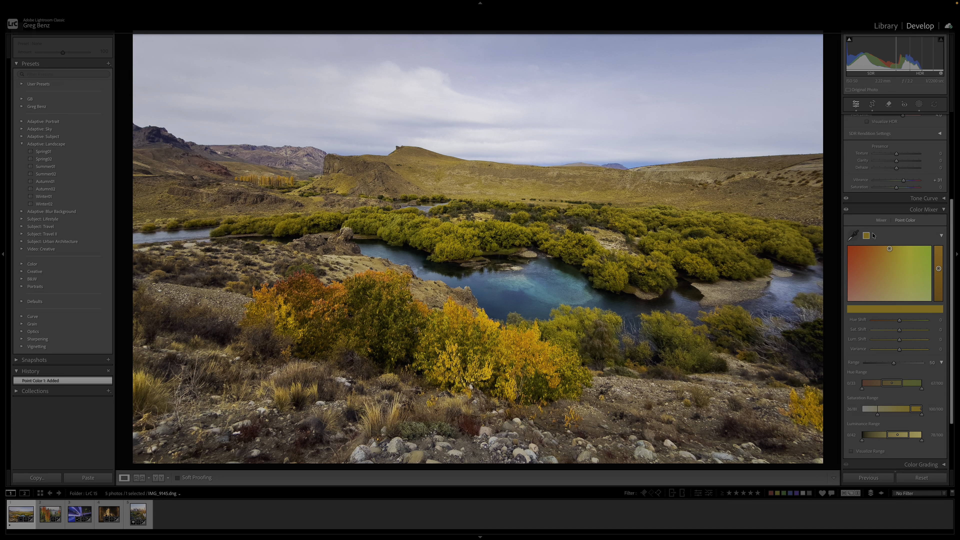
{"action": "mouse_move", "coordinate": [884, 351]}
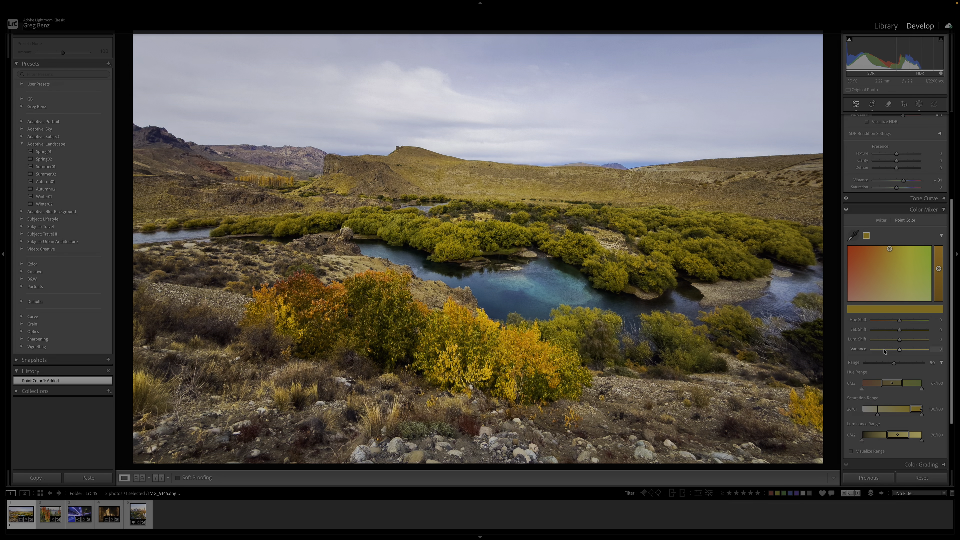
{"action": "mouse_move", "coordinate": [900, 353]}
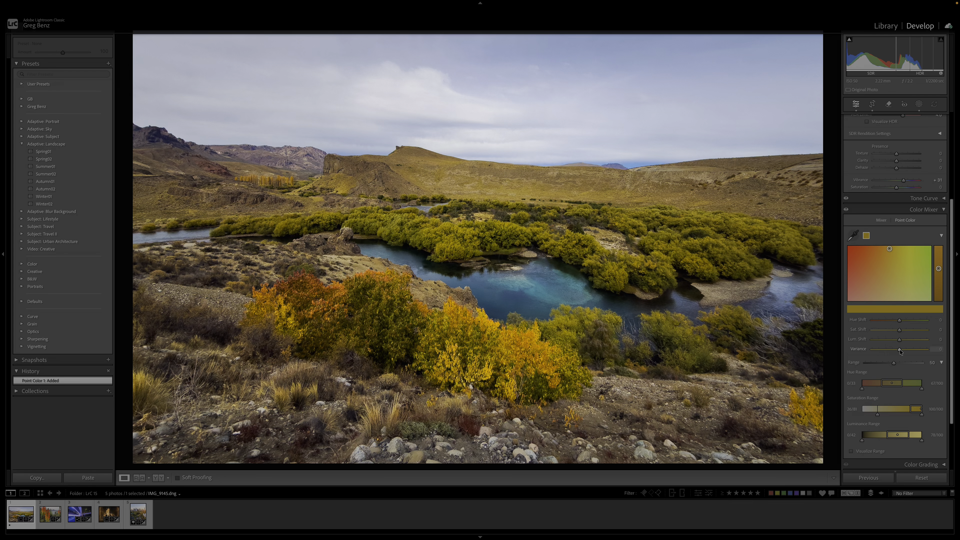
Push the sampled yellow foliage colour's Variance to 100.
{"action": "left_click_drag", "start_coordinate": [892, 349], "coordinate": [943, 349]}
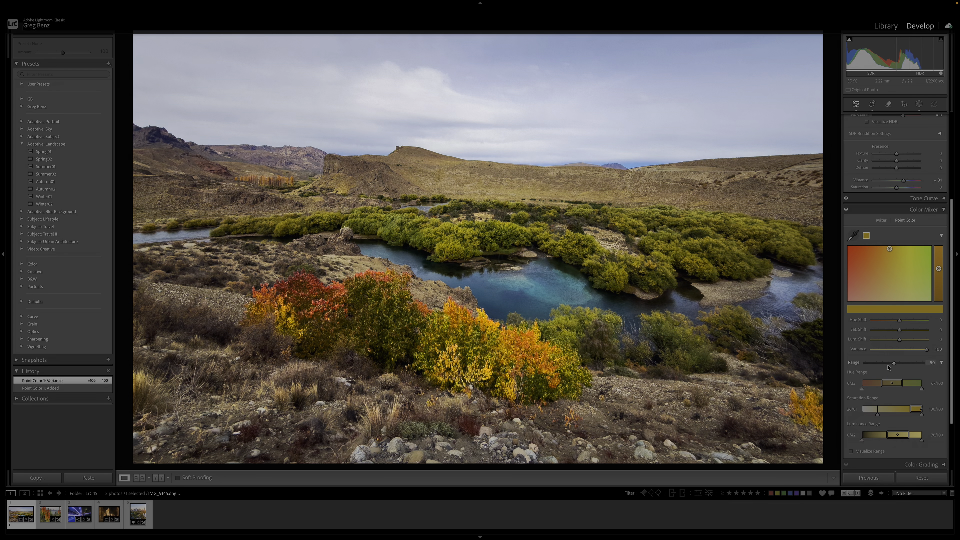
{"action": "mouse_move", "coordinate": [887, 238]}
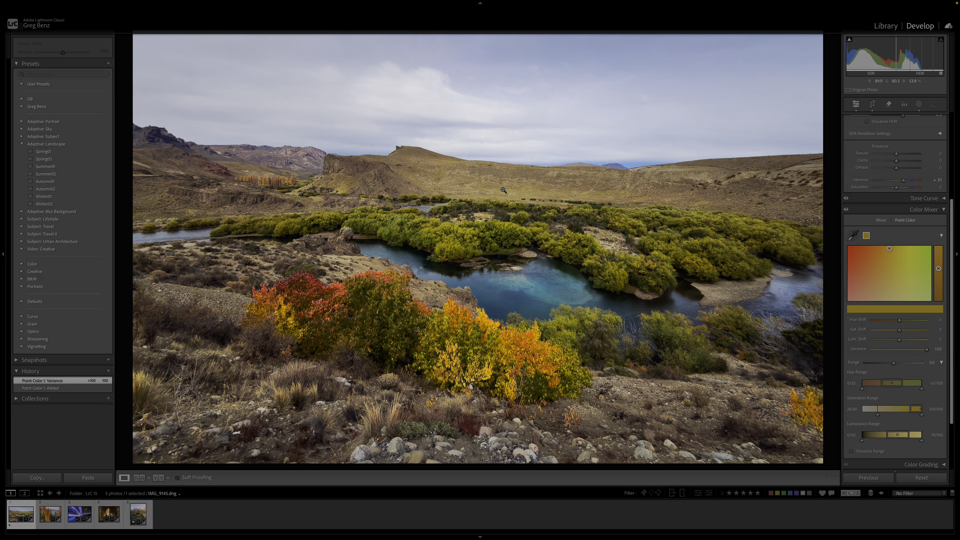
{"action": "mouse_move", "coordinate": [499, 373]}
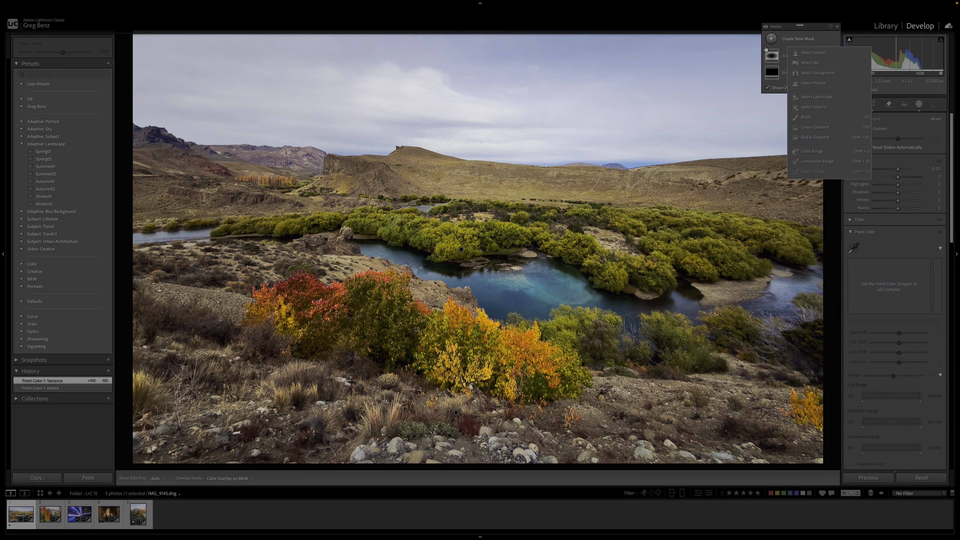
Add a radial gradient mask over the riverside trees and sample their green.
{"action": "left_click", "coordinate": [815, 137]}
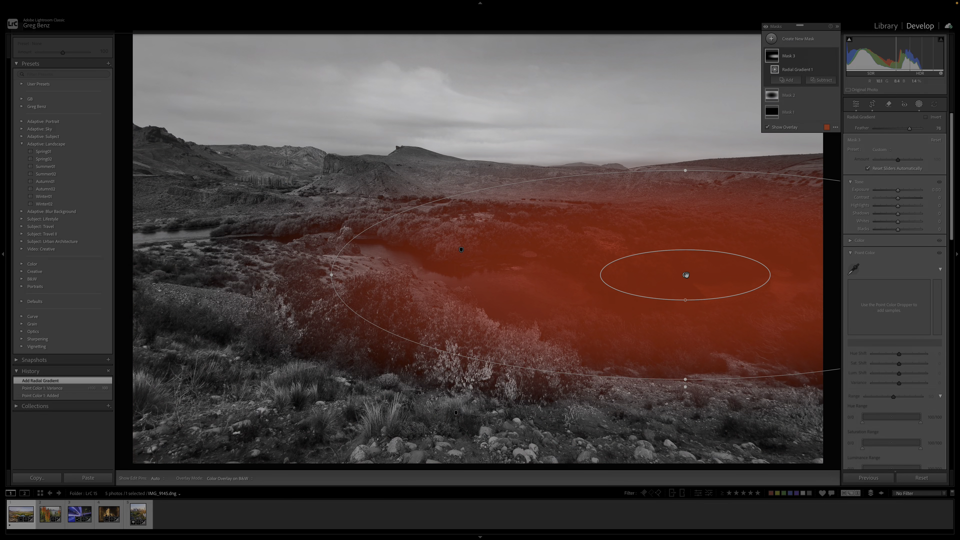
{"action": "left_click_drag", "start_coordinate": [685, 274], "coordinate": [521, 224]}
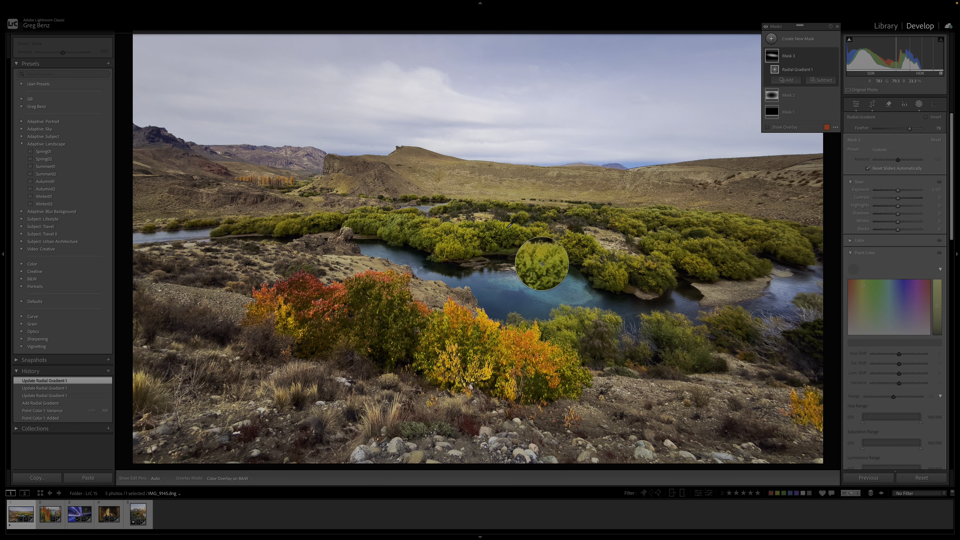
{"action": "left_click", "coordinate": [541, 264]}
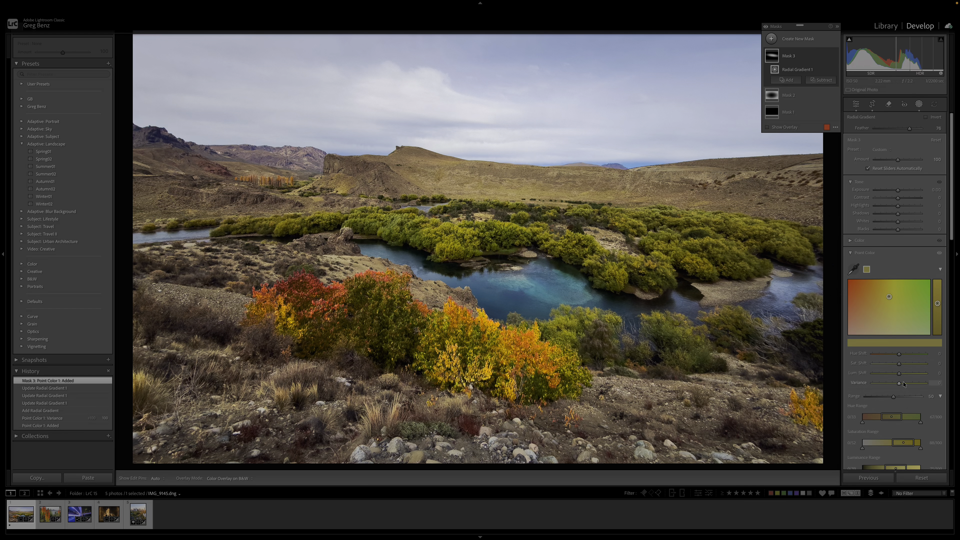
Widen the sampled green's variance and settle its hue shift on a warmer yellow.
{"action": "left_click_drag", "start_coordinate": [900, 383], "coordinate": [925, 382]}
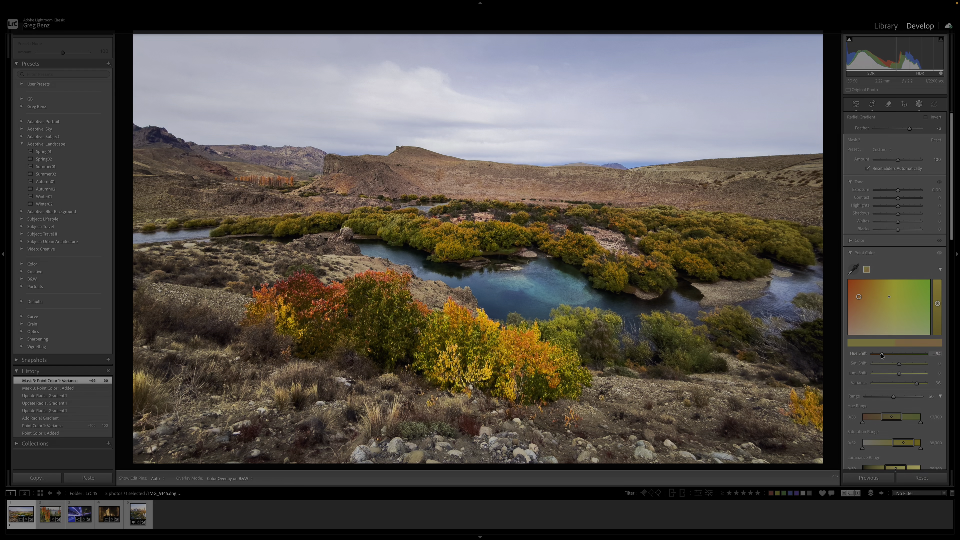
{"action": "left_click_drag", "start_coordinate": [897, 353], "coordinate": [920, 353]}
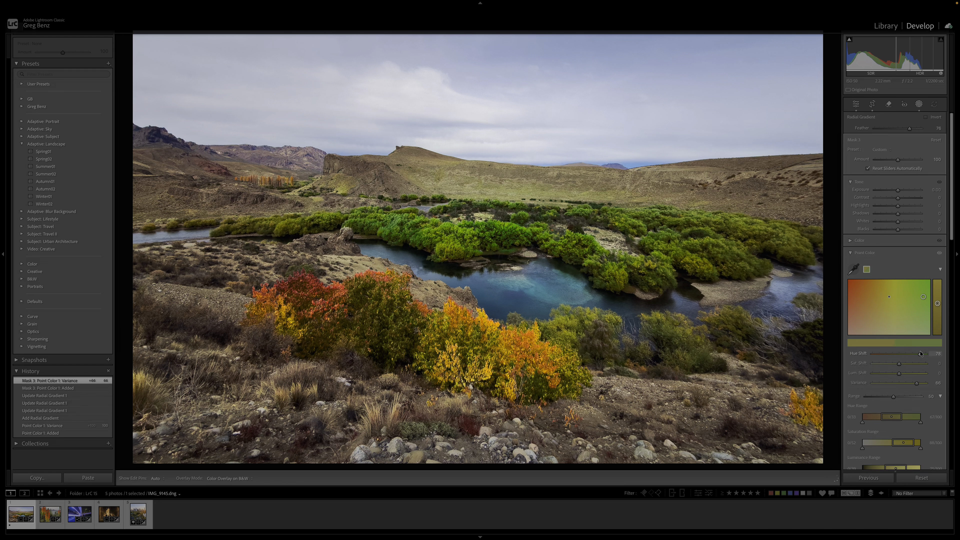
{"action": "left_click_drag", "start_coordinate": [920, 354], "coordinate": [892, 354]}
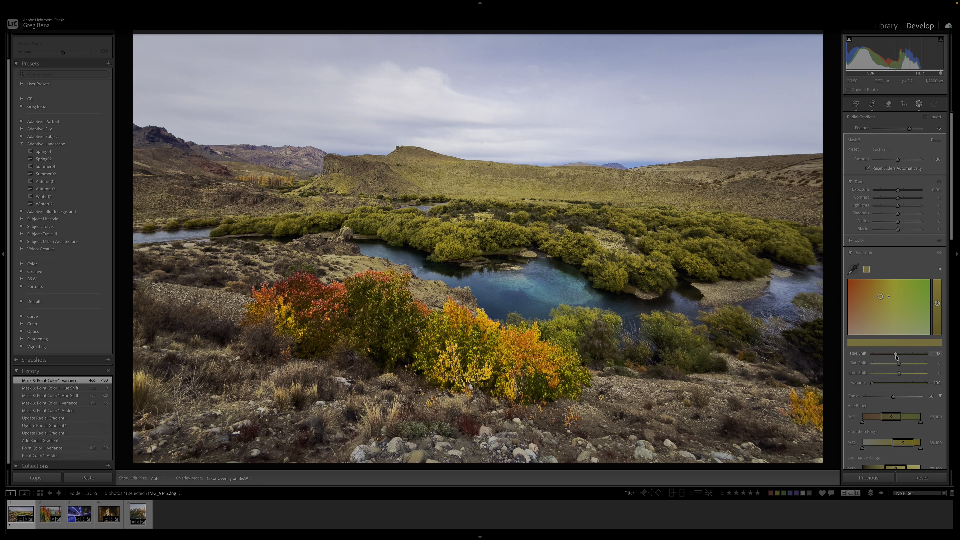
{"action": "left_click_drag", "start_coordinate": [900, 354], "coordinate": [882, 354]}
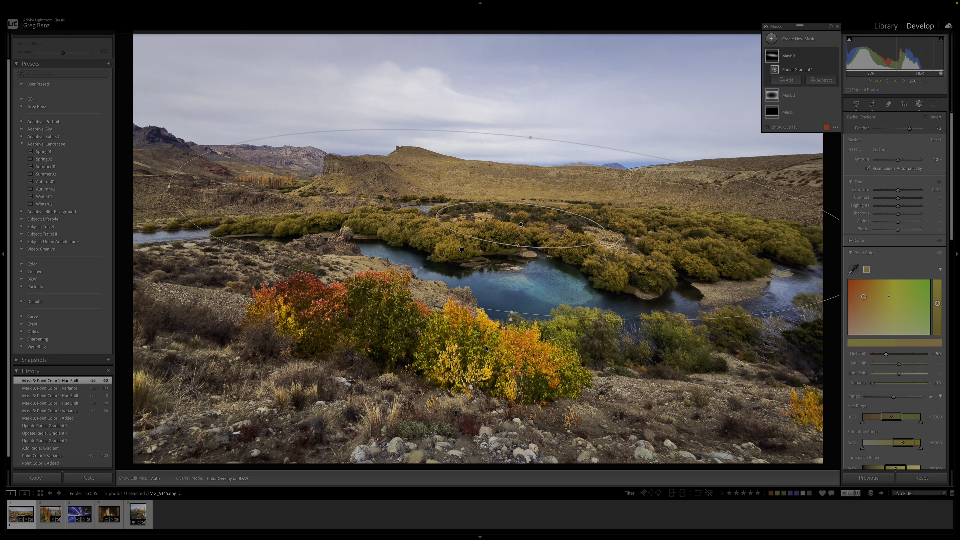
{"action": "mouse_move", "coordinate": [559, 238]}
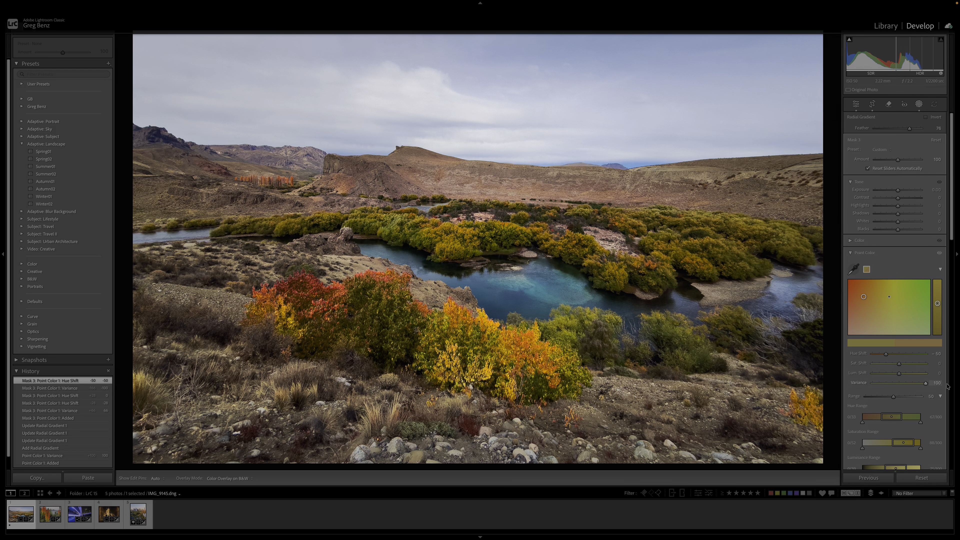
Lower the masked green's variance slightly and fine-tune its hue shift.
{"action": "left_click_drag", "start_coordinate": [936, 382], "coordinate": [918, 382]}
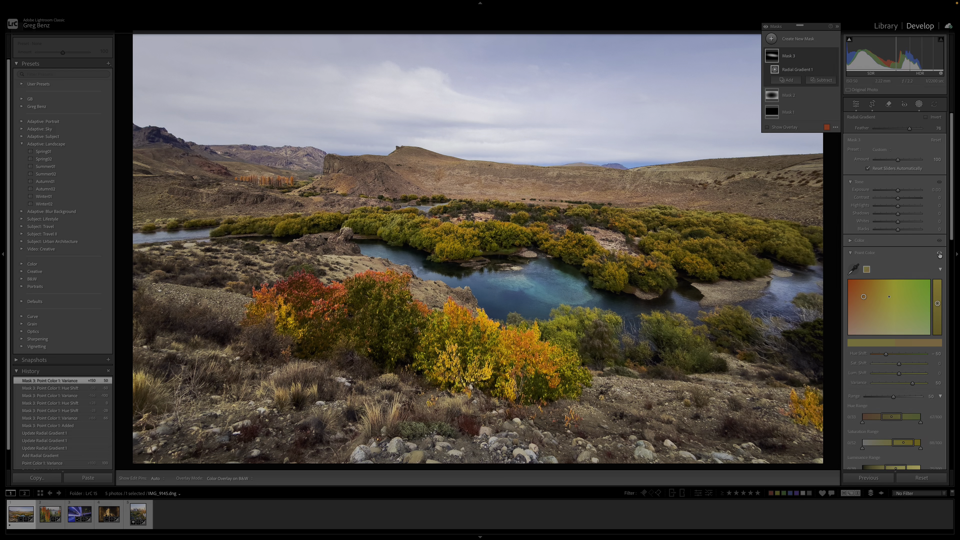
{"action": "left_click_drag", "start_coordinate": [909, 355], "coordinate": [903, 355]}
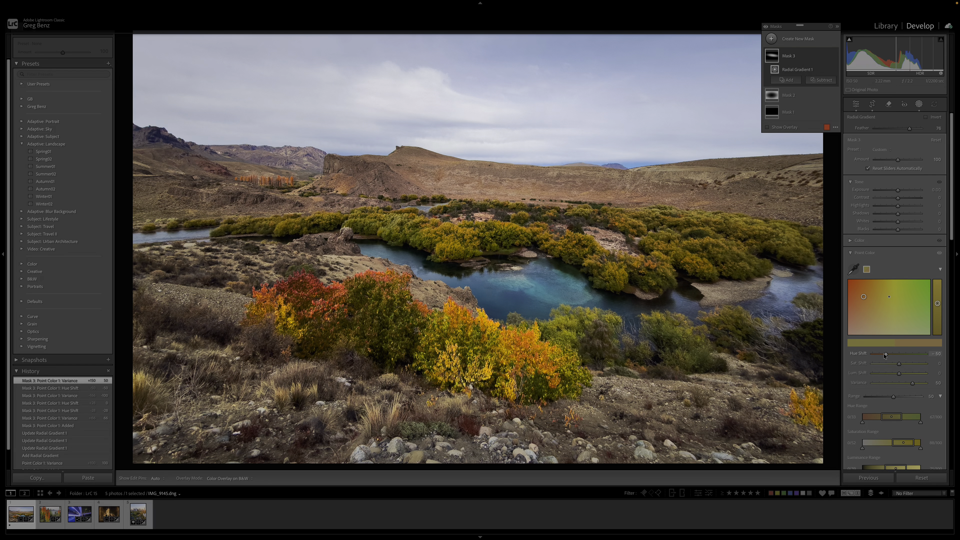
{"action": "left_click_drag", "start_coordinate": [888, 354], "coordinate": [880, 354]}
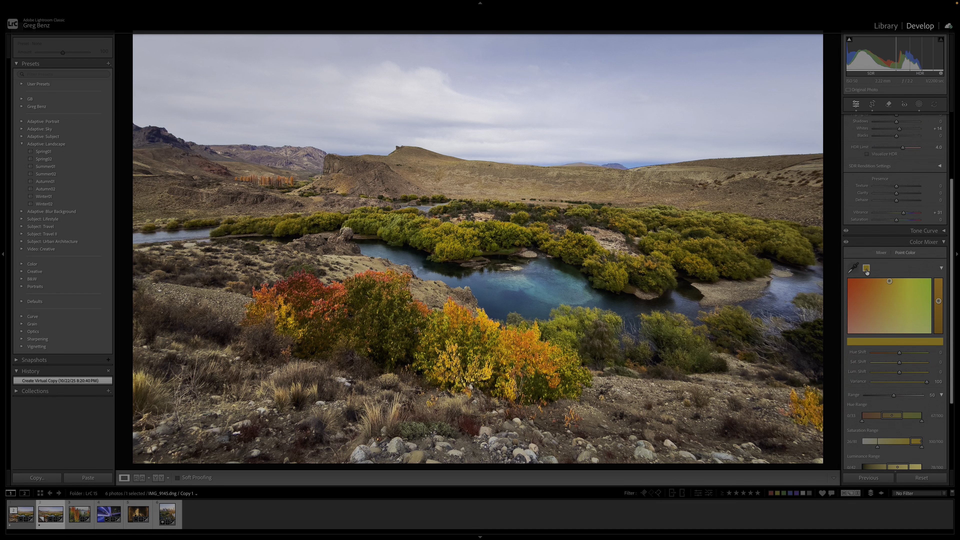
Narrow the sampled yellow's variance and shift its hue toward golden-yellow on the copy.
{"action": "left_click_drag", "start_coordinate": [921, 381], "coordinate": [892, 381]}
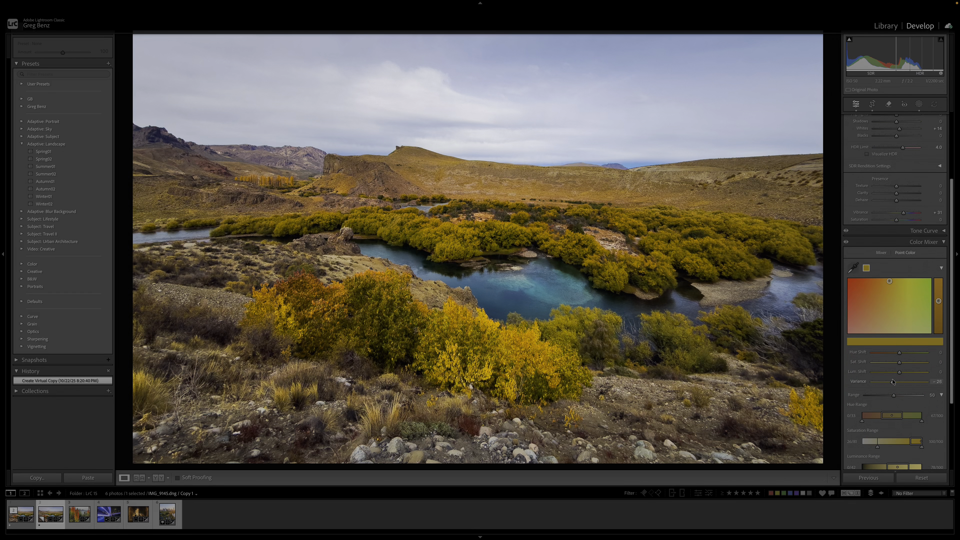
{"action": "left_click_drag", "start_coordinate": [922, 381], "coordinate": [905, 381]}
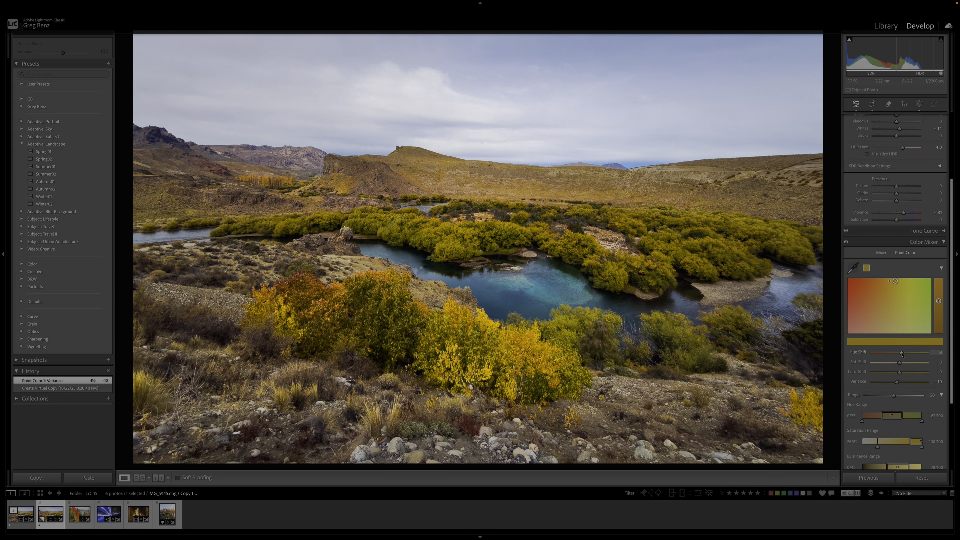
{"action": "left_click_drag", "start_coordinate": [899, 352], "coordinate": [903, 352]}
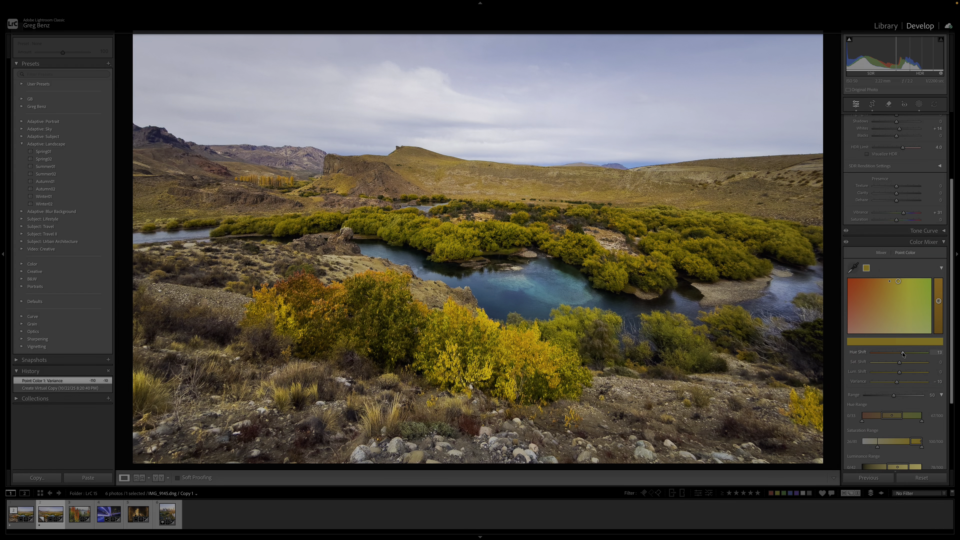
{"action": "left_click_drag", "start_coordinate": [912, 352], "coordinate": [903, 352]}
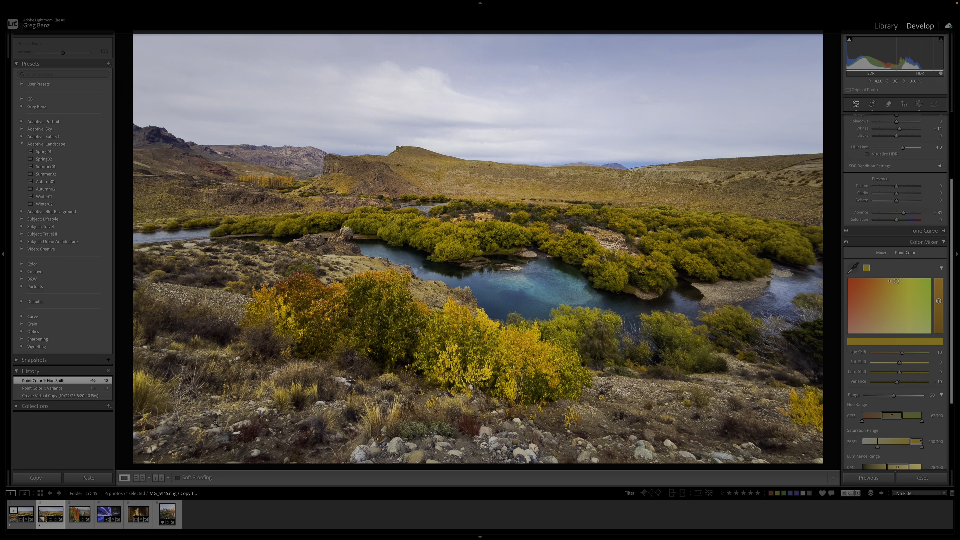
Switch to the red-hot-poker photo, sample the orange flower colour and raise its variance.
{"action": "left_click", "coordinate": [79, 514]}
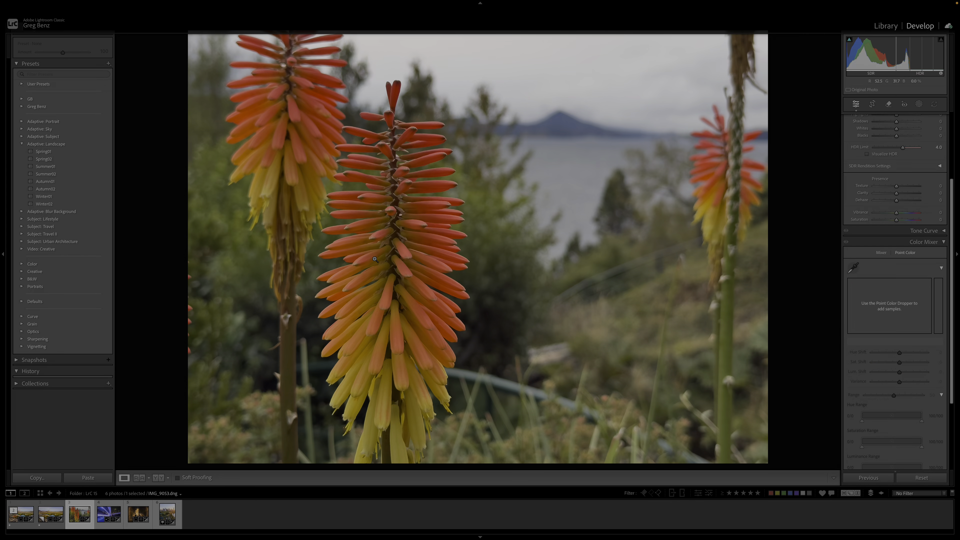
{"action": "mouse_move", "coordinate": [436, 211]}
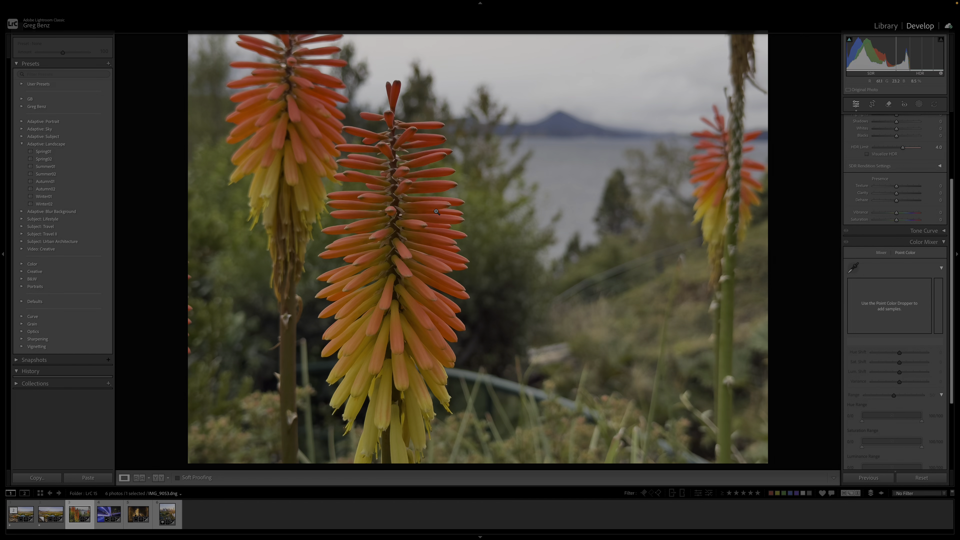
{"action": "mouse_move", "coordinate": [485, 230]}
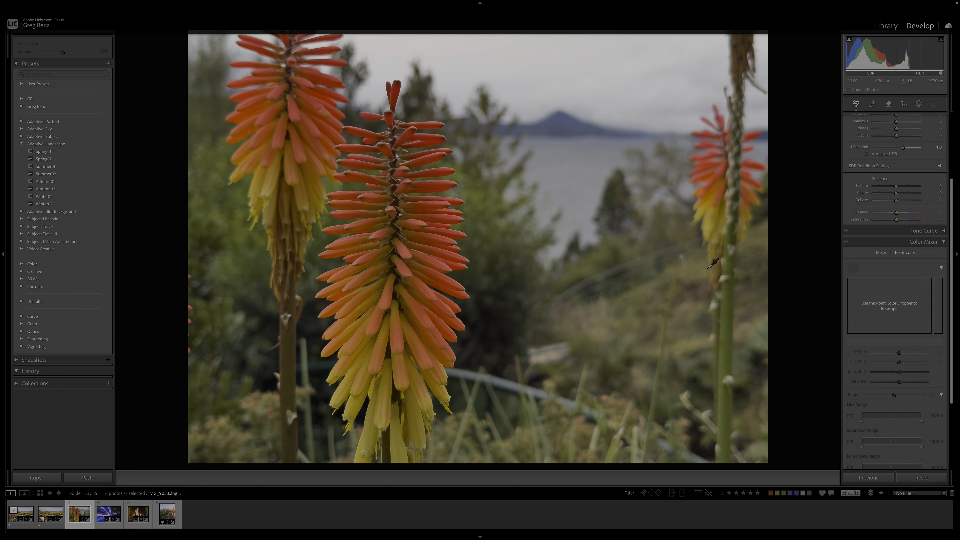
{"action": "left_click", "coordinate": [434, 185]}
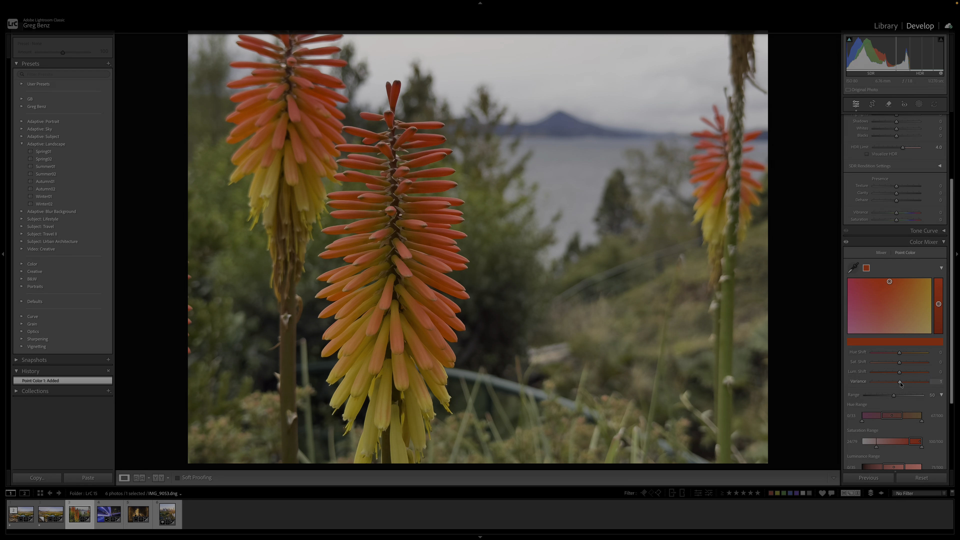
{"action": "left_click_drag", "start_coordinate": [899, 382], "coordinate": [941, 381]}
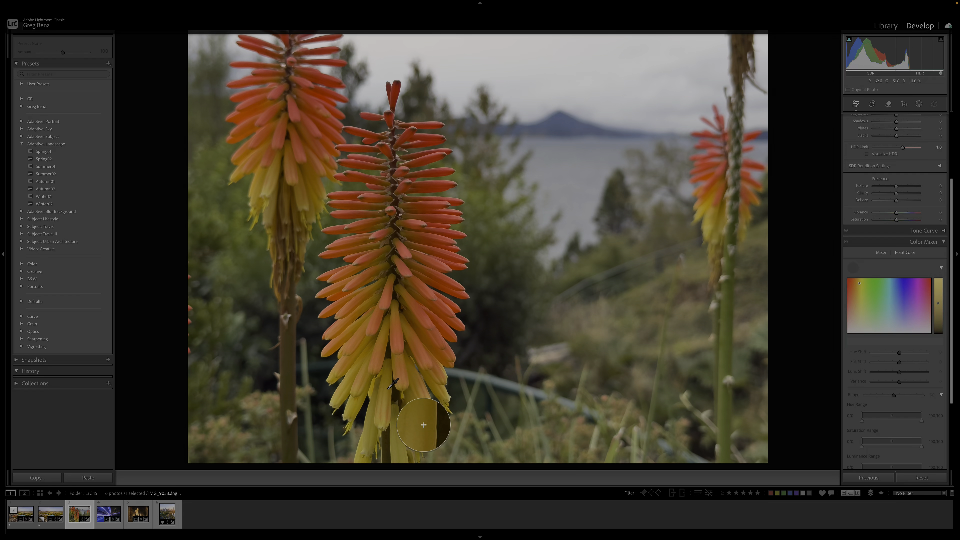
Sample the yellow petals, push variance to maximum, then ease it back to a moderate value.
{"action": "left_click", "coordinate": [423, 426]}
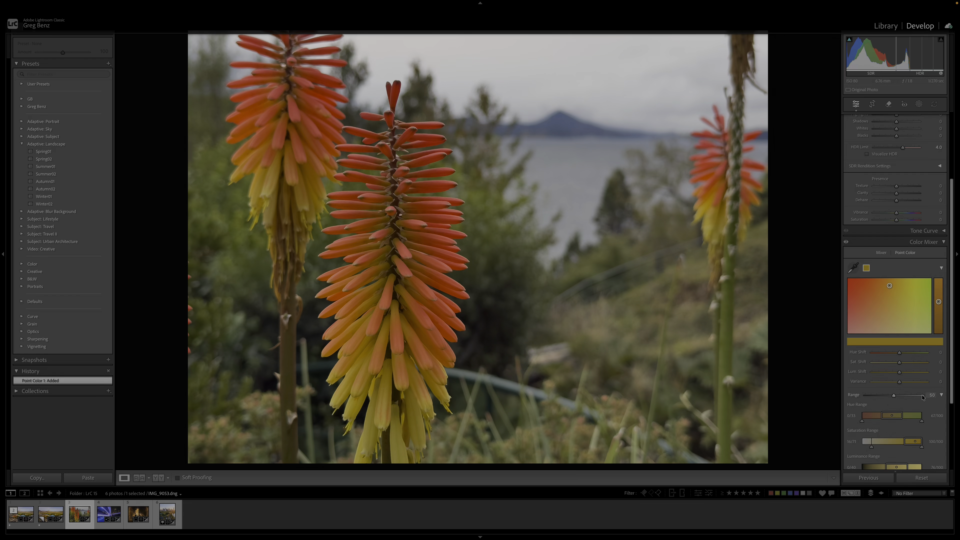
{"action": "left_click_drag", "start_coordinate": [900, 381], "coordinate": [929, 381]}
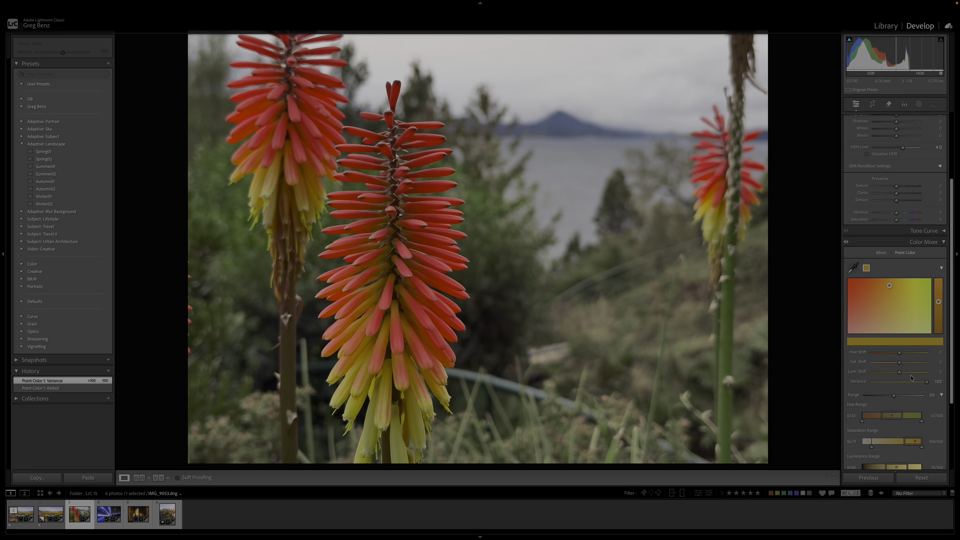
{"action": "left_click_drag", "start_coordinate": [931, 381], "coordinate": [909, 381]}
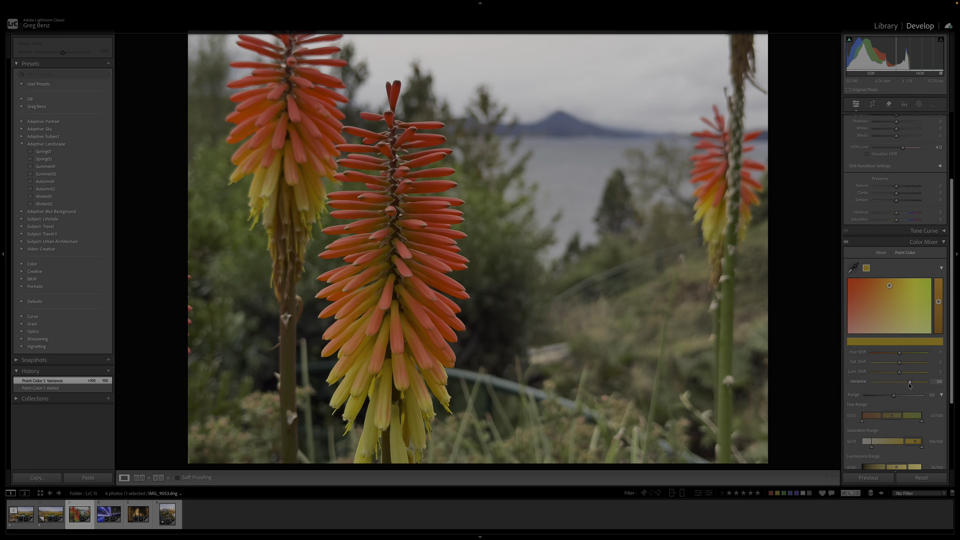
{"action": "left_click_drag", "start_coordinate": [909, 384], "coordinate": [900, 384]}
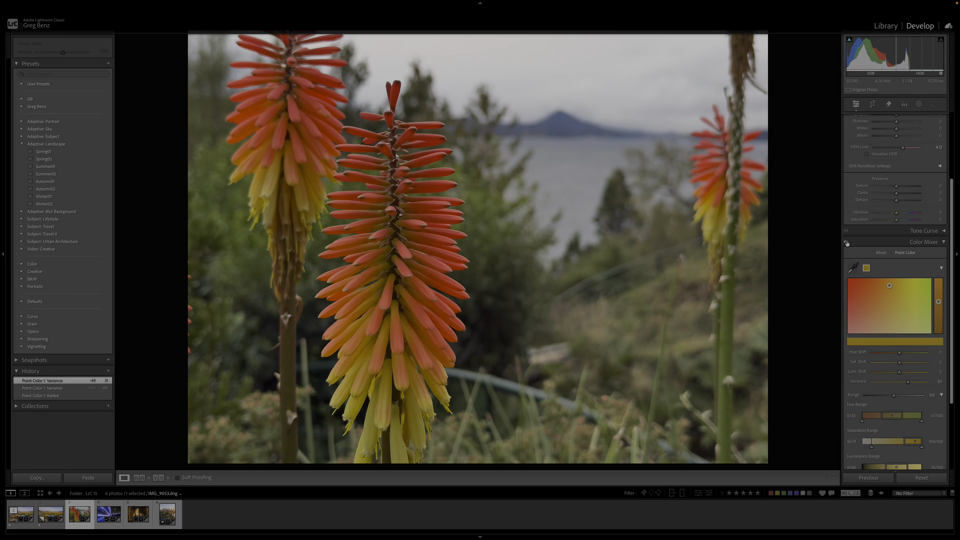
{"action": "mouse_move", "coordinate": [407, 310]}
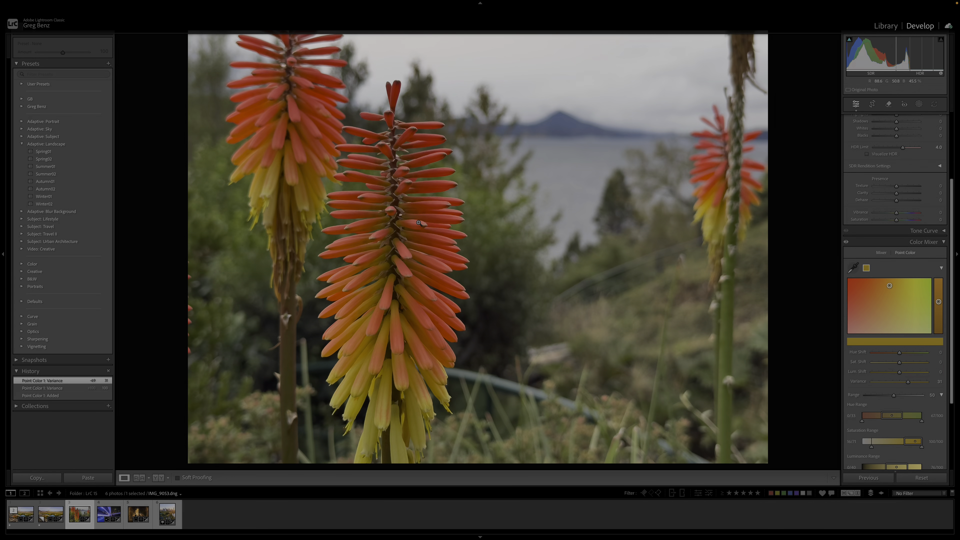
{"action": "mouse_move", "coordinate": [401, 362]}
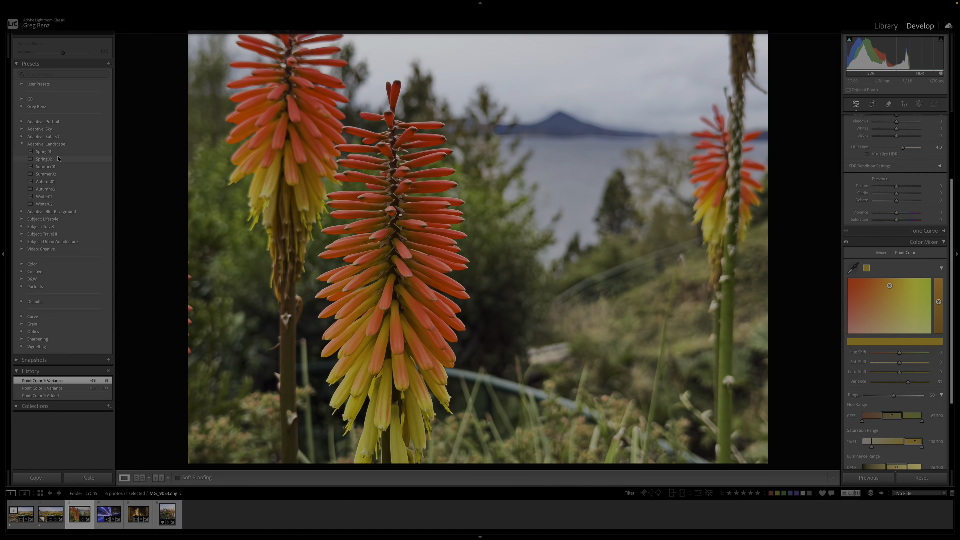
{"action": "mouse_move", "coordinate": [44, 166]}
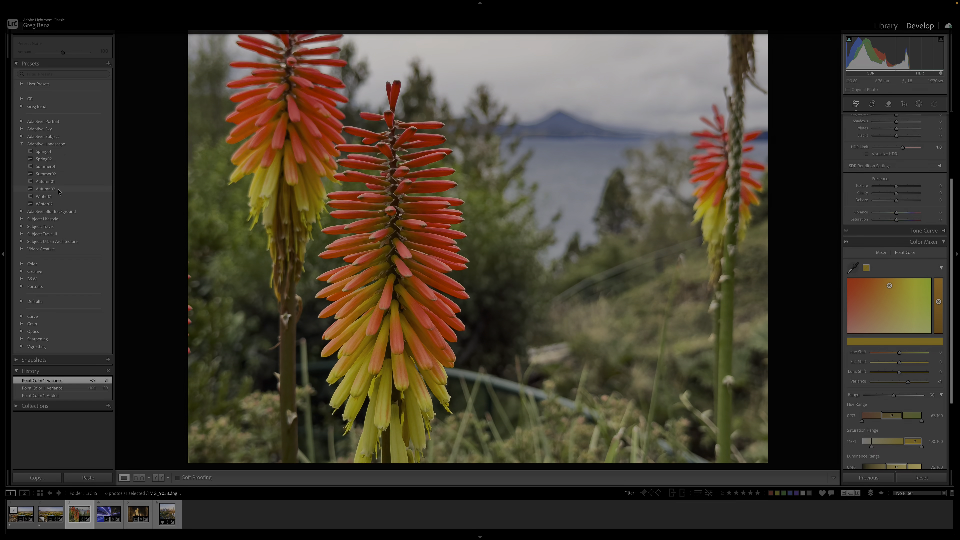
Return to the original river landscape, then bring up the night city overpass photo.
{"action": "left_click", "coordinate": [21, 515]}
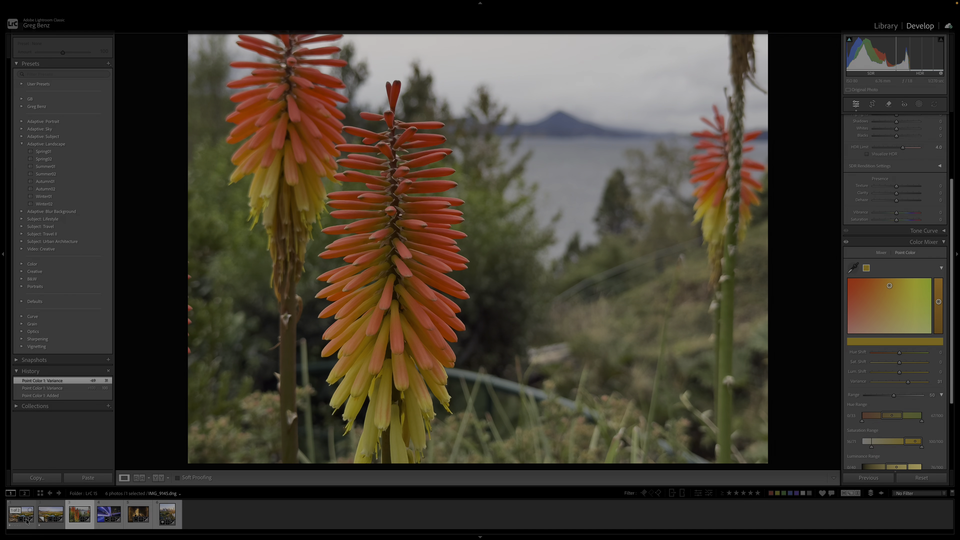
{"action": "left_click", "coordinate": [20, 513]}
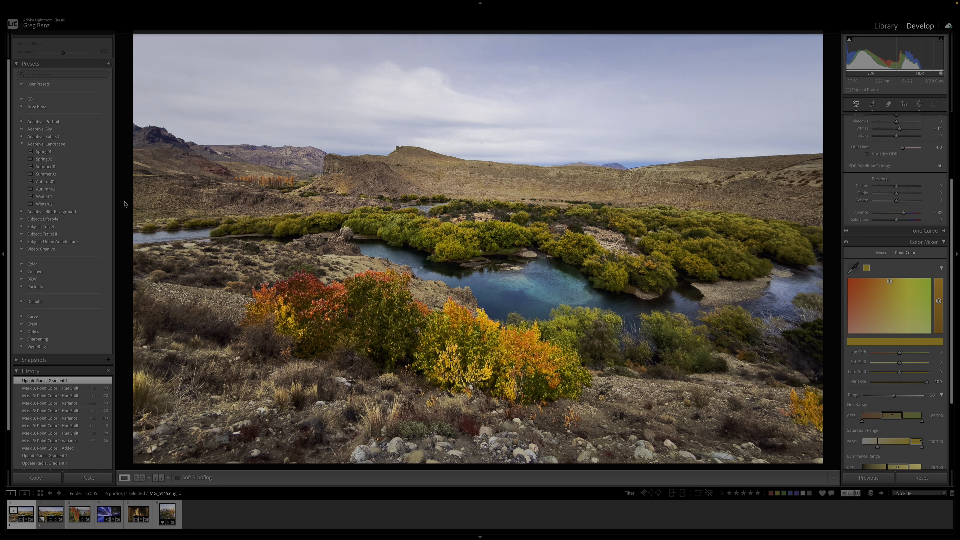
{"action": "left_click", "coordinate": [108, 513]}
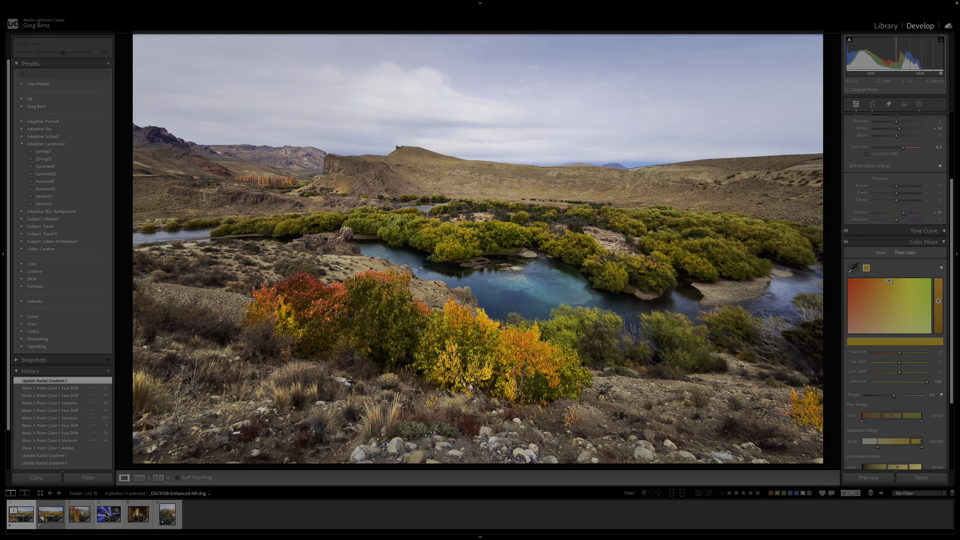
{"action": "left_click", "coordinate": [108, 513]}
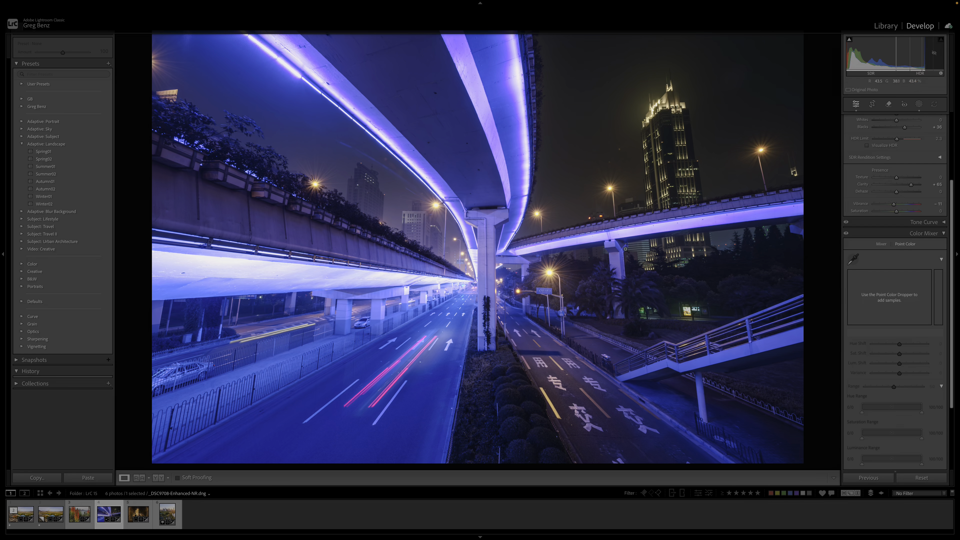
Visualise dust spots in the Remove tool, then apply automatic dust removal to the night overpass.
{"action": "left_click", "coordinate": [888, 104]}
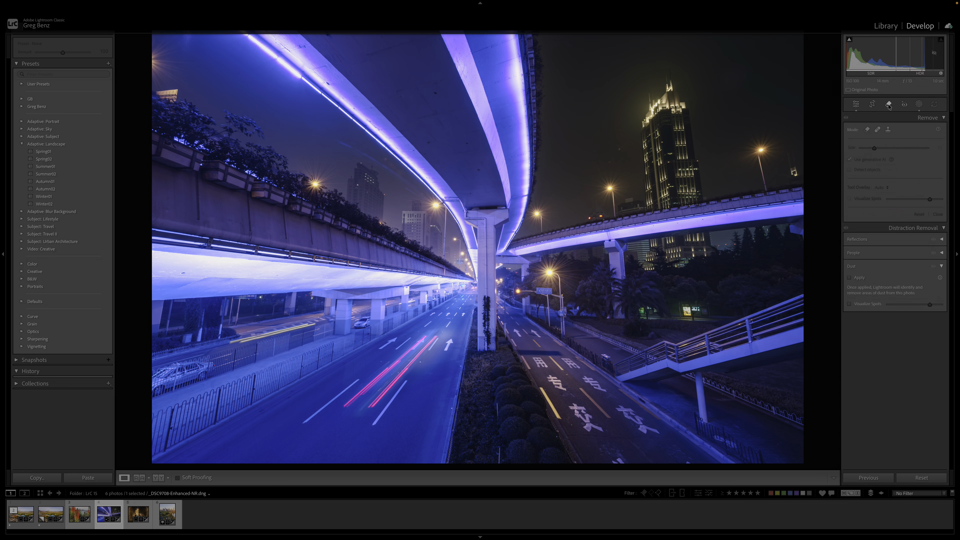
{"action": "mouse_move", "coordinate": [955, 231]}
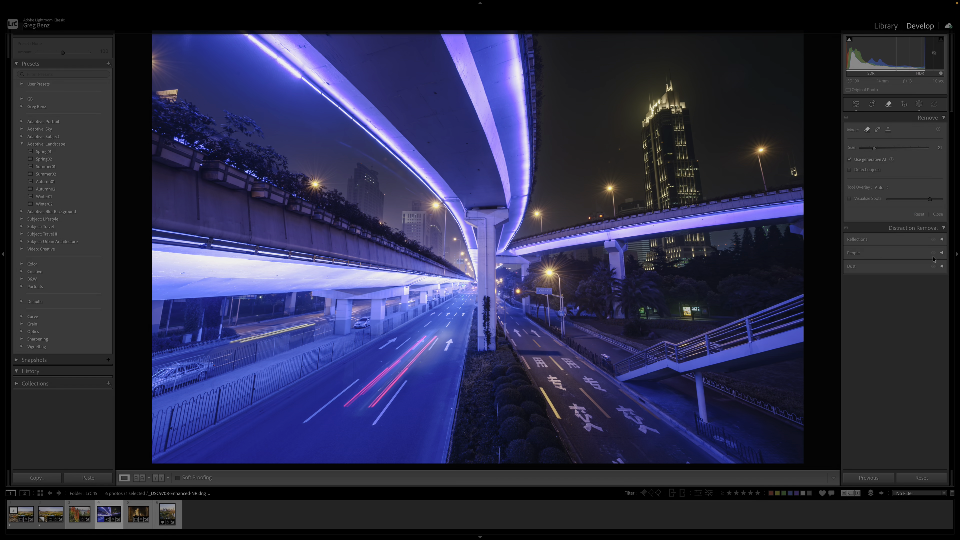
{"action": "left_click", "coordinate": [850, 265]}
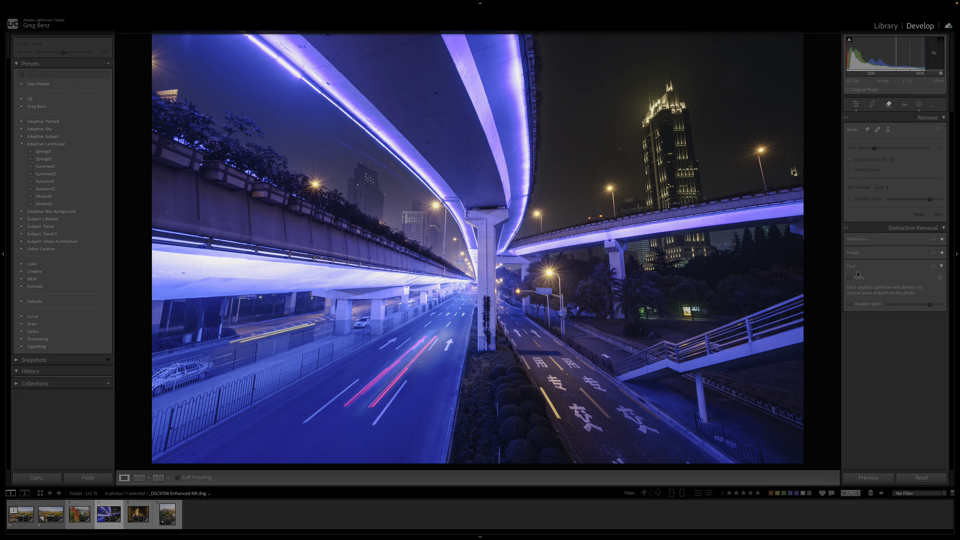
{"action": "left_click", "coordinate": [849, 303]}
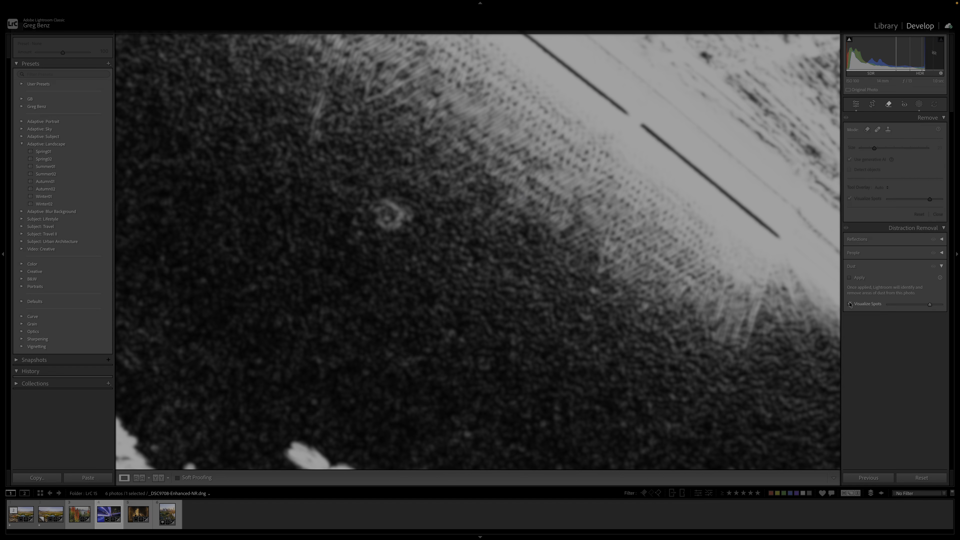
{"action": "left_click", "coordinate": [850, 304]}
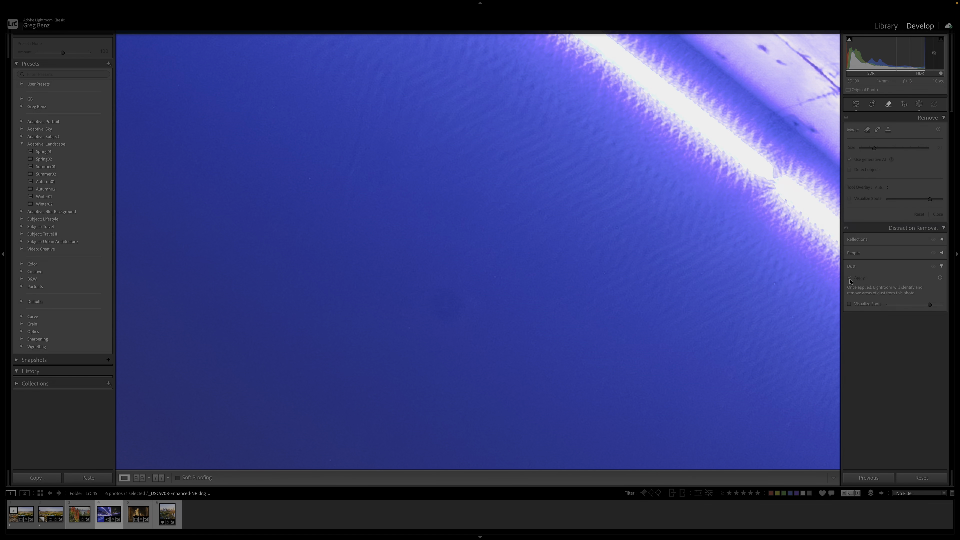
{"action": "left_click", "coordinate": [859, 277]}
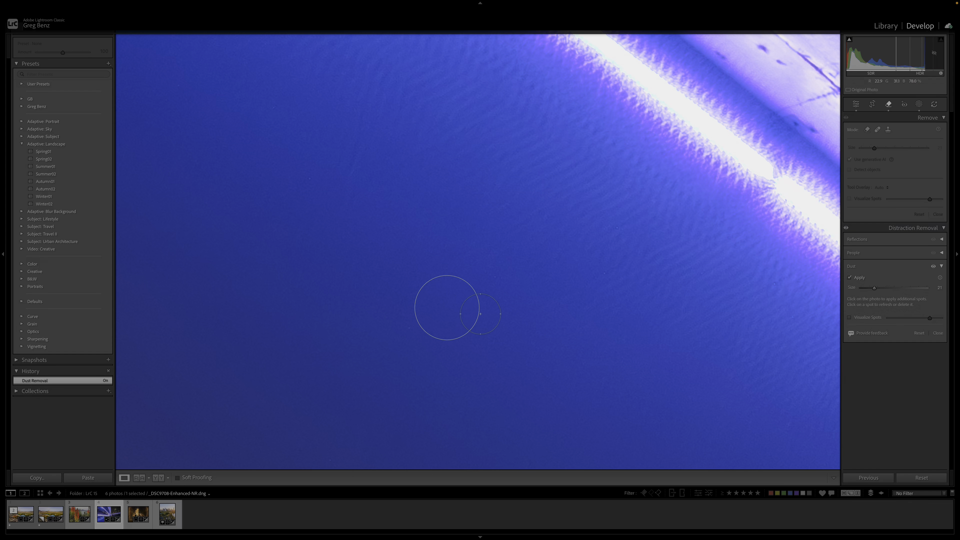
Return to basic adjustments, reopen the dust removal settings and check the photo.
{"action": "left_click", "coordinate": [856, 104]}
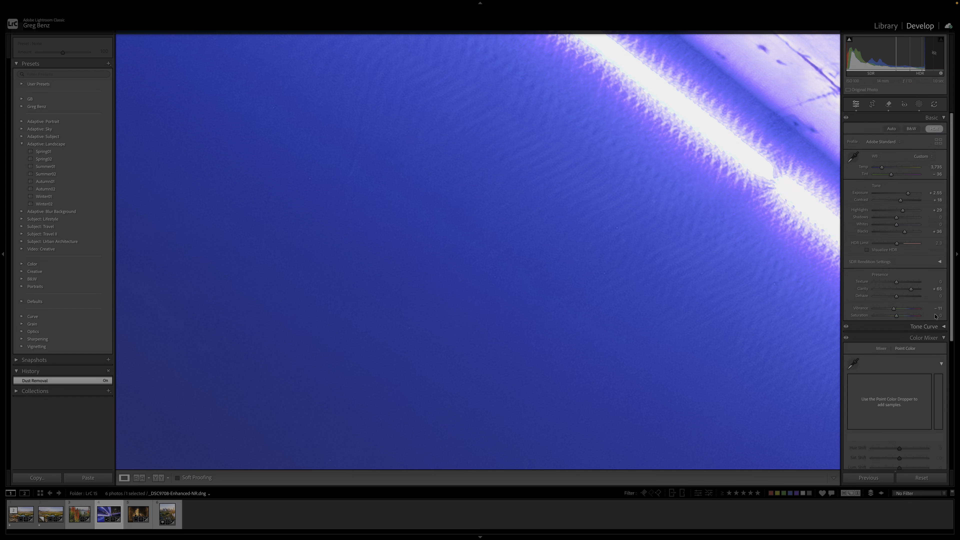
{"action": "left_click", "coordinate": [873, 104]}
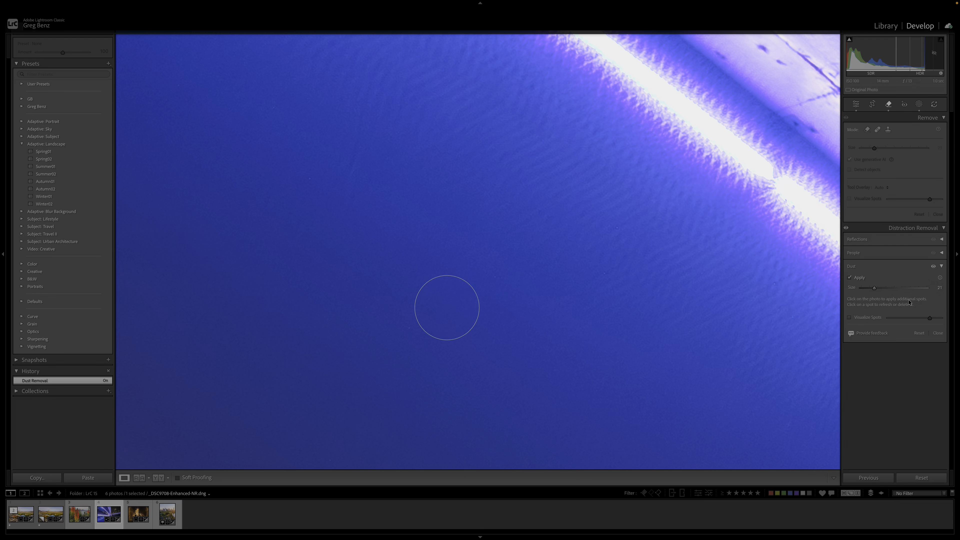
{"action": "left_click", "coordinate": [490, 316]}
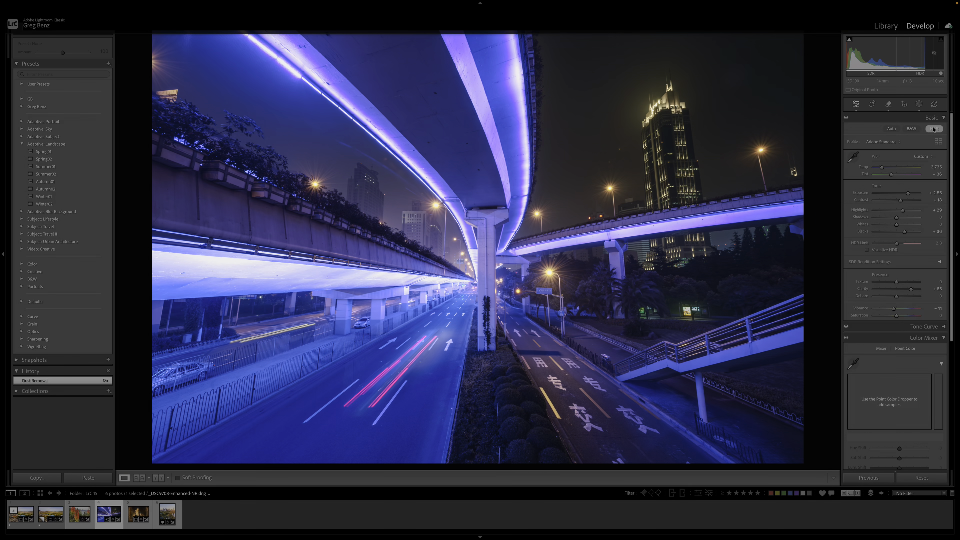
Raise the HDR Limit slider for the night overpass photo in the Basic panel.
{"action": "left_click", "coordinate": [933, 129]}
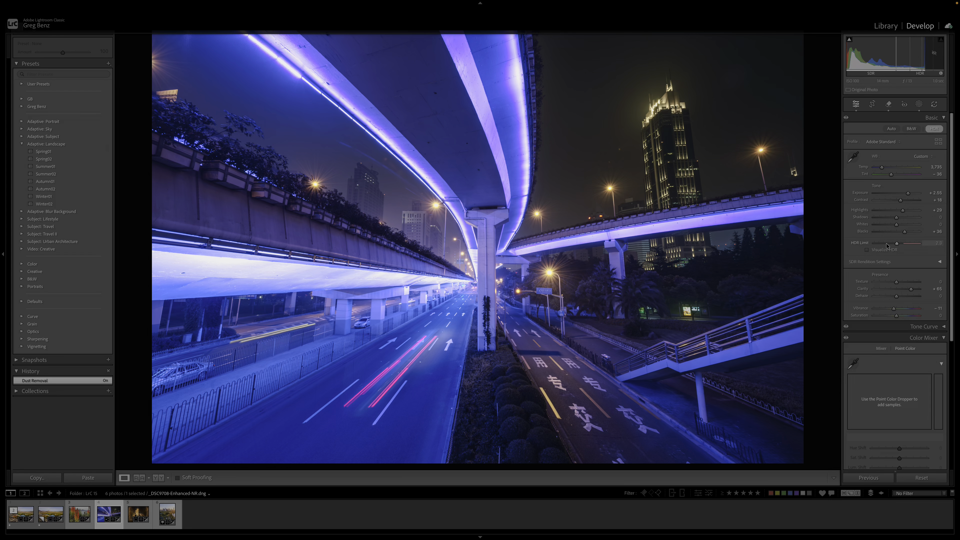
{"action": "mouse_move", "coordinate": [886, 246]}
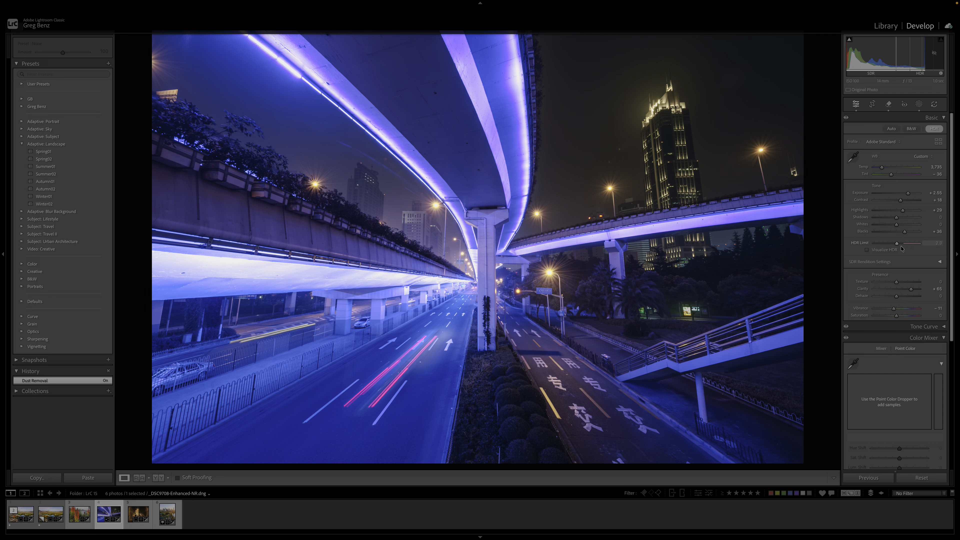
{"action": "left_click_drag", "start_coordinate": [912, 243], "coordinate": [873, 243]}
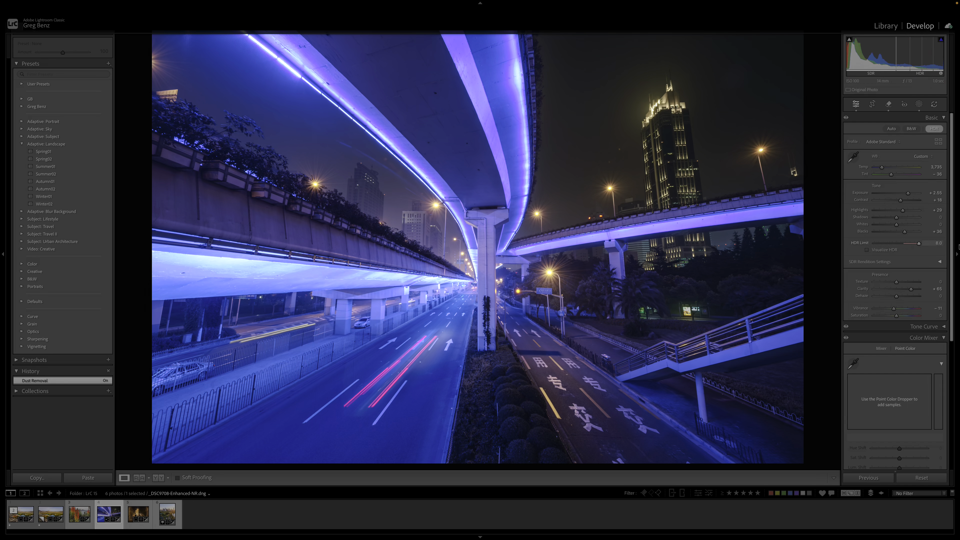
{"action": "left_click_drag", "start_coordinate": [936, 243], "coordinate": [918, 243]}
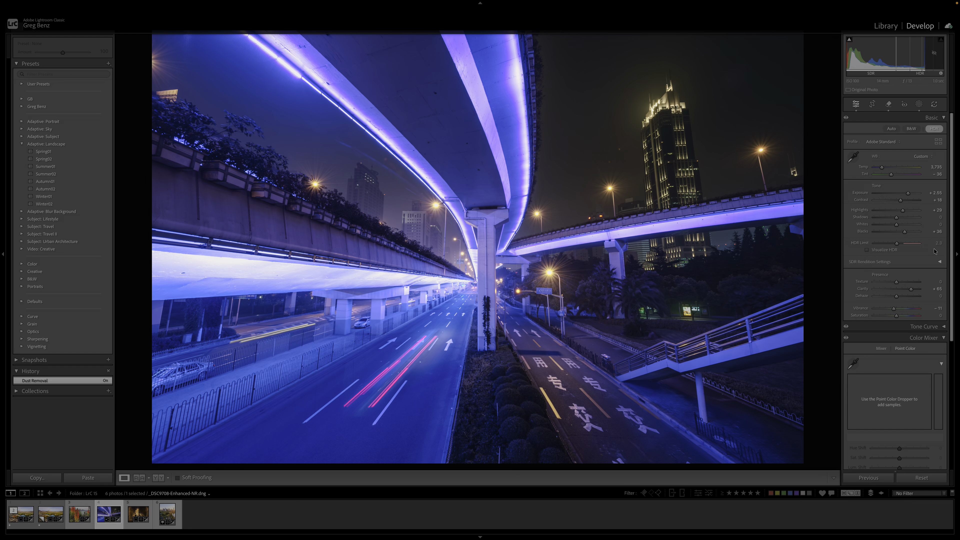
{"action": "mouse_move", "coordinate": [935, 251]}
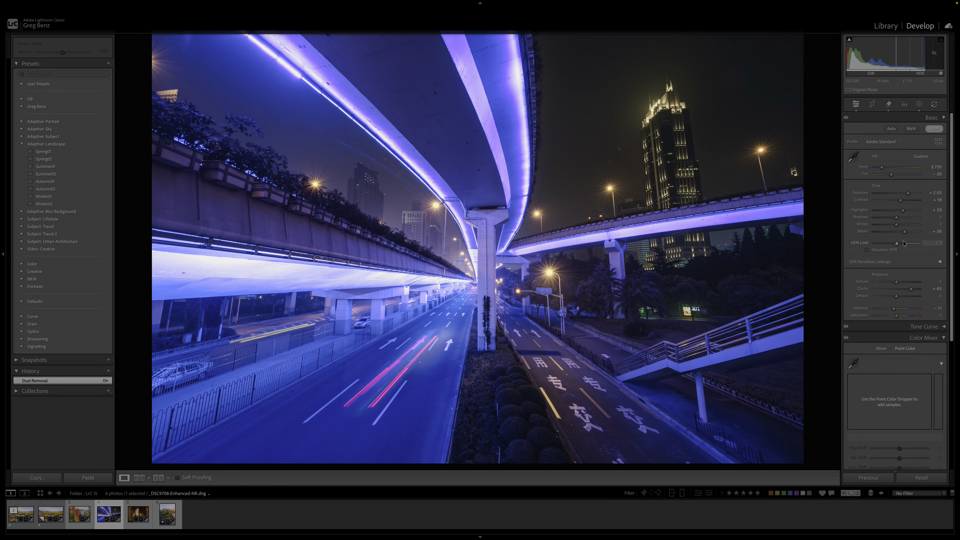
Compare a lower HDR Limit, then settle back on the higher value.
{"action": "left_click_drag", "start_coordinate": [896, 243], "coordinate": [912, 243]}
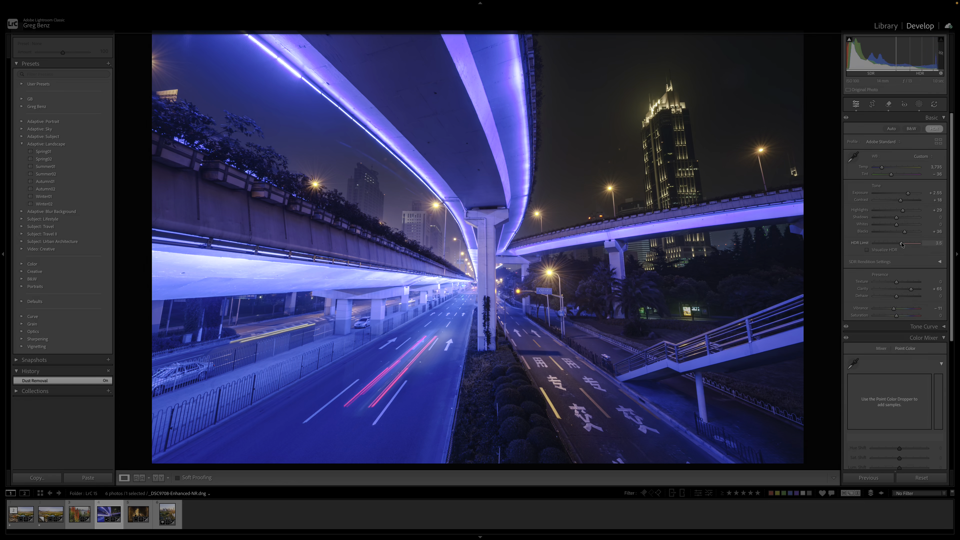
{"action": "left_click_drag", "start_coordinate": [912, 242], "coordinate": [916, 242]}
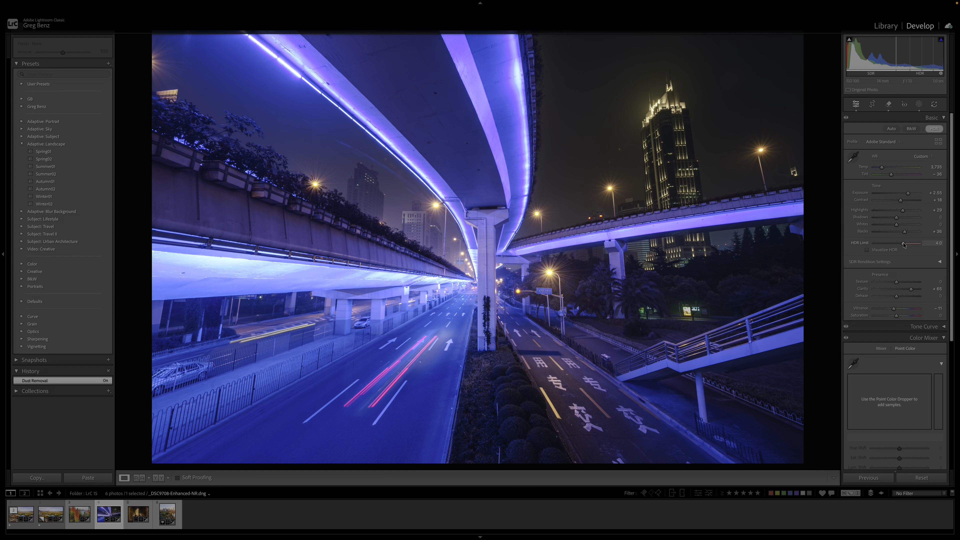
{"action": "left_click_drag", "start_coordinate": [901, 243], "coordinate": [916, 243]}
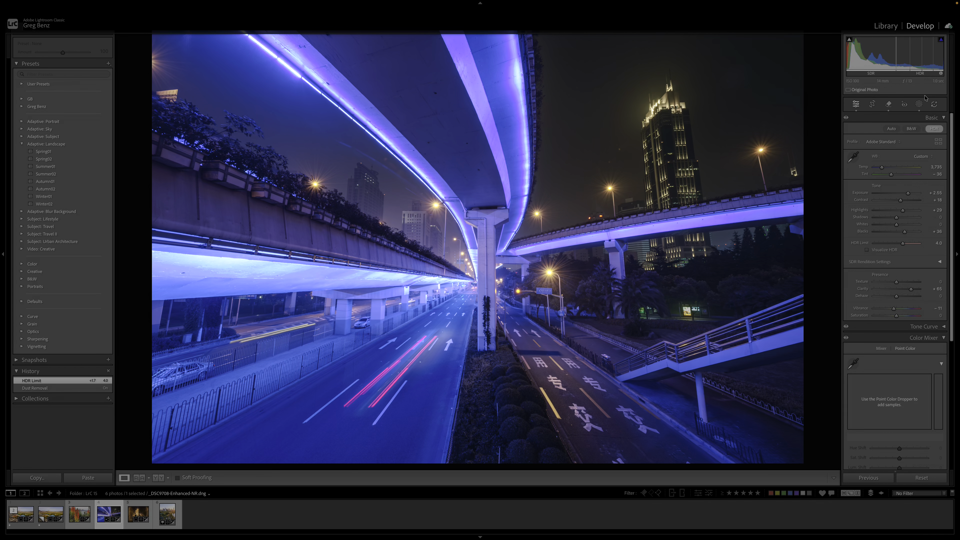
{"action": "mouse_move", "coordinate": [437, 254]}
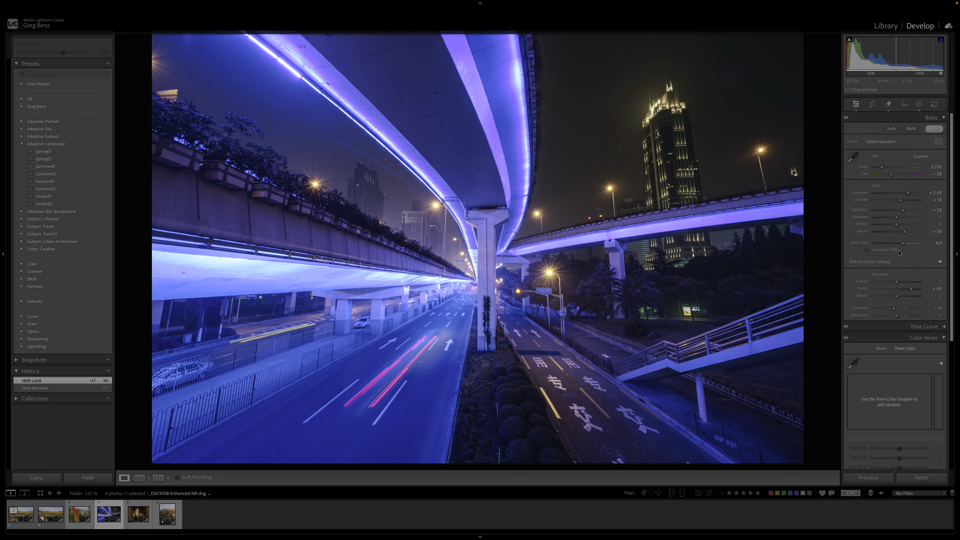
{"action": "mouse_move", "coordinate": [908, 253]}
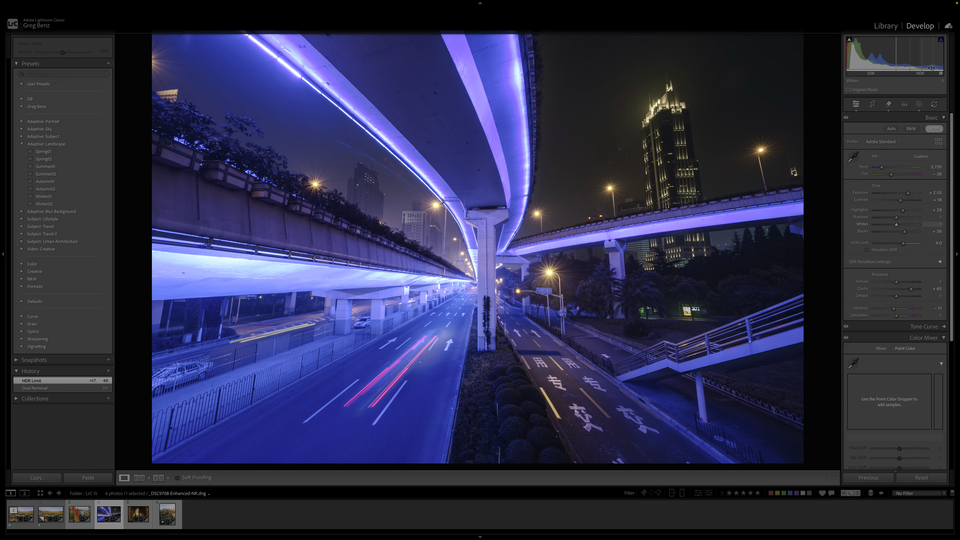
{"action": "mouse_move", "coordinate": [924, 81]}
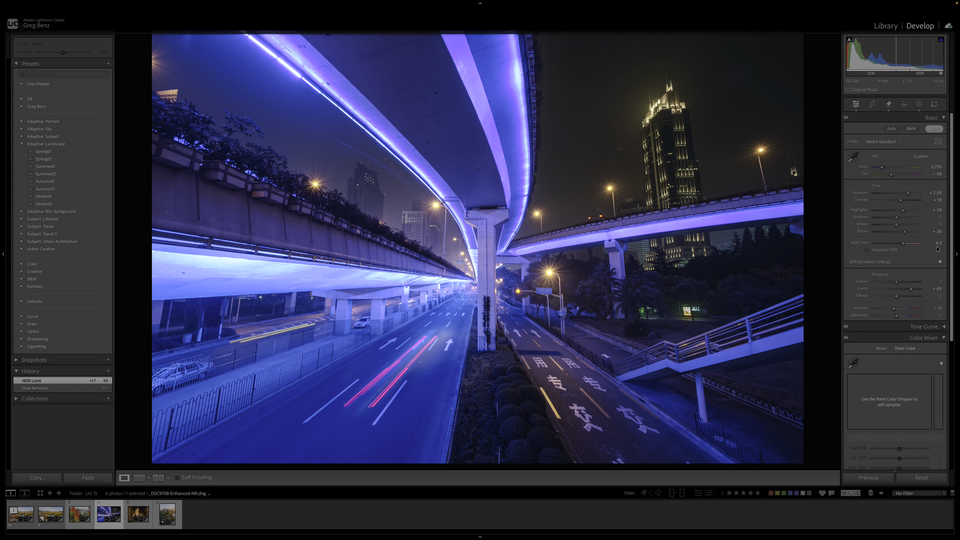
{"action": "mouse_move", "coordinate": [942, 251]}
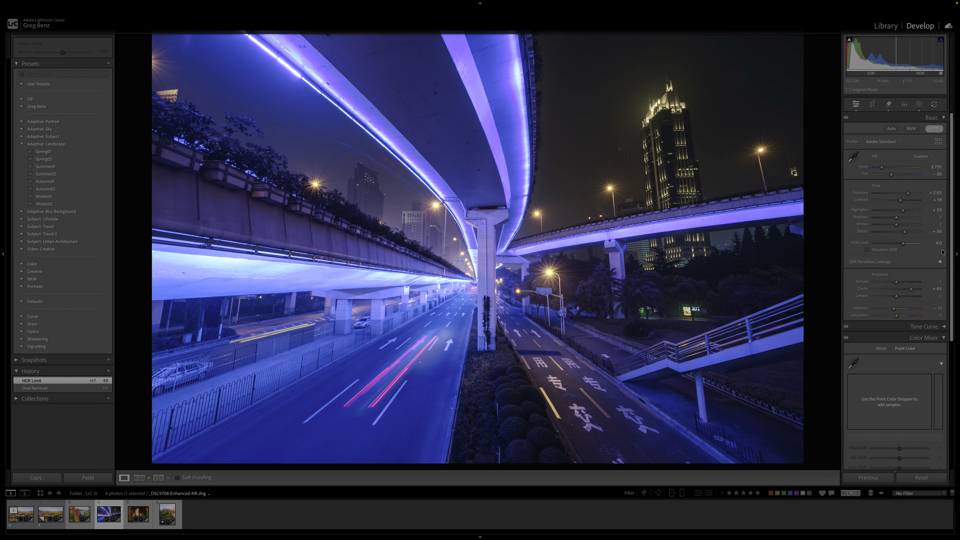
{"action": "mouse_move", "coordinate": [904, 246]}
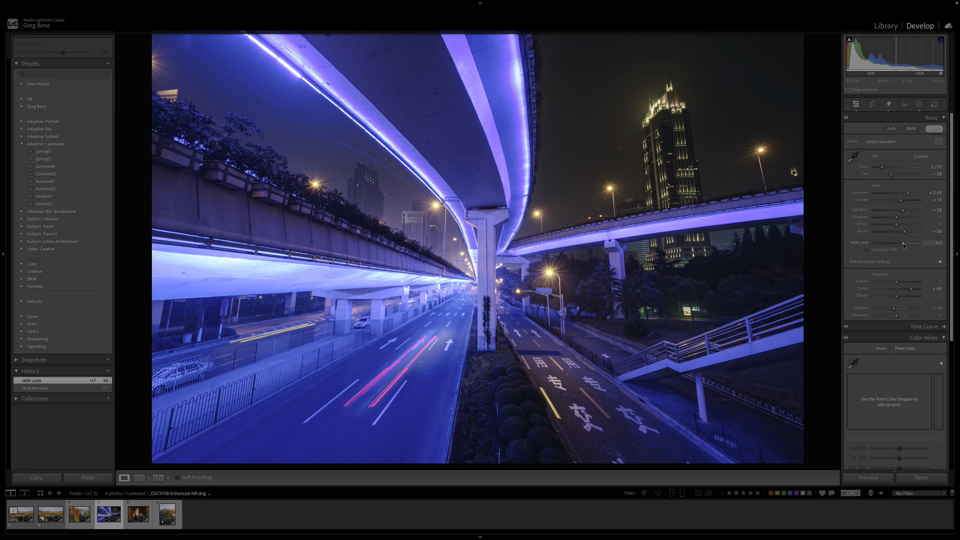
Try a lower HDR Limit and darker Highlights on the overpass photo, then revert.
{"action": "left_click_drag", "start_coordinate": [927, 242], "coordinate": [912, 242]}
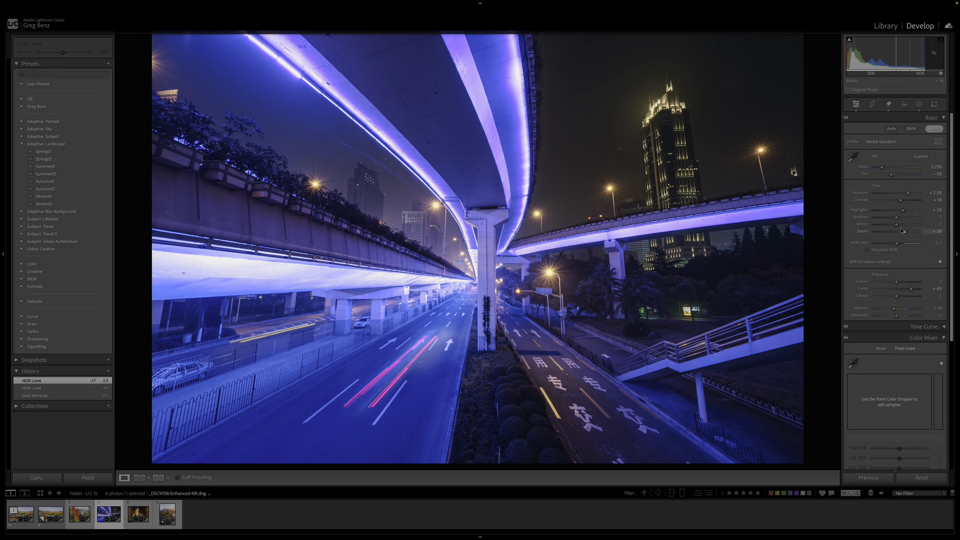
{"action": "left_click_drag", "start_coordinate": [910, 218], "coordinate": [894, 217]}
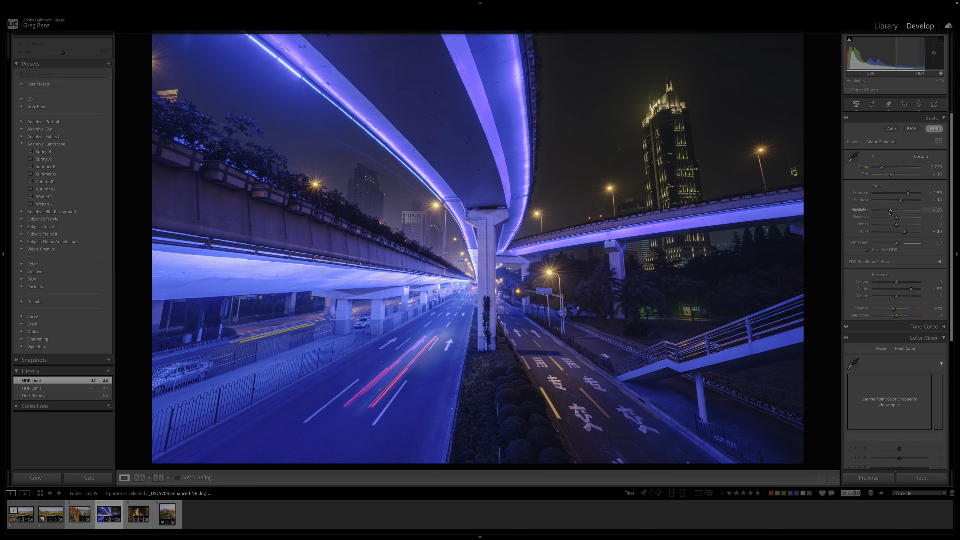
{"action": "left_click_drag", "start_coordinate": [906, 210], "coordinate": [894, 210]}
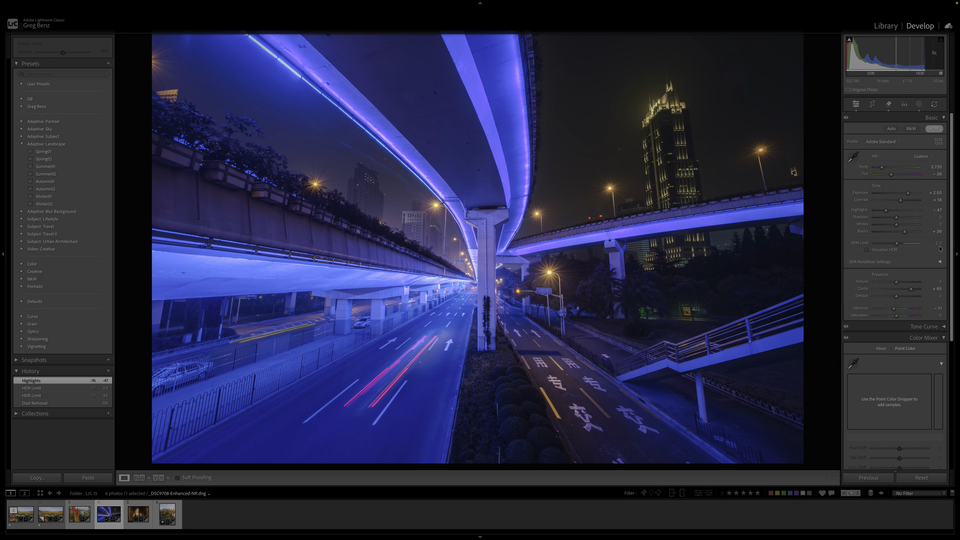
{"action": "left_click_drag", "start_coordinate": [910, 210], "coordinate": [925, 210]}
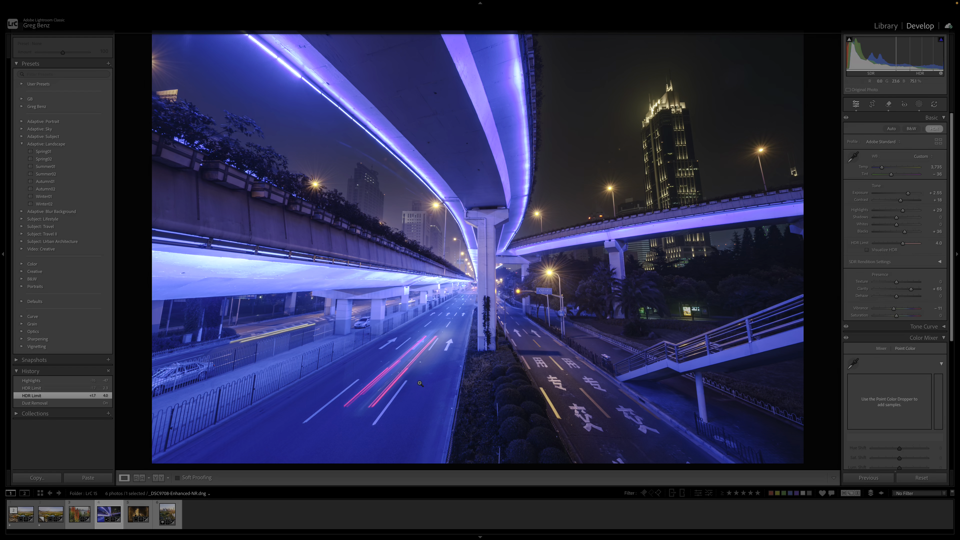
Switch to the fireplace photo in the filmstrip.
{"action": "left_click", "coordinate": [167, 514]}
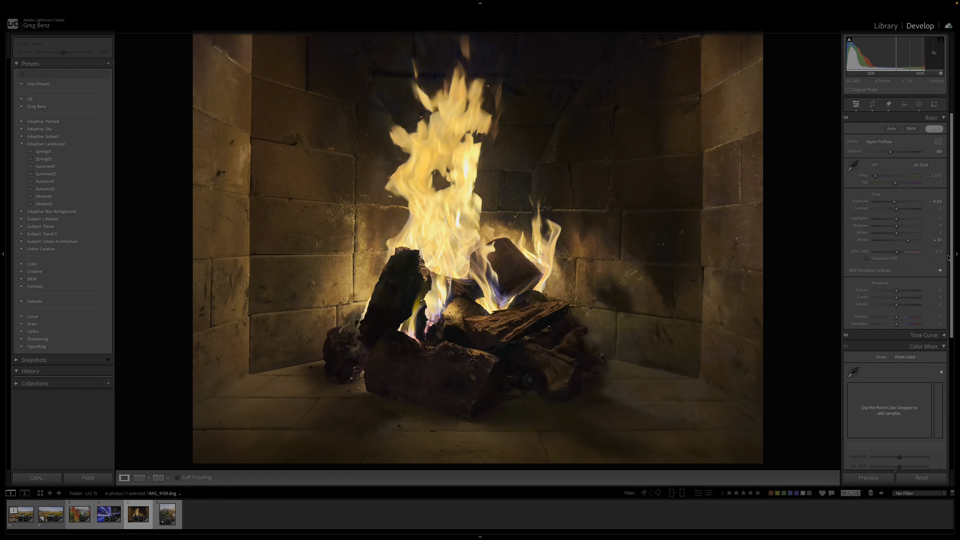
{"action": "mouse_move", "coordinate": [457, 281]}
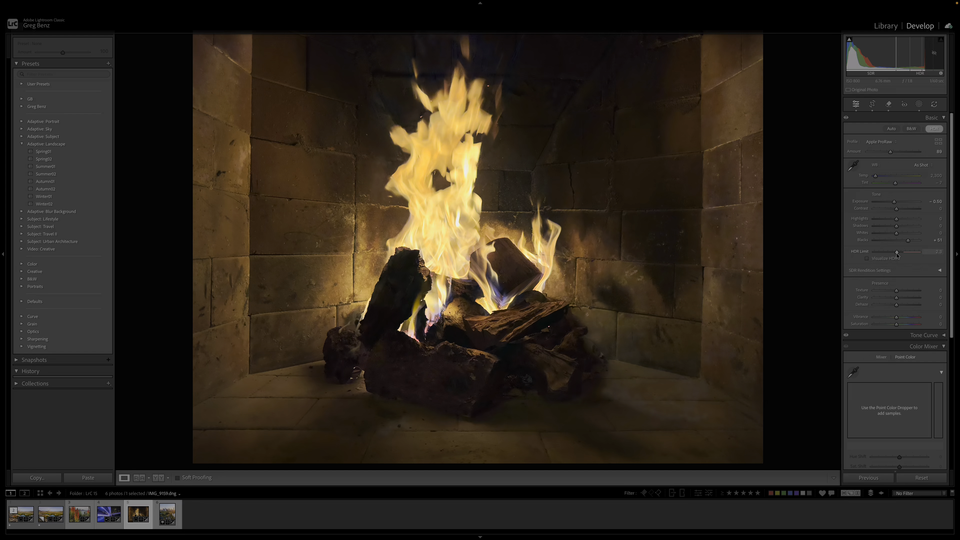
Raise the fireplace photo's HDR Limit, trying several values and undoing the last one.
{"action": "left_click_drag", "start_coordinate": [900, 251], "coordinate": [909, 251]}
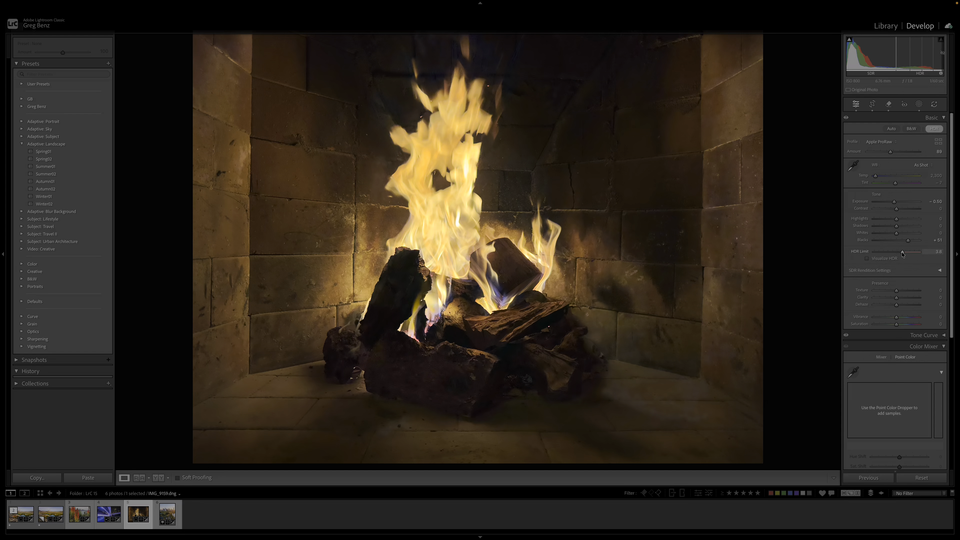
{"action": "left_click_drag", "start_coordinate": [909, 252], "coordinate": [902, 251]}
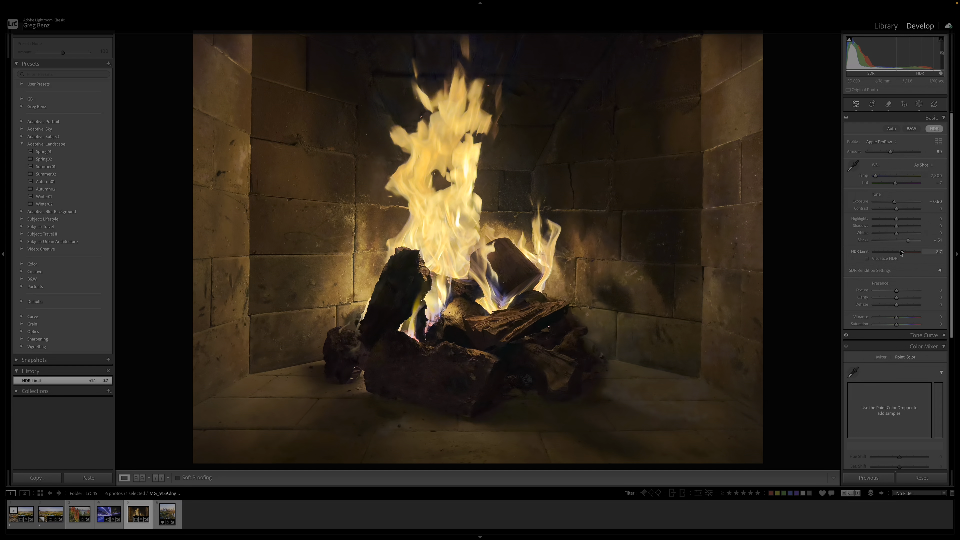
{"action": "left_click_drag", "start_coordinate": [921, 252], "coordinate": [887, 251]}
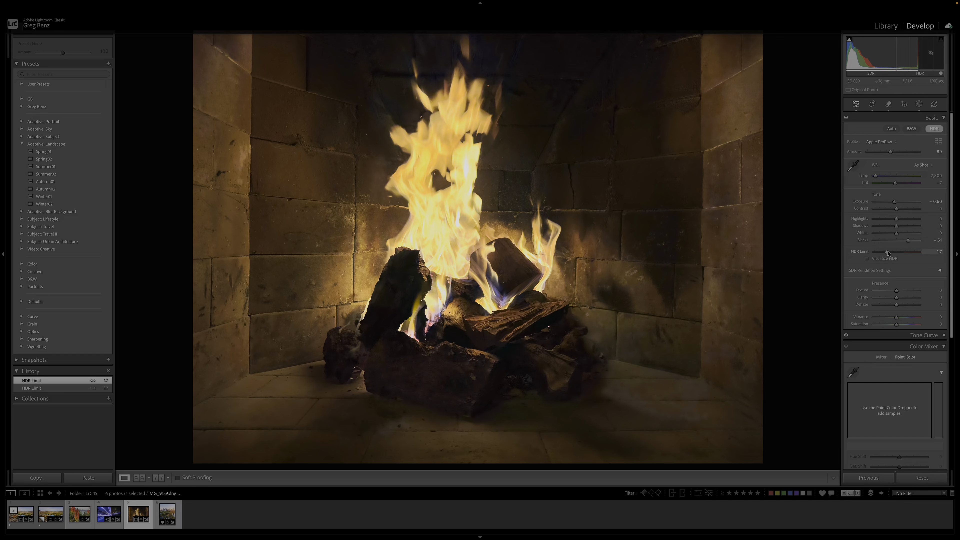
{"action": "left_click_drag", "start_coordinate": [888, 251], "coordinate": [922, 251]}
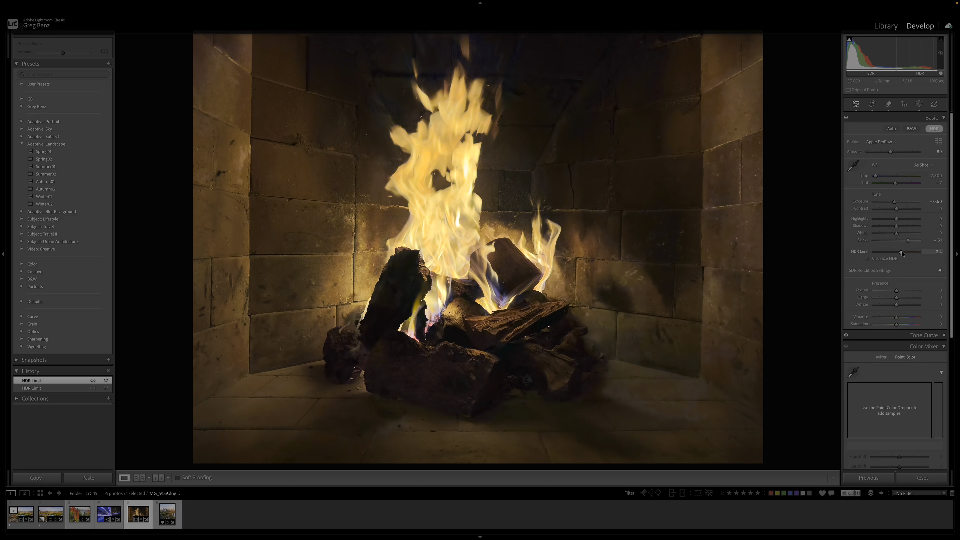
{"action": "left_click_drag", "start_coordinate": [900, 252], "coordinate": [922, 252]}
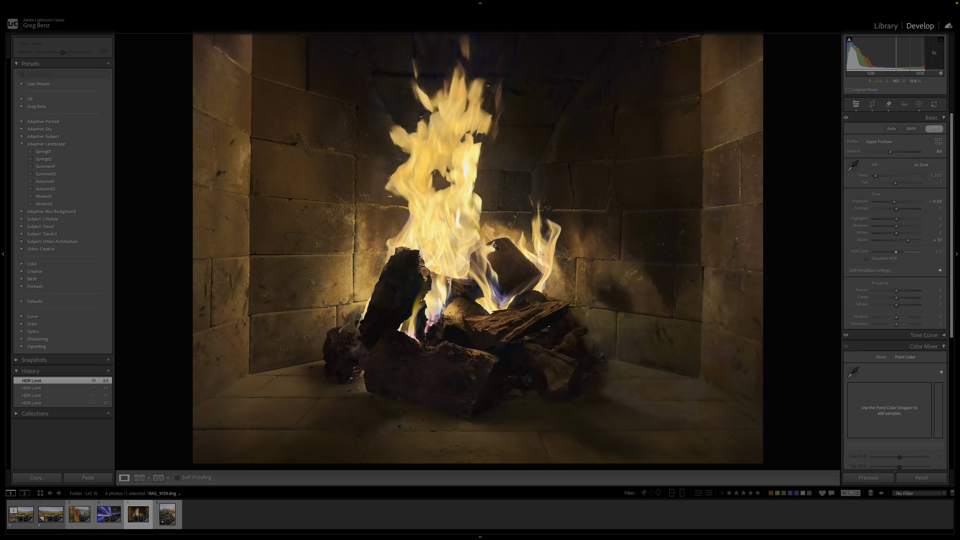
{"action": "key", "text": "ctrl+z"}
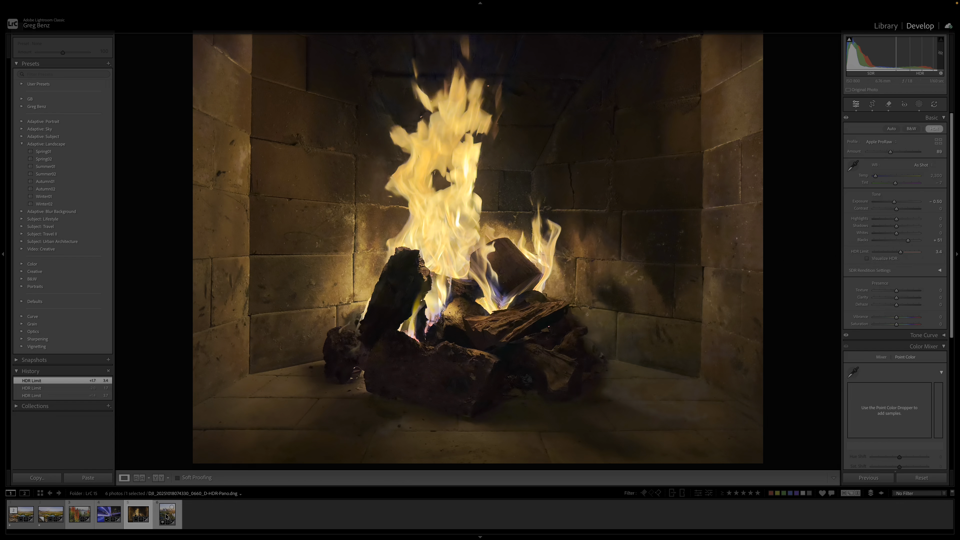
Switch to the aerial city skyline photo in the filmstrip.
{"action": "left_click", "coordinate": [166, 513]}
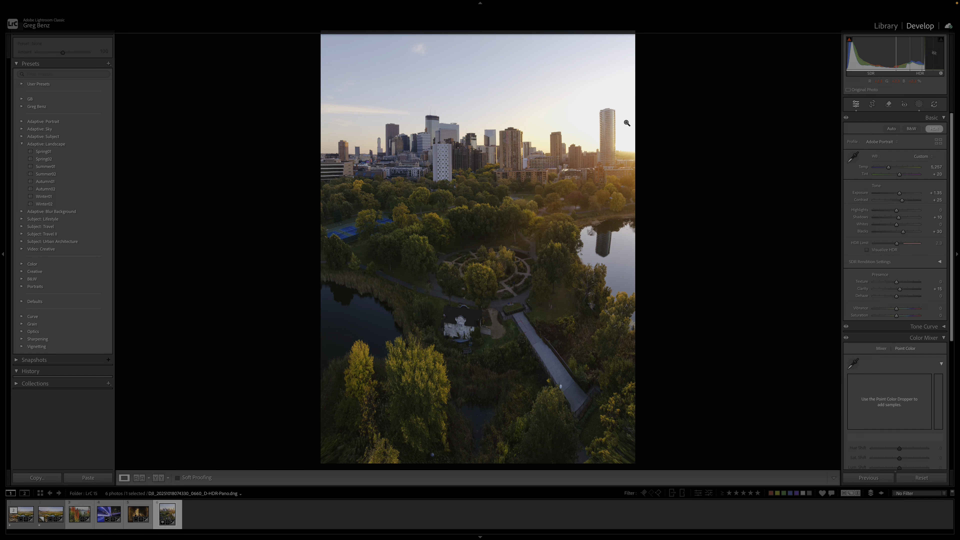
{"action": "mouse_move", "coordinate": [630, 120]}
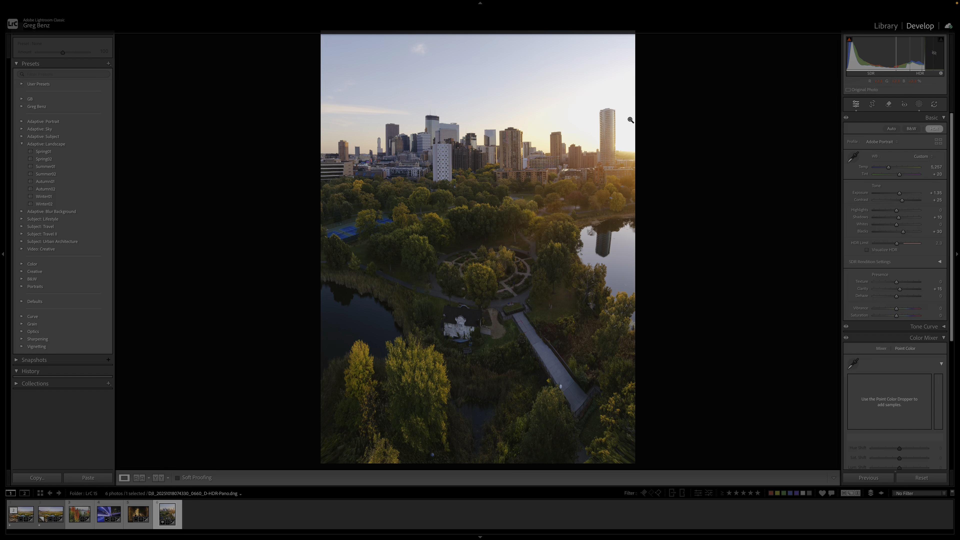
{"action": "mouse_move", "coordinate": [627, 115]}
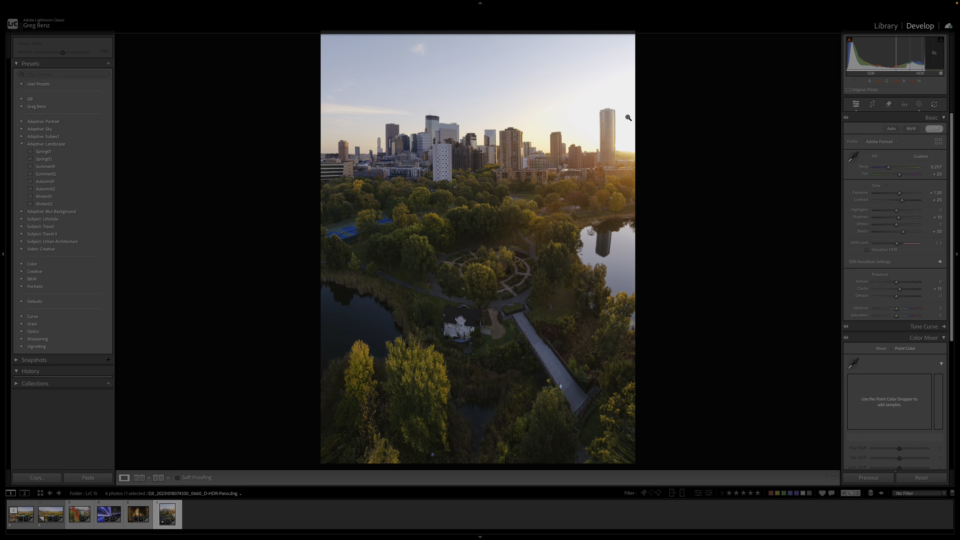
{"action": "mouse_move", "coordinate": [629, 105]}
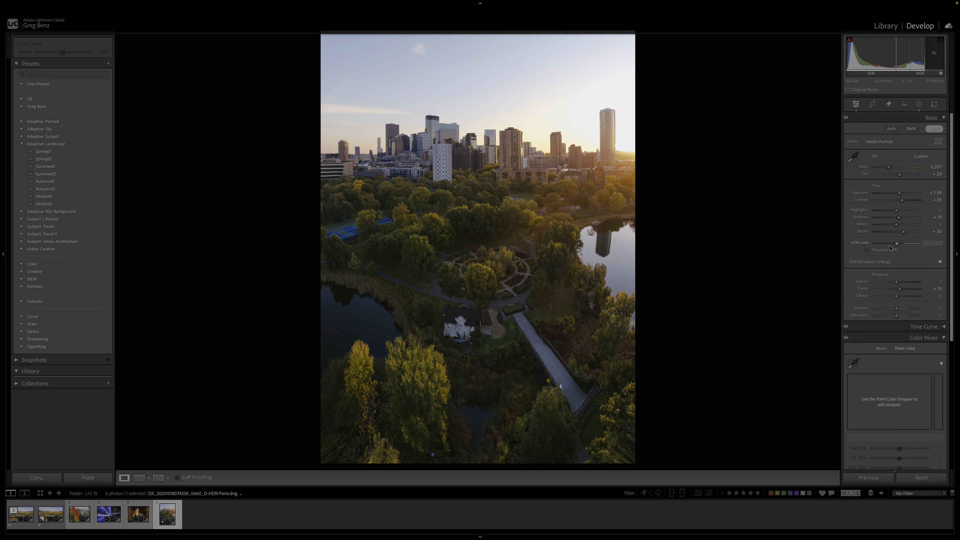
{"action": "mouse_move", "coordinate": [902, 248]}
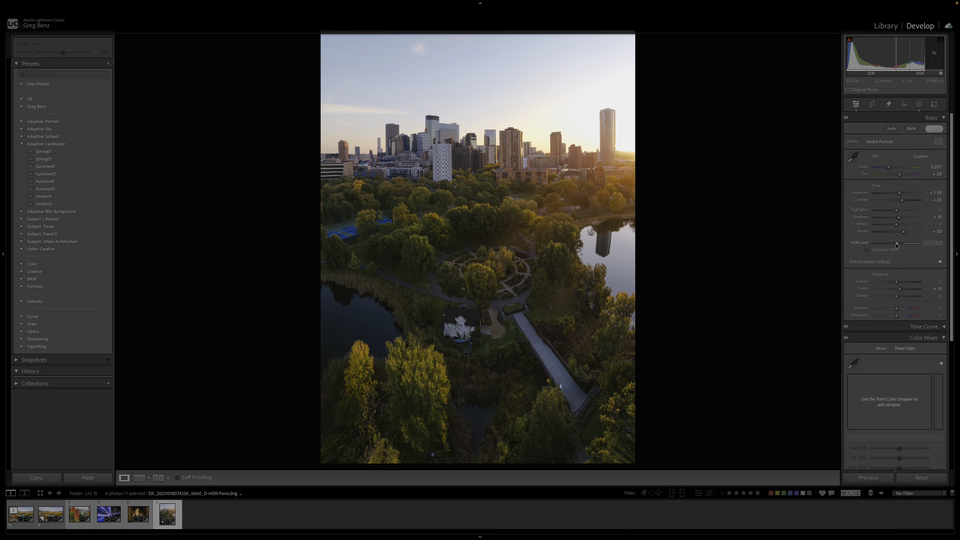
Raise the skyline photo's HDR Limit to about 3, undoing one overshoot.
{"action": "left_click_drag", "start_coordinate": [903, 243], "coordinate": [912, 243]}
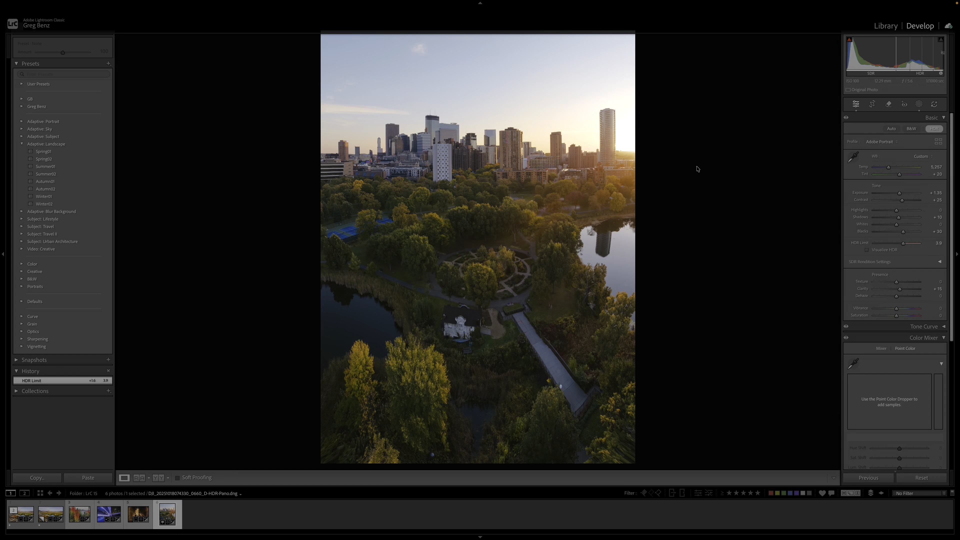
{"action": "key", "text": "ctrl+z"}
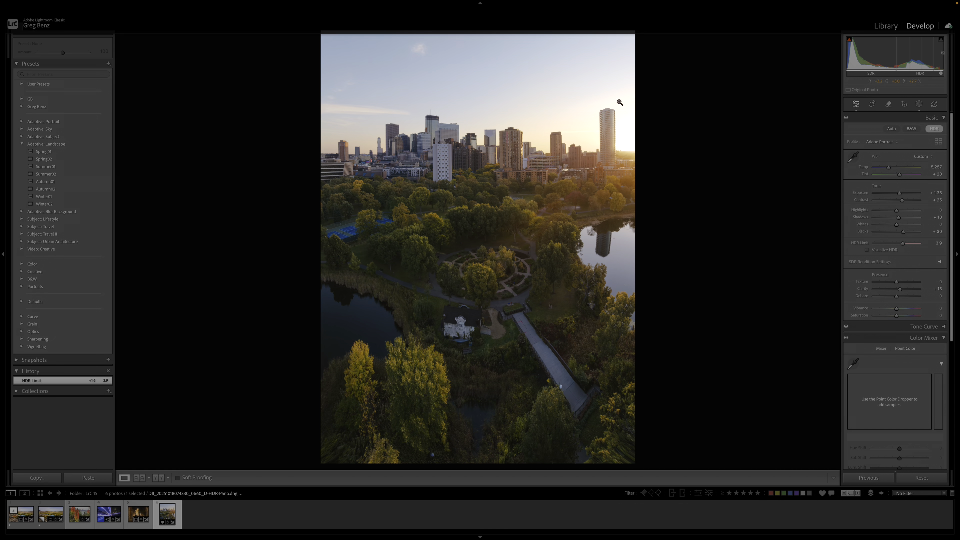
{"action": "mouse_move", "coordinate": [653, 179]}
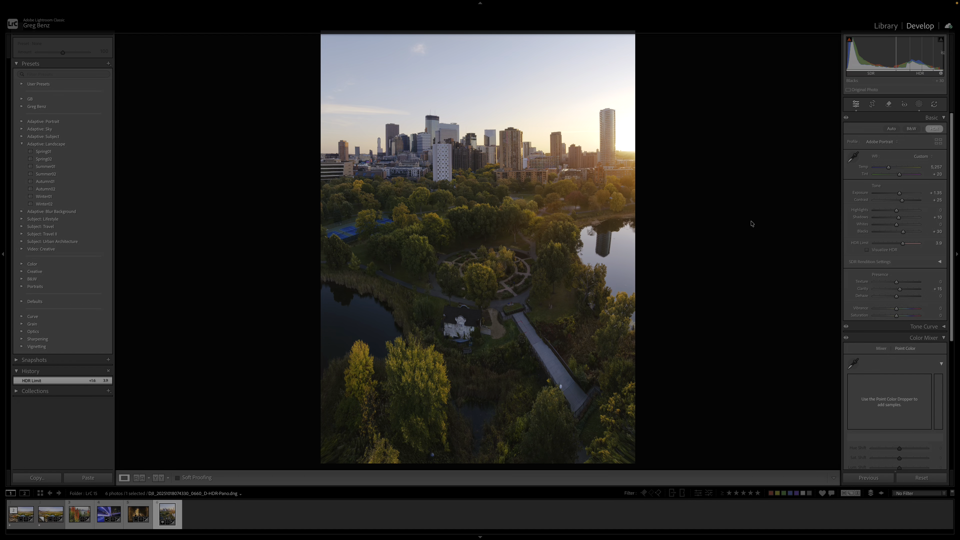
{"action": "mouse_move", "coordinate": [640, 162]}
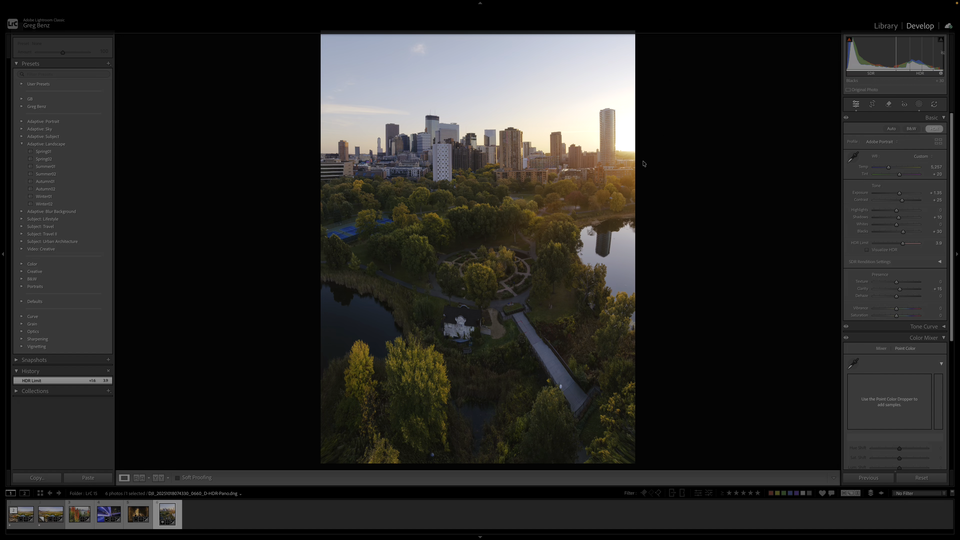
Return to the night overpass photo and push its HDR Limit higher.
{"action": "left_click", "coordinate": [108, 514]}
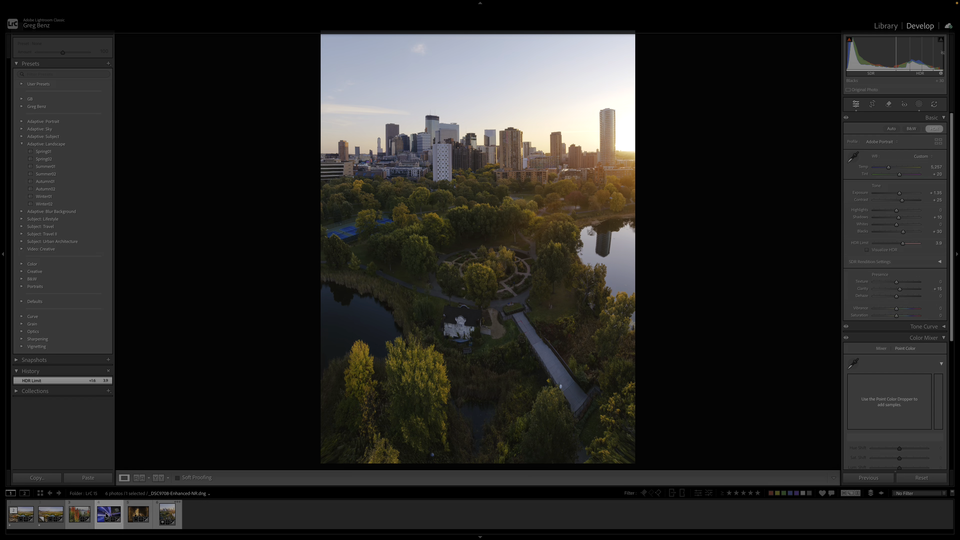
{"action": "left_click", "coordinate": [108, 513]}
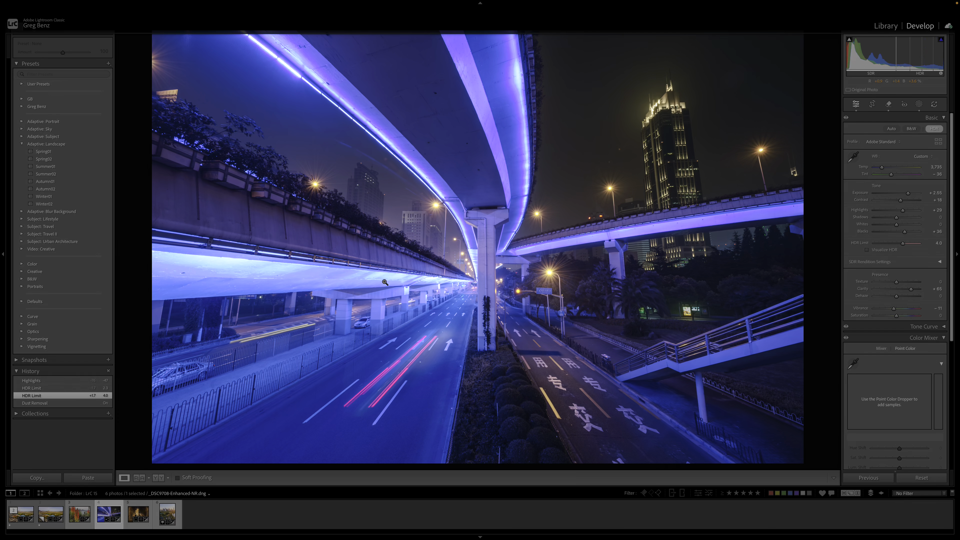
{"action": "mouse_move", "coordinate": [821, 213]}
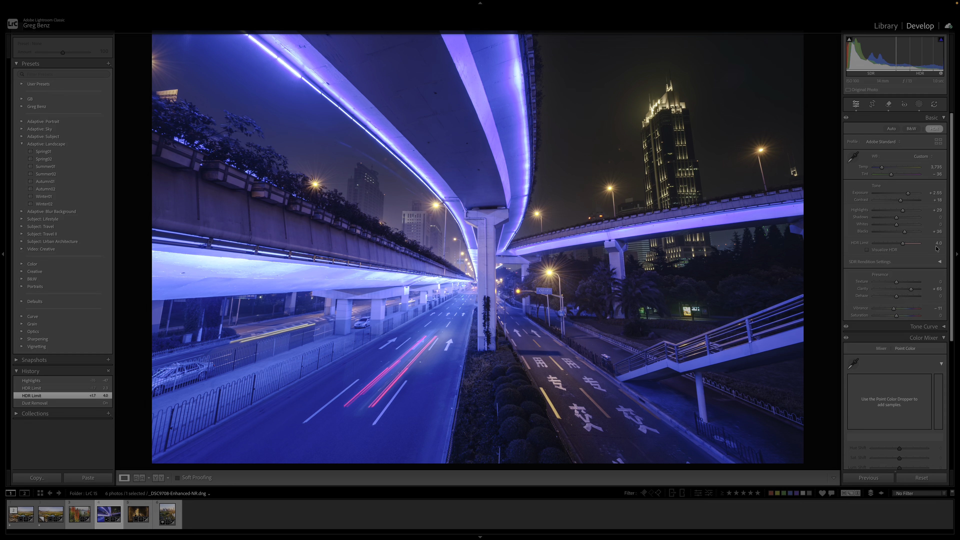
{"action": "left_click_drag", "start_coordinate": [906, 242], "coordinate": [917, 242]}
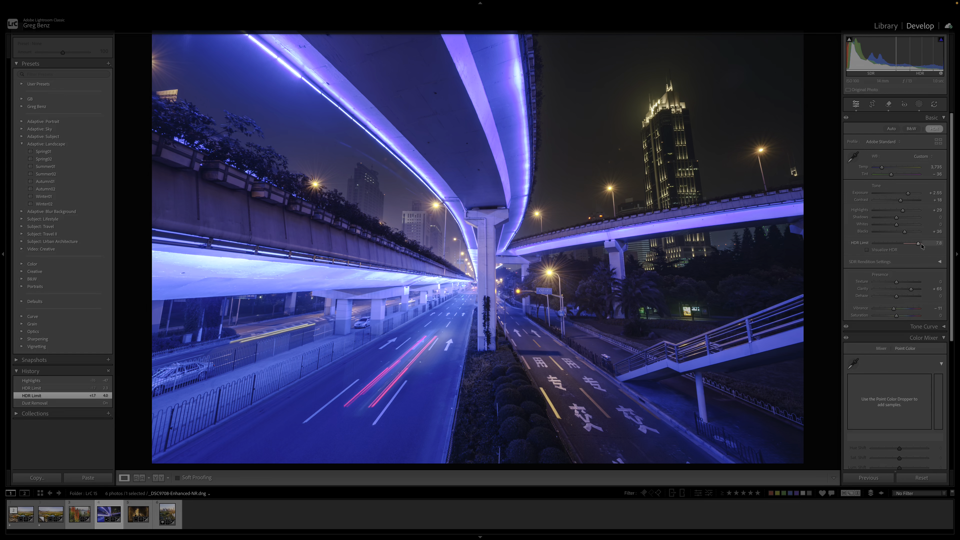
{"action": "left_click_drag", "start_coordinate": [918, 243], "coordinate": [933, 243]}
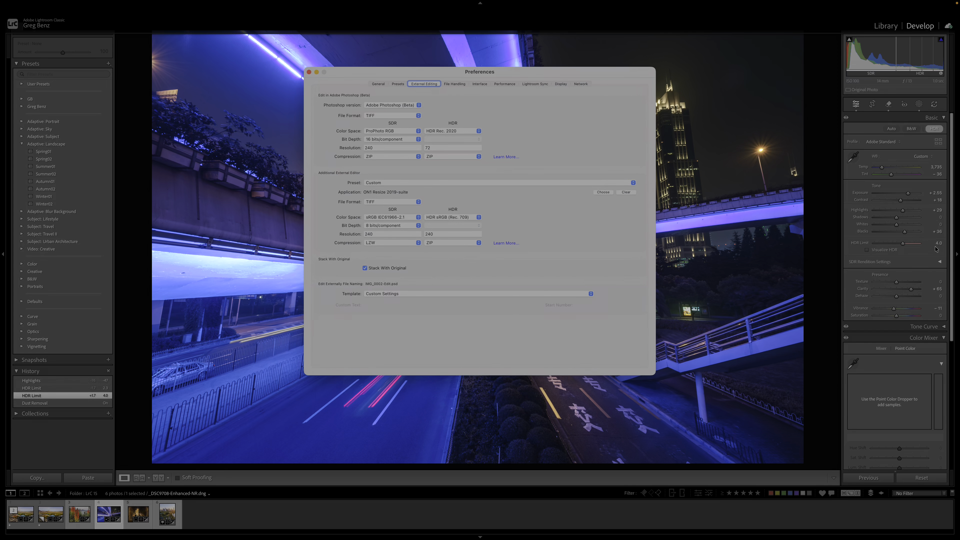
{"action": "mouse_move", "coordinate": [498, 80]}
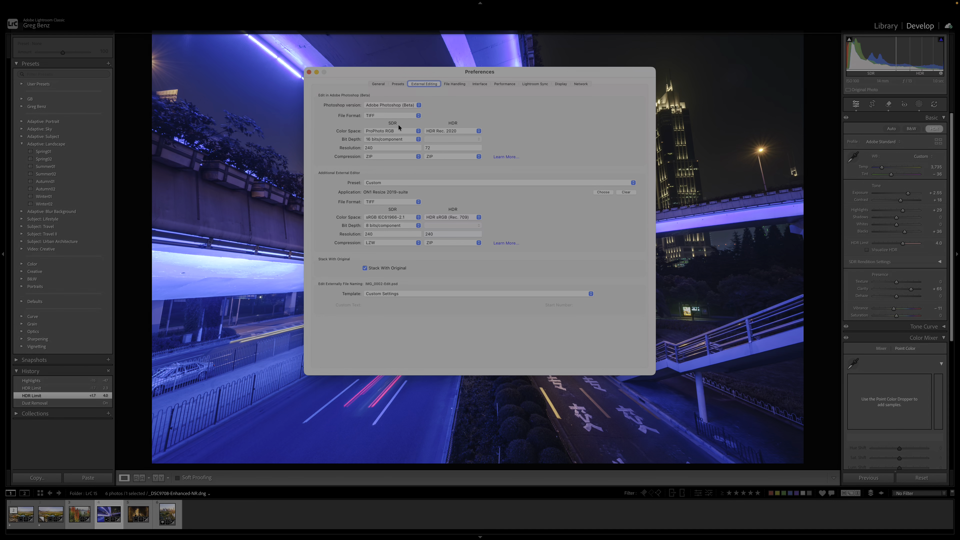
{"action": "mouse_move", "coordinate": [395, 129]}
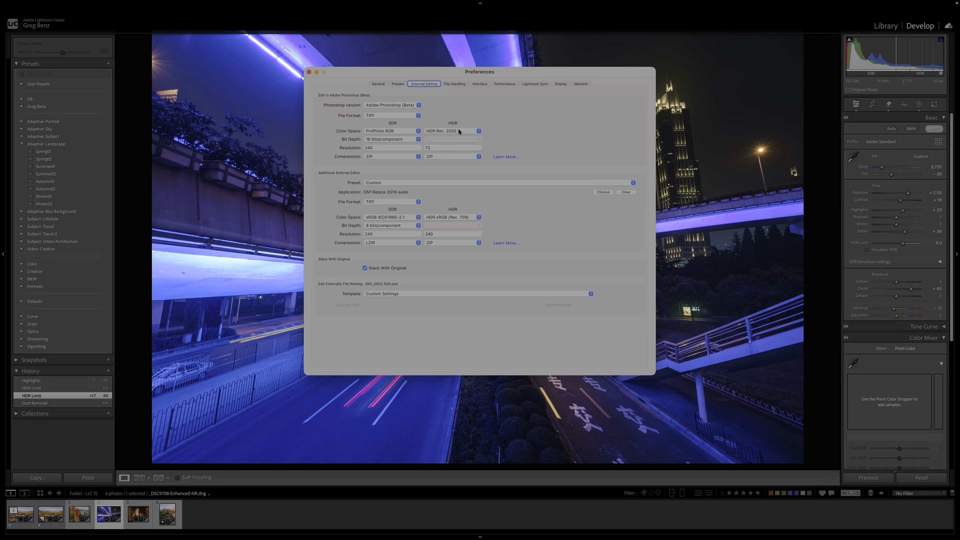
{"action": "mouse_move", "coordinate": [460, 132]}
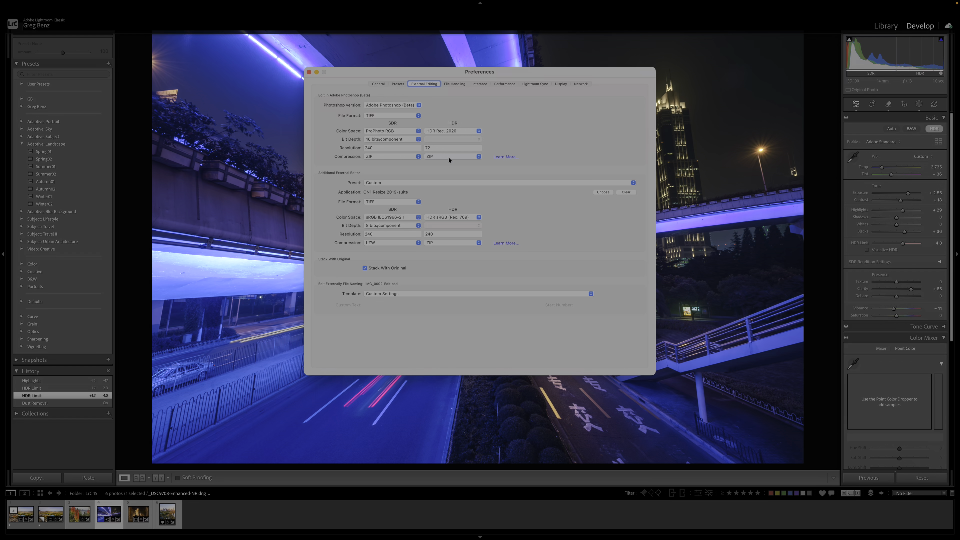
{"action": "mouse_move", "coordinate": [404, 140]}
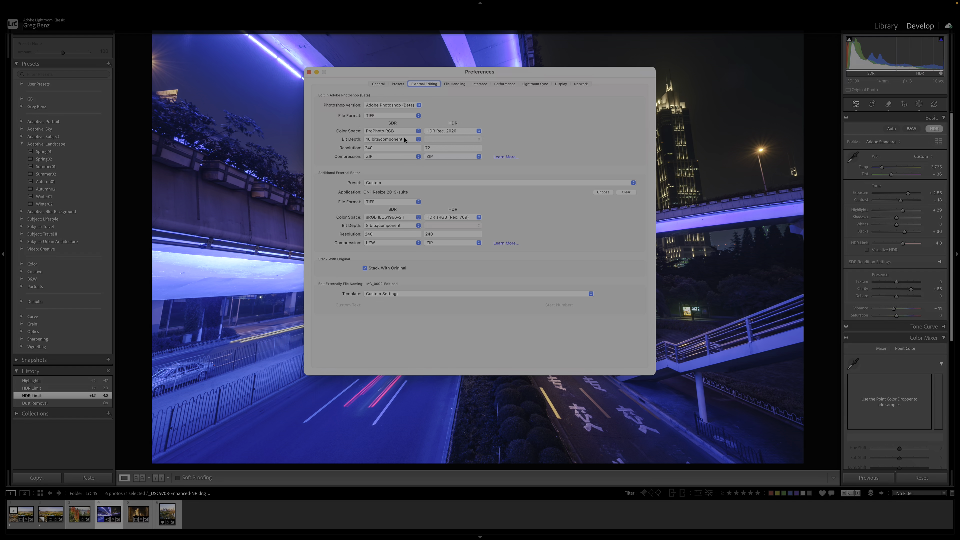
Keep SDR bit depth at 16 bits/component and set SDR resolution to 300.
{"action": "left_click", "coordinate": [391, 139]}
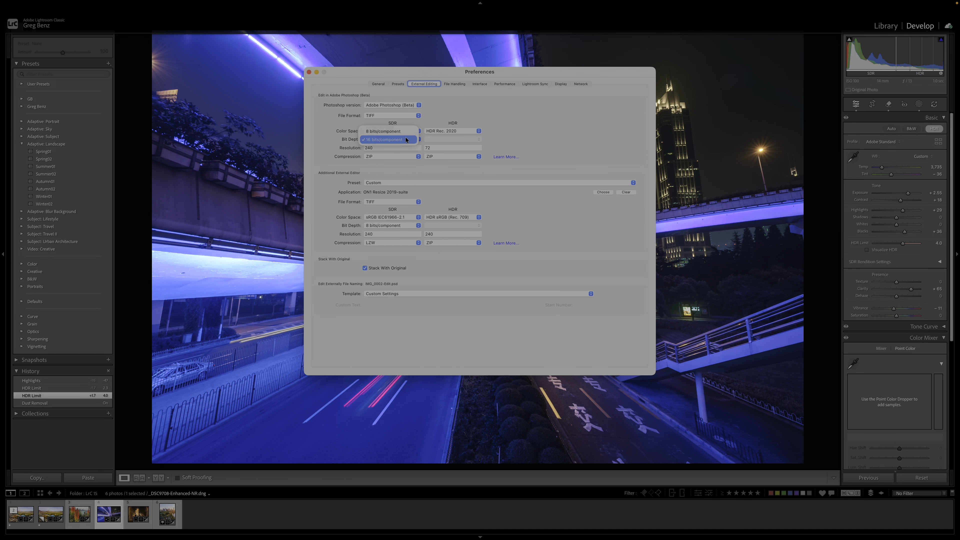
{"action": "left_click", "coordinate": [384, 139]}
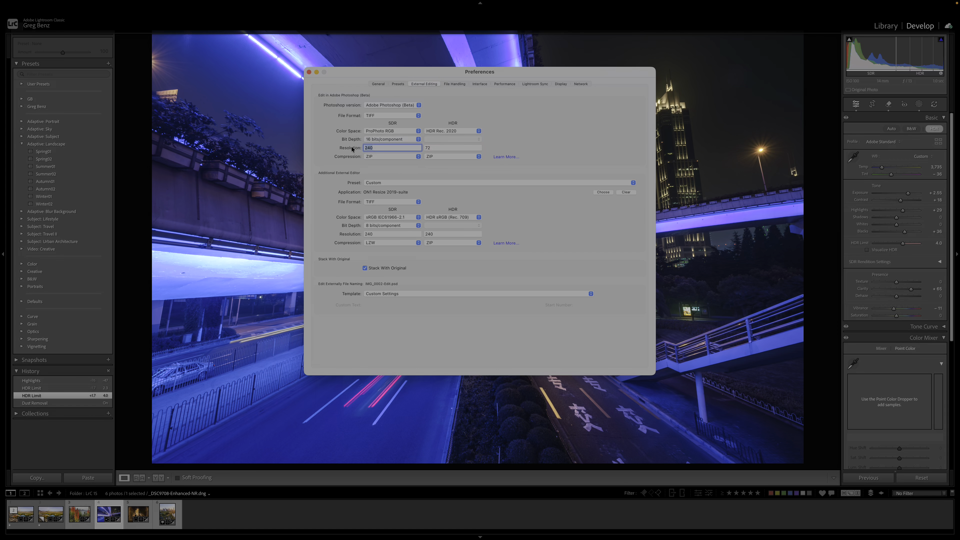
{"action": "type", "text": "300"}
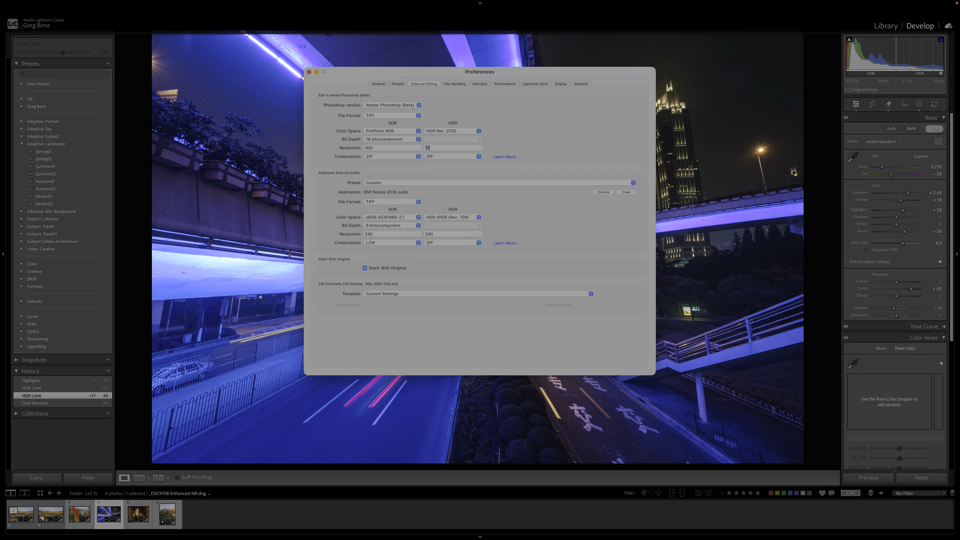
{"action": "left_click", "coordinate": [452, 147]}
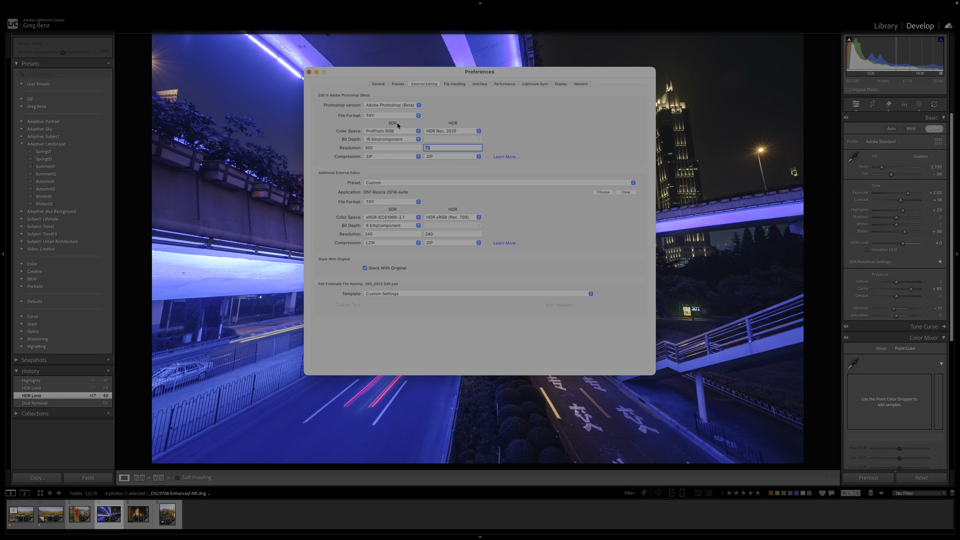
{"action": "mouse_move", "coordinate": [439, 136]}
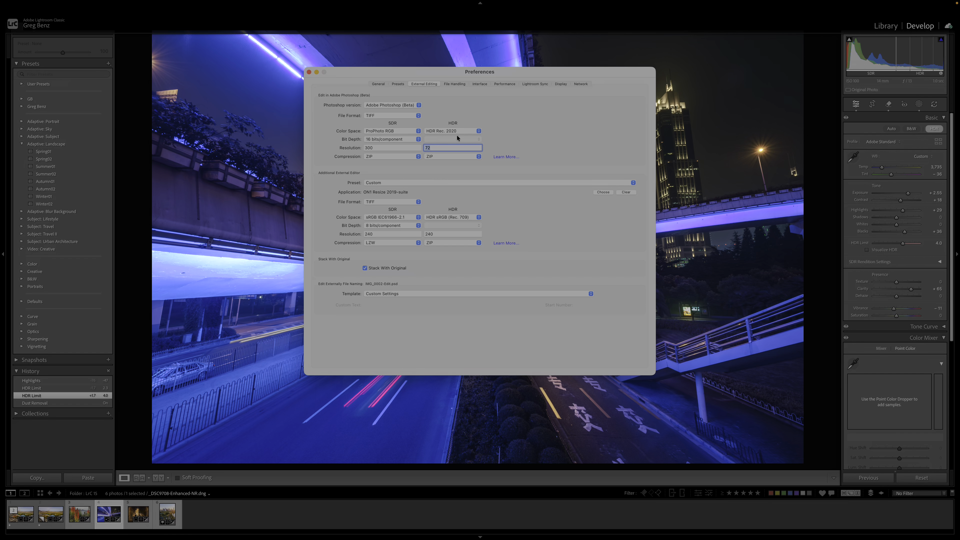
{"action": "left_click", "coordinate": [478, 130]}
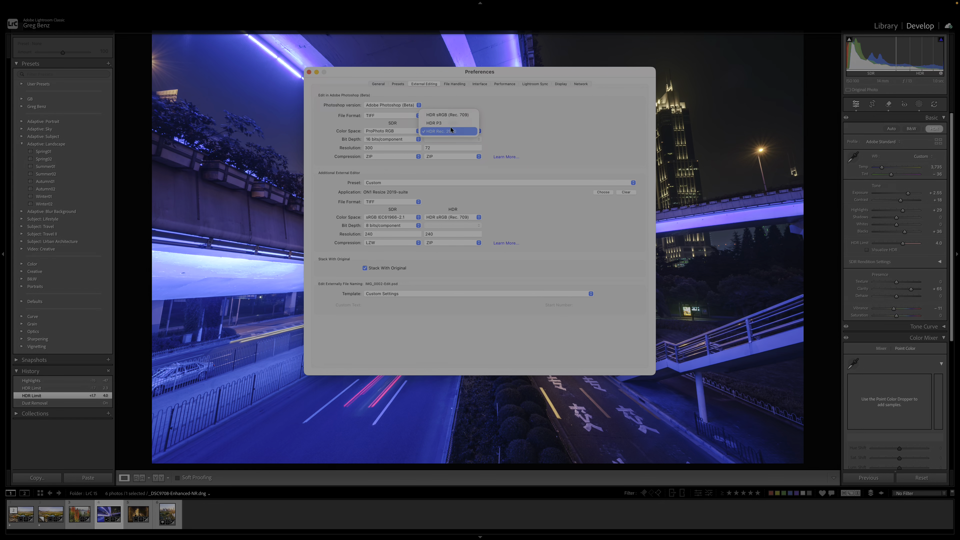
{"action": "mouse_move", "coordinate": [447, 134]}
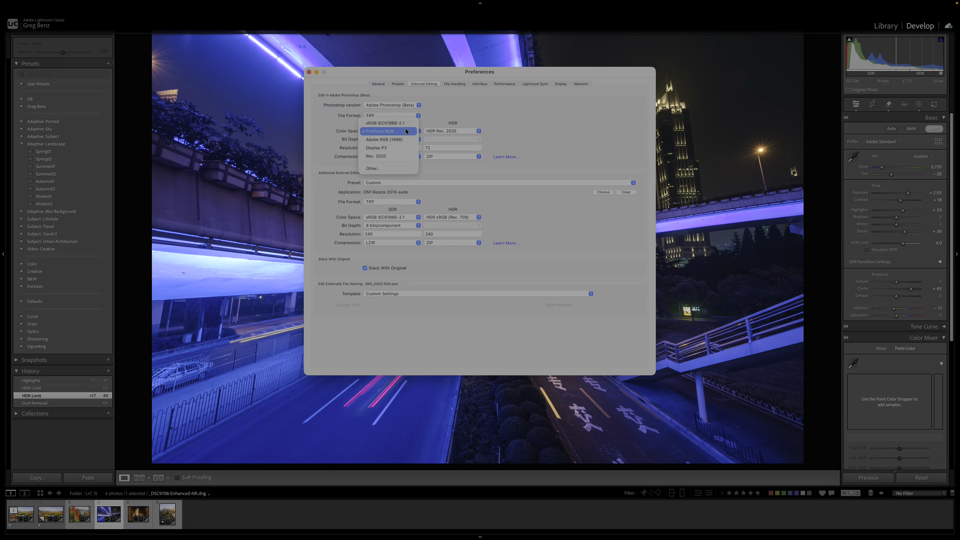
{"action": "mouse_move", "coordinate": [396, 156]}
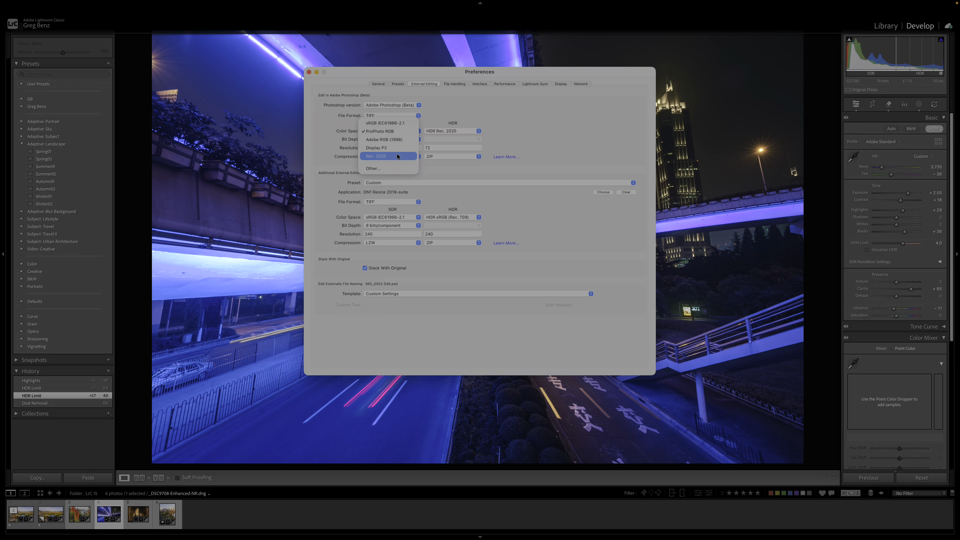
{"action": "mouse_move", "coordinate": [401, 139]}
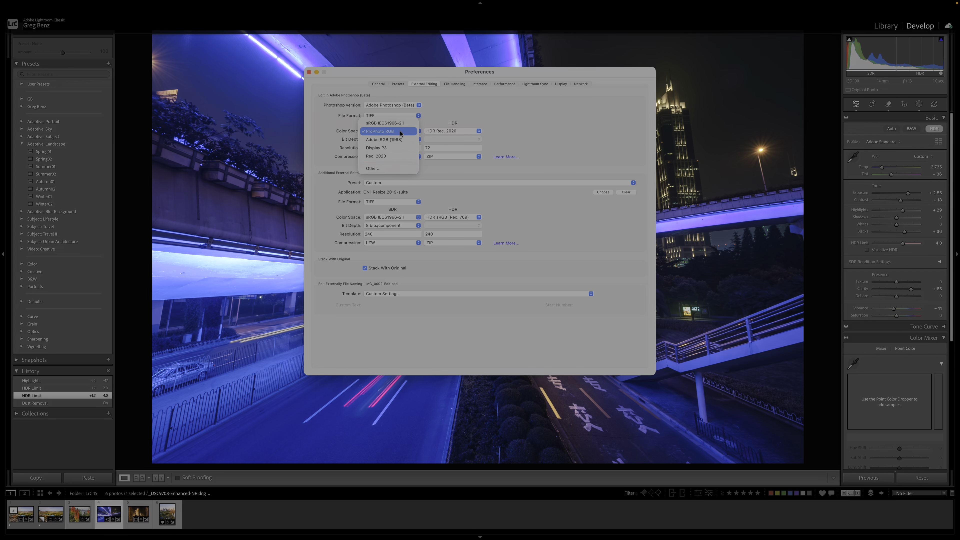
{"action": "mouse_move", "coordinate": [401, 134]}
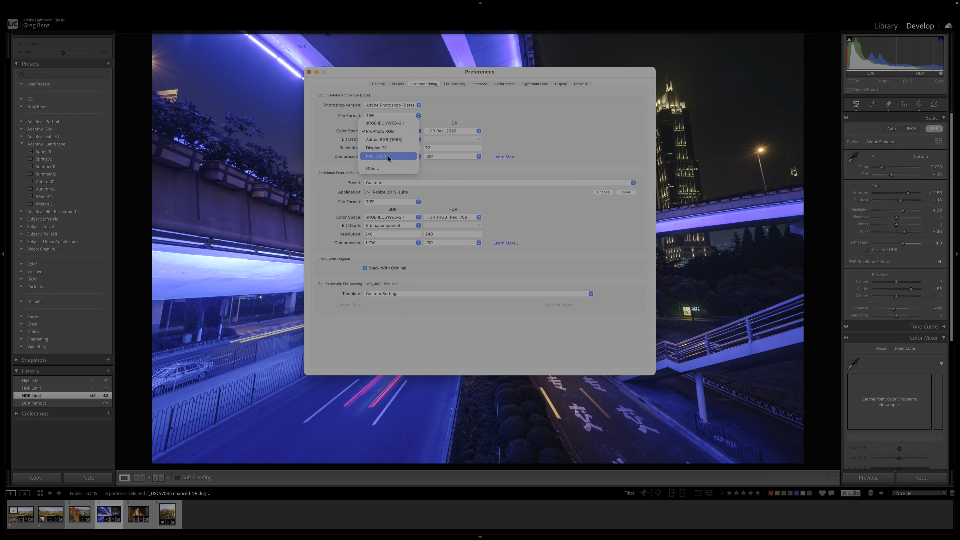
{"action": "mouse_move", "coordinate": [388, 158]}
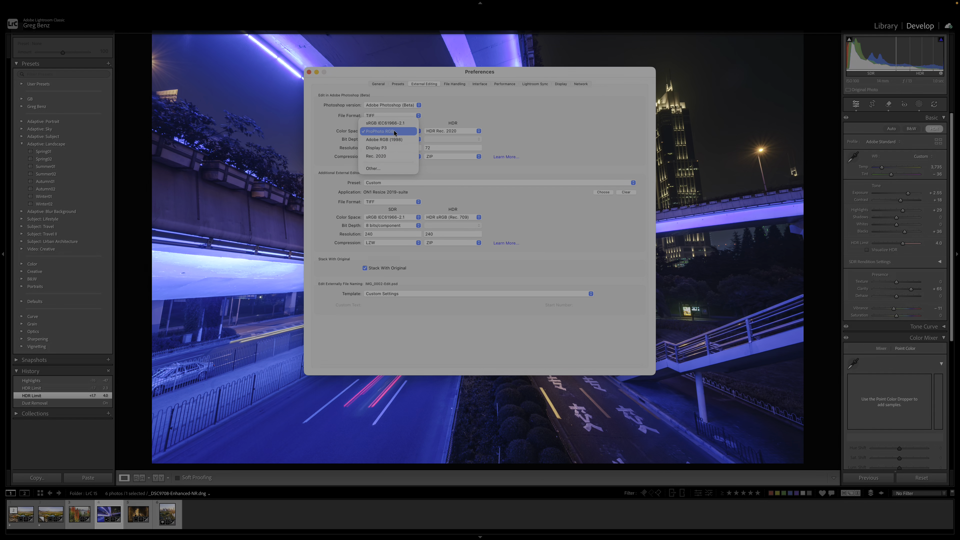
{"action": "mouse_move", "coordinate": [397, 133]}
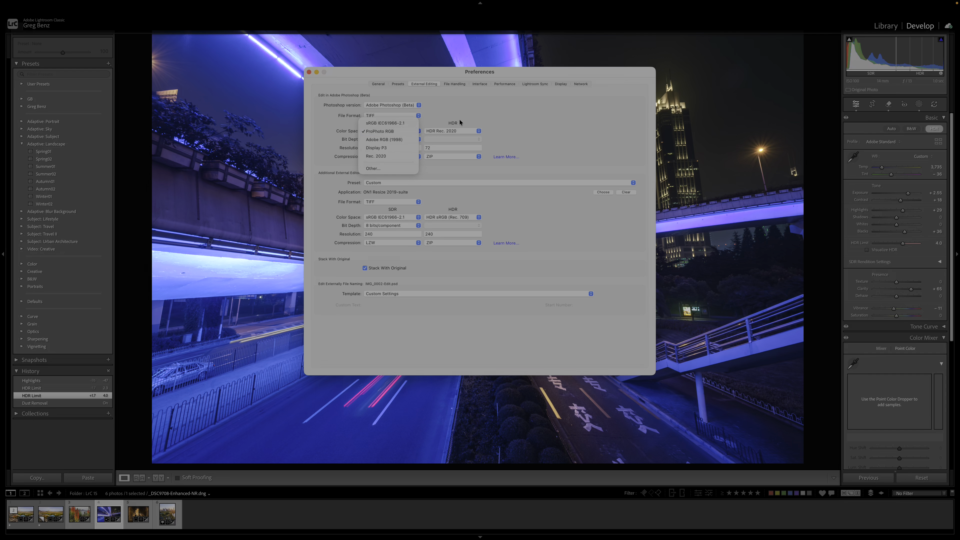
{"action": "left_click", "coordinate": [382, 131]}
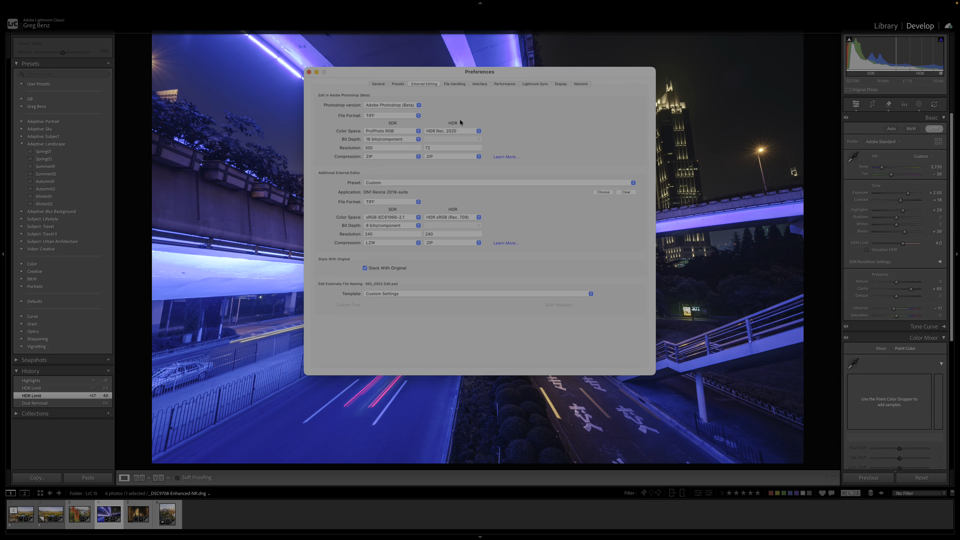
{"action": "mouse_move", "coordinate": [456, 123]}
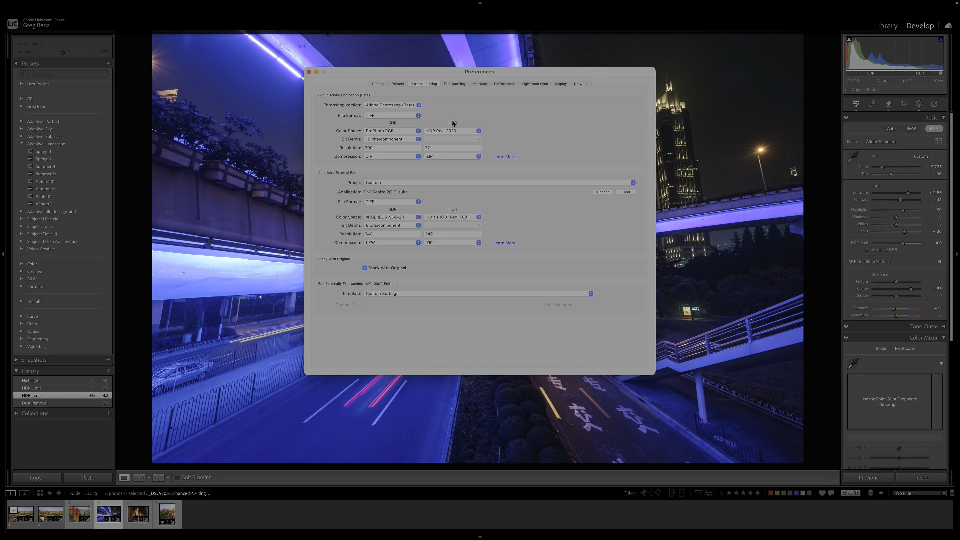
Show the Presets preferences with HDR editing enabled by default for HDR photos.
{"action": "left_click", "coordinate": [397, 84]}
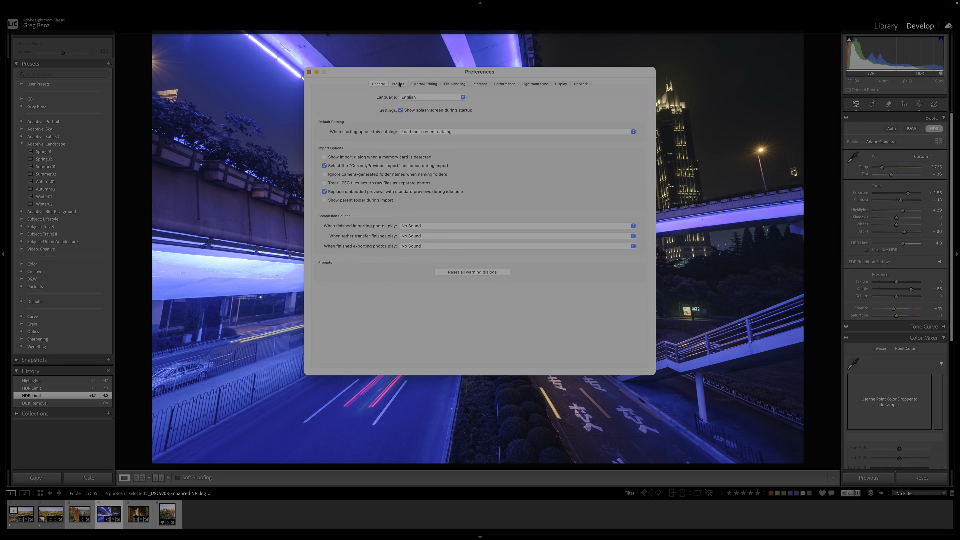
{"action": "left_click", "coordinate": [397, 84]}
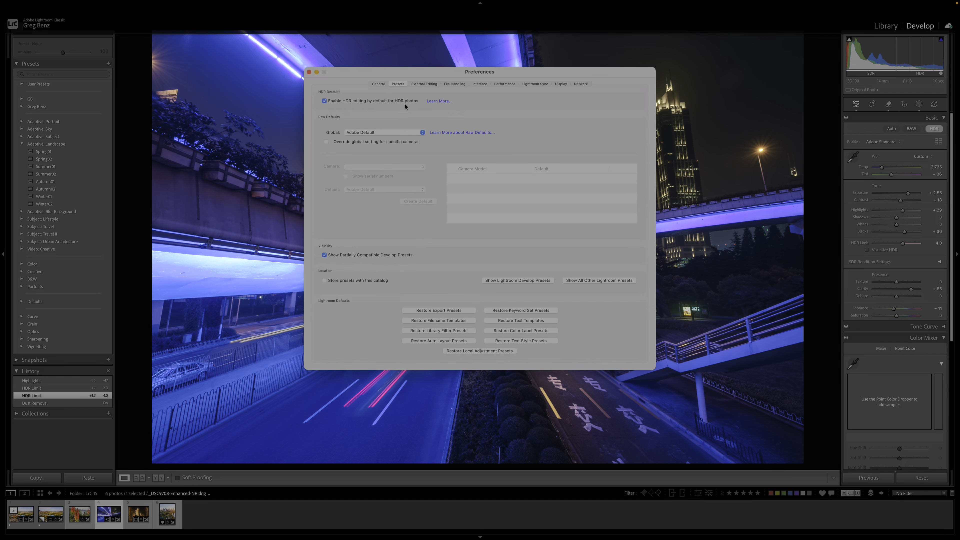
{"action": "mouse_move", "coordinate": [411, 108]}
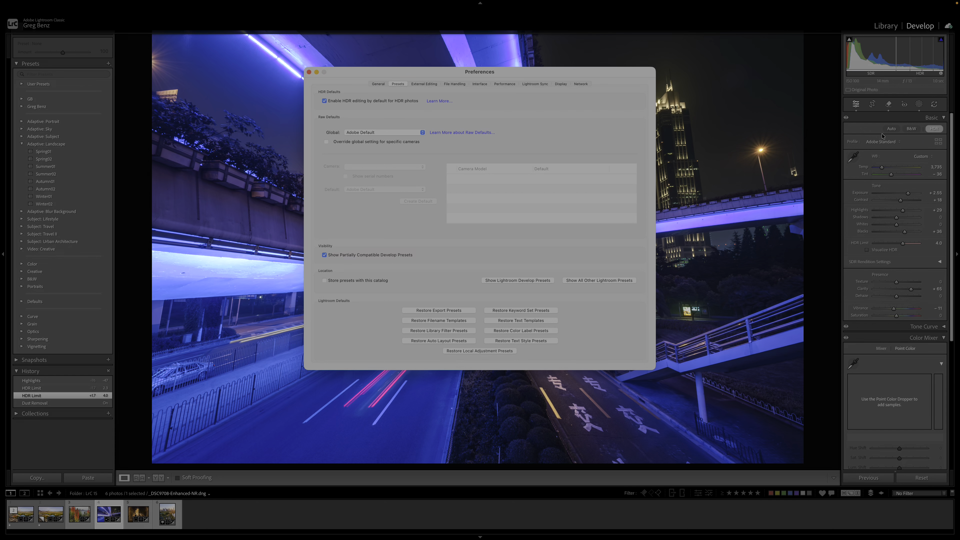
{"action": "mouse_move", "coordinate": [936, 137]}
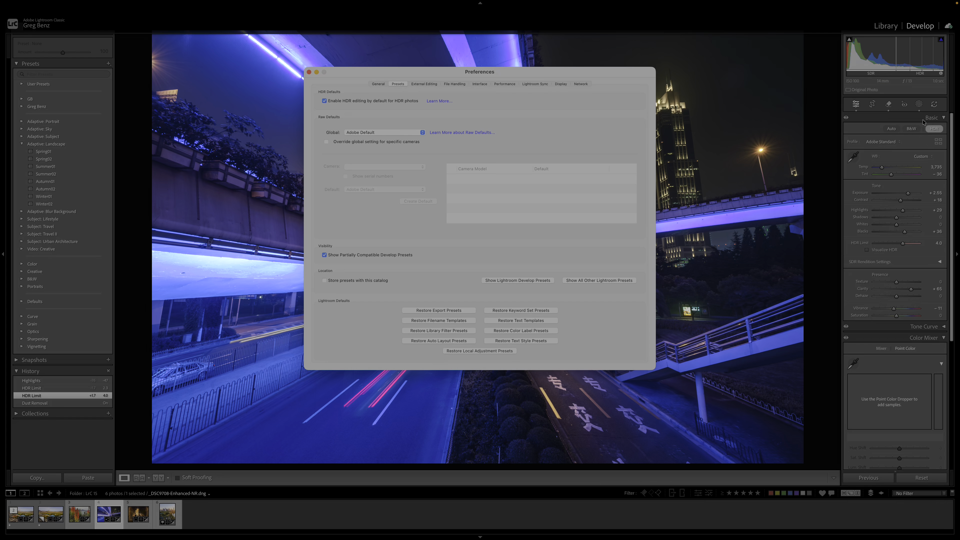
{"action": "mouse_move", "coordinate": [554, 95]}
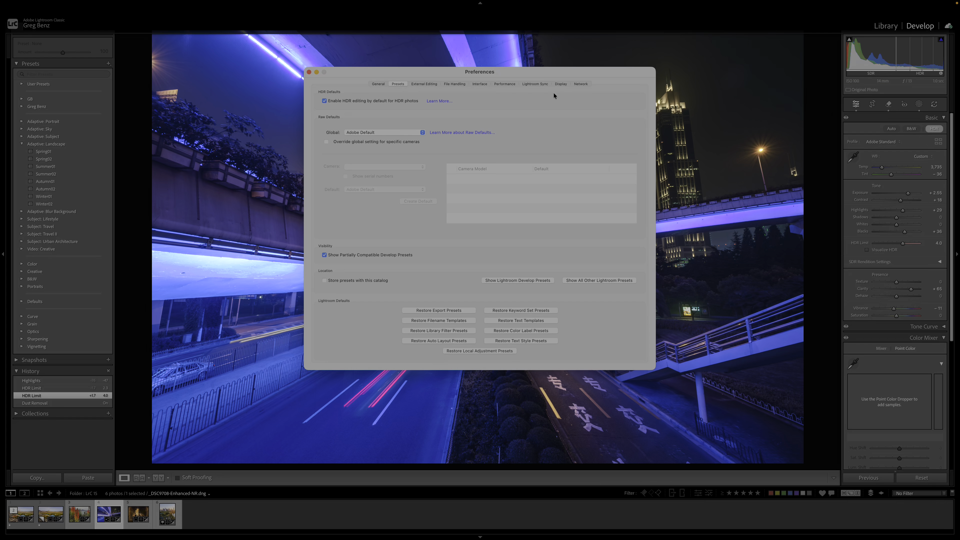
Show the Performance preferences with Enable HDR in Library checked.
{"action": "left_click", "coordinate": [504, 84]}
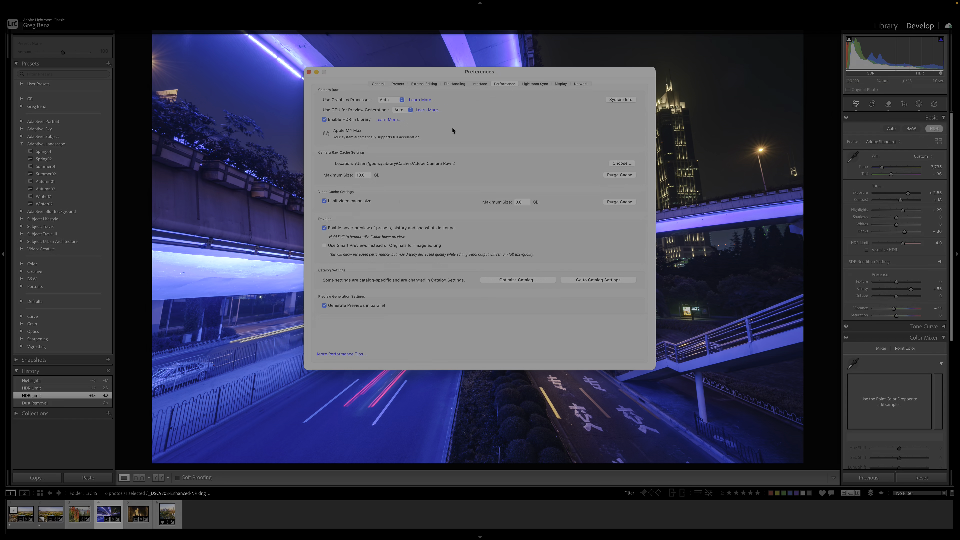
{"action": "mouse_move", "coordinate": [361, 125]}
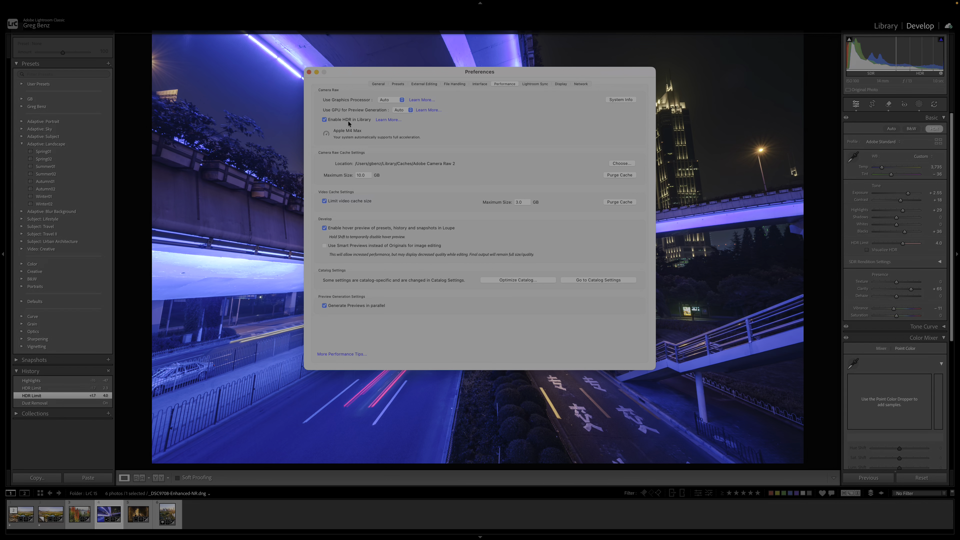
{"action": "mouse_move", "coordinate": [233, 132]}
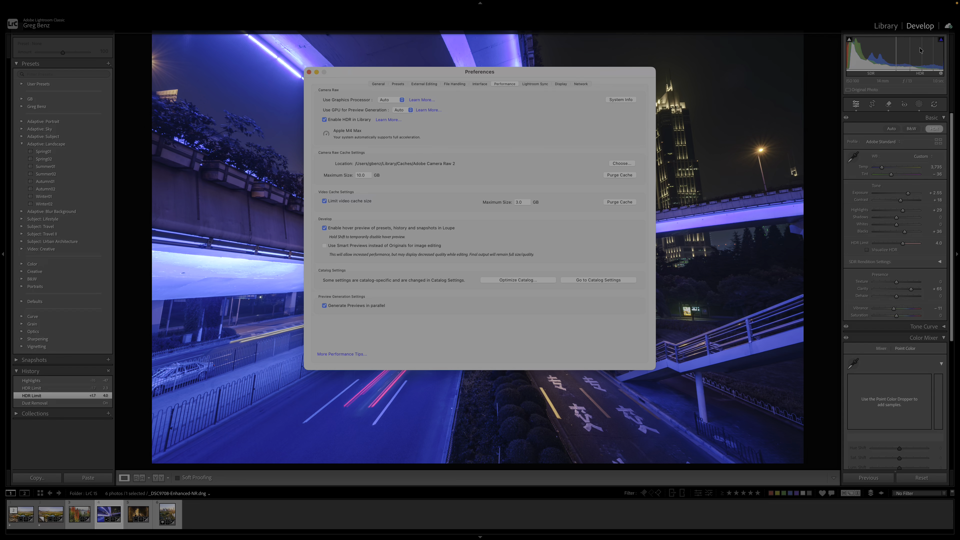
{"action": "mouse_move", "coordinate": [883, 29]}
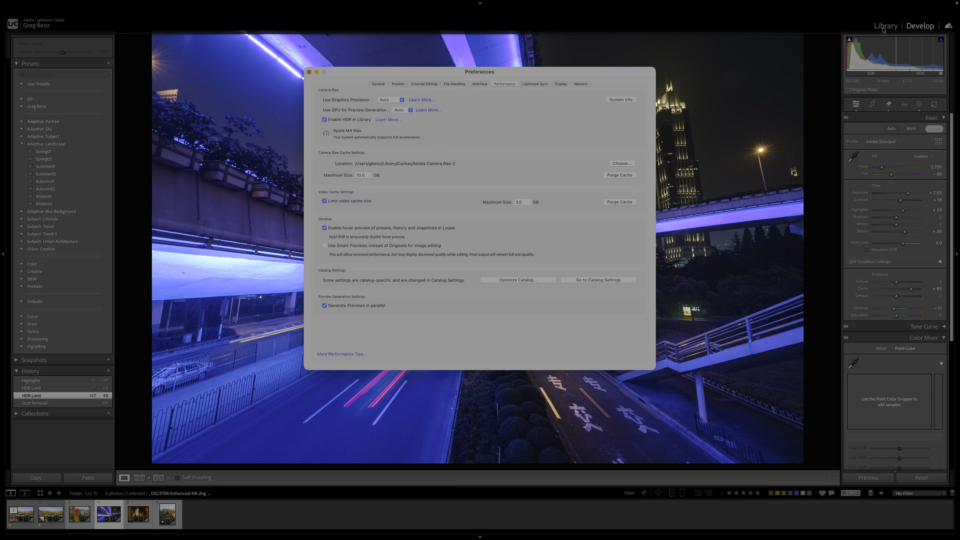